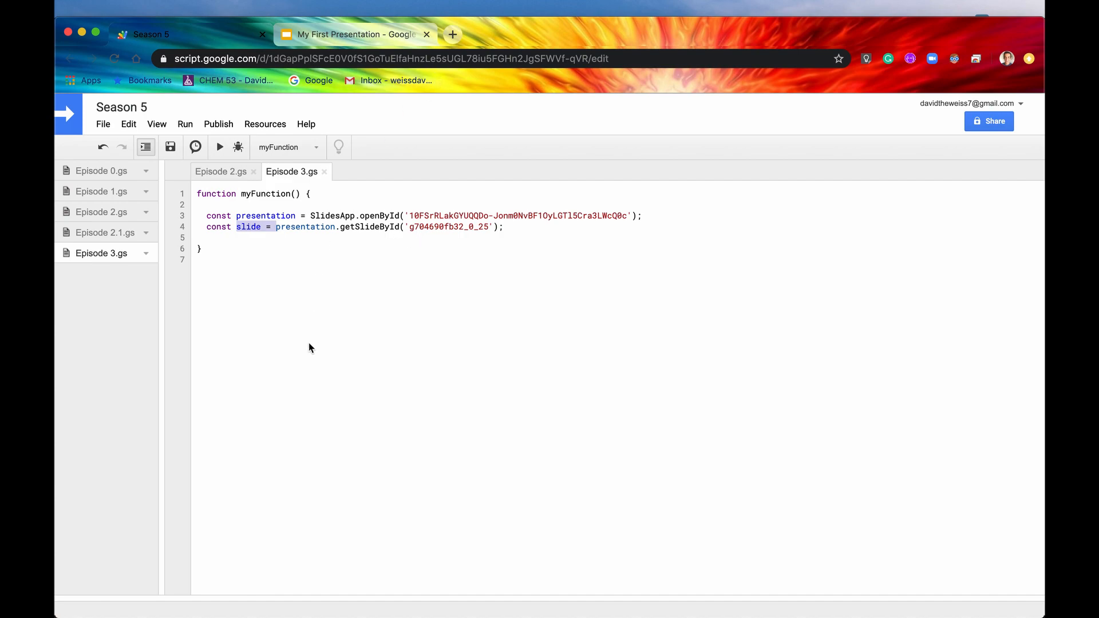
Highlight the slide variable in the script code
double_click(265, 215)
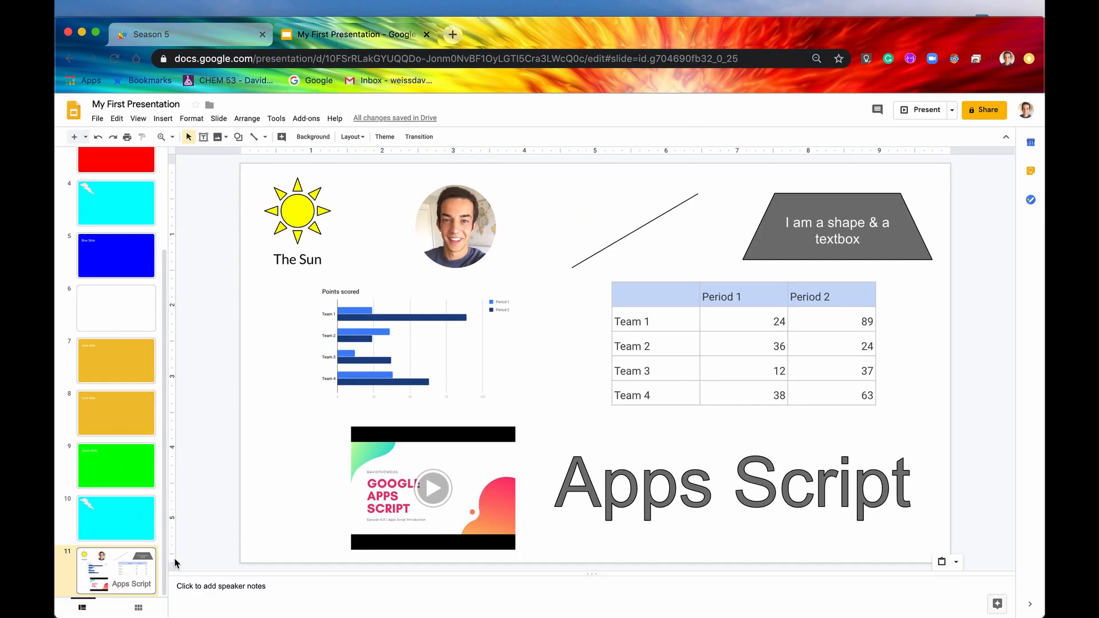
mouse_move(788, 251)
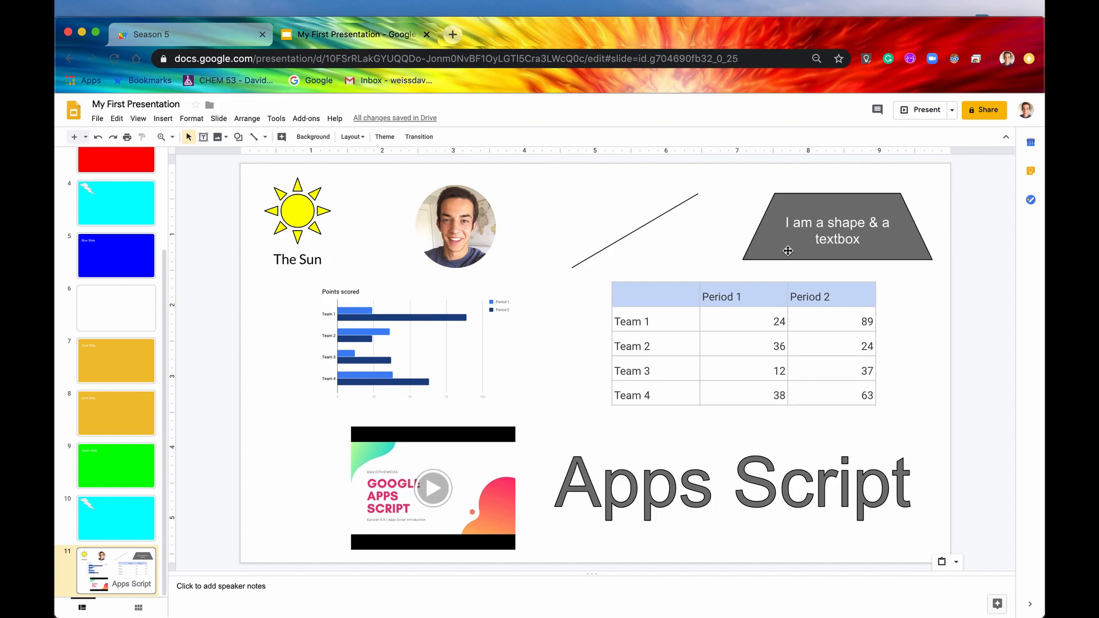
mouse_move(353, 311)
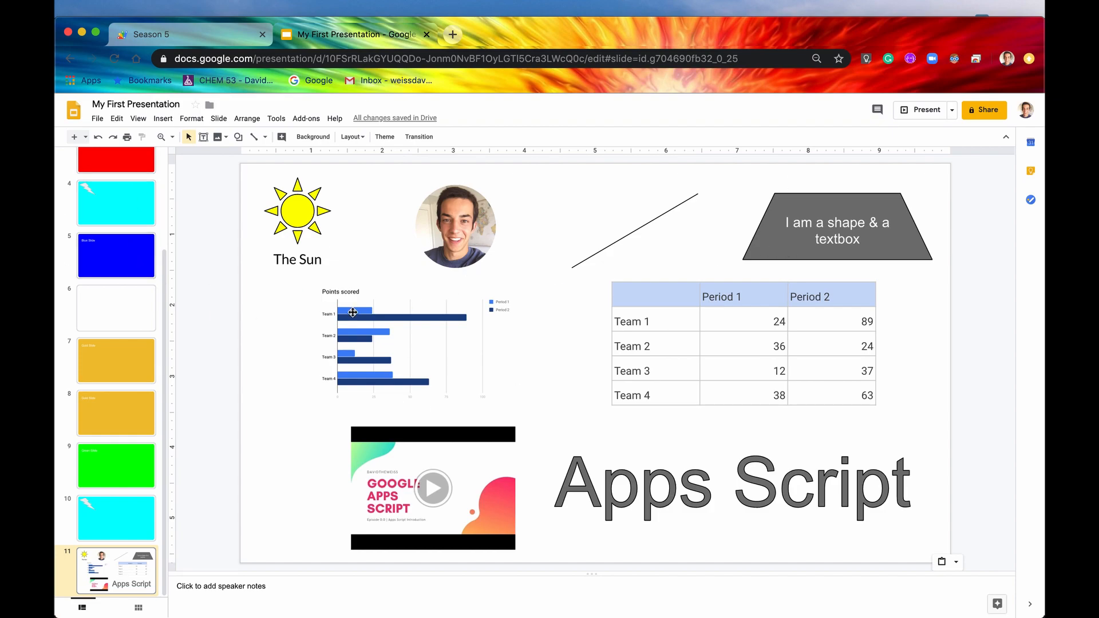
mouse_move(508, 407)
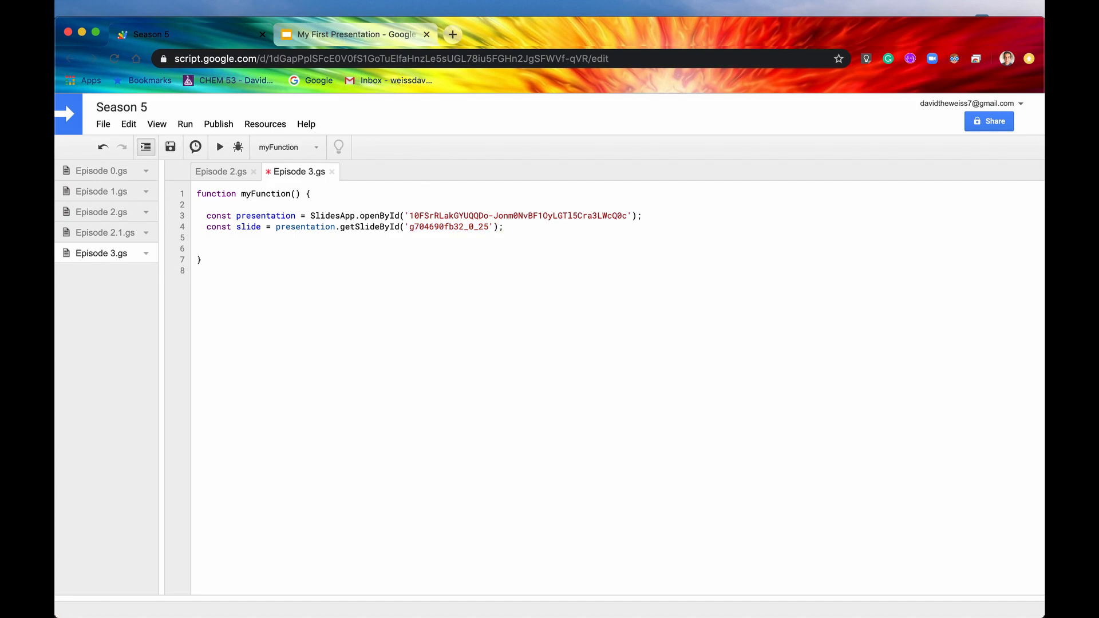
Add Logger.log(slide.getPageElements()) to log every element on the slide
type("slide")
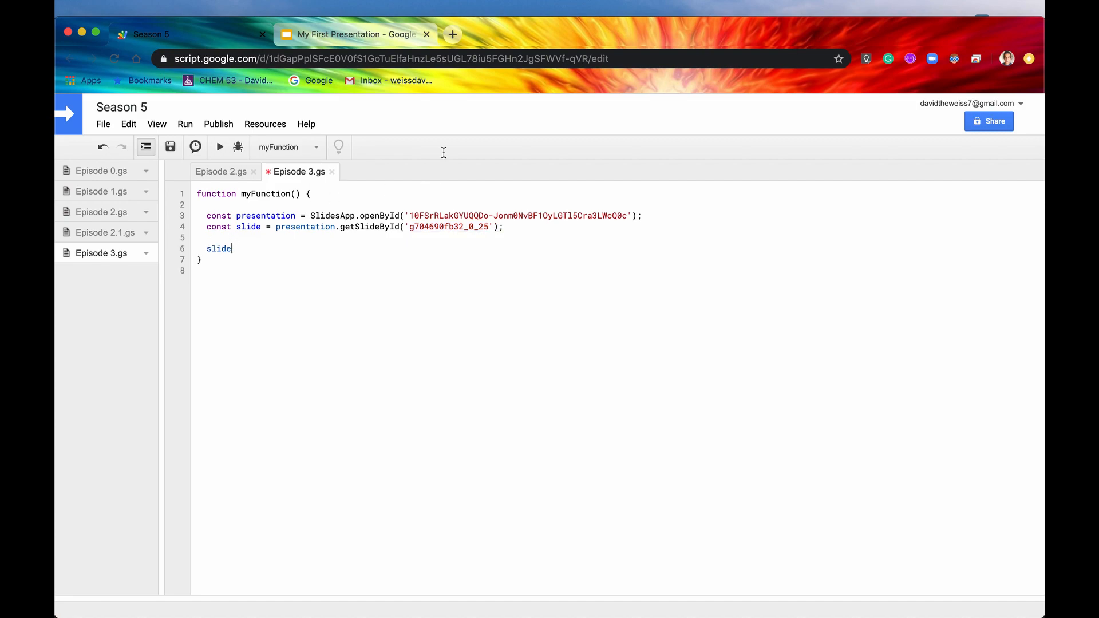
left_click(354, 33)
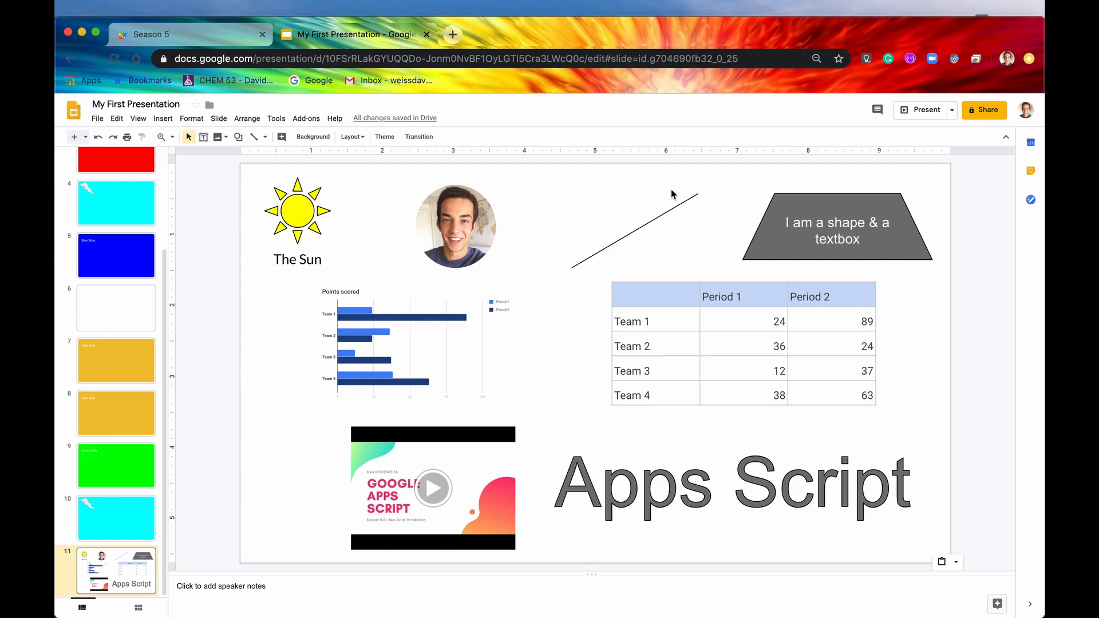
mouse_move(804, 133)
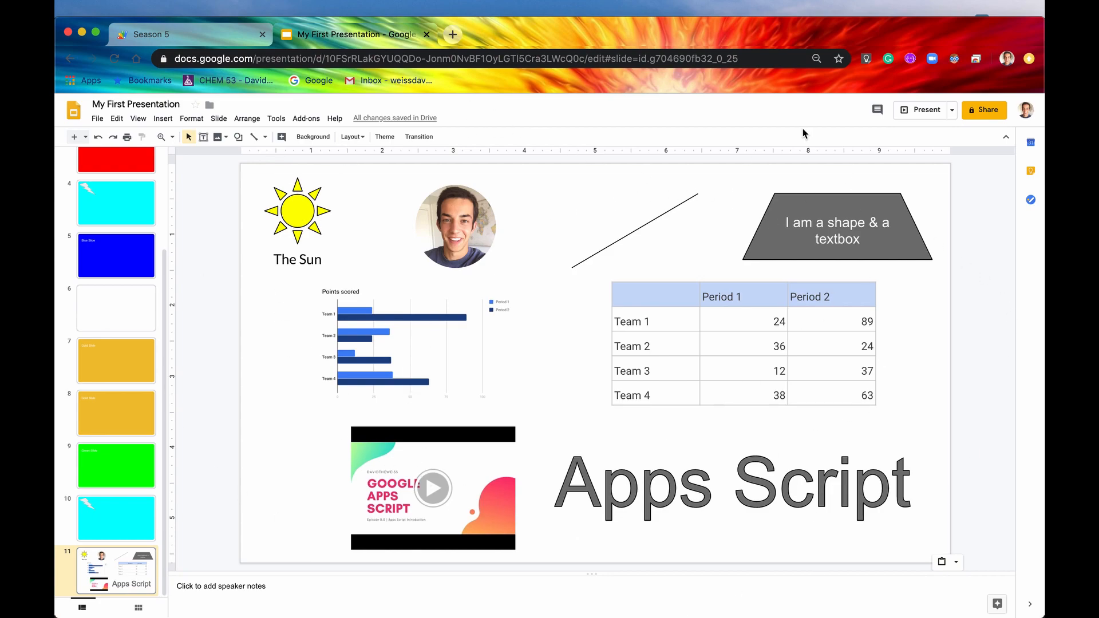
mouse_move(765, 409)
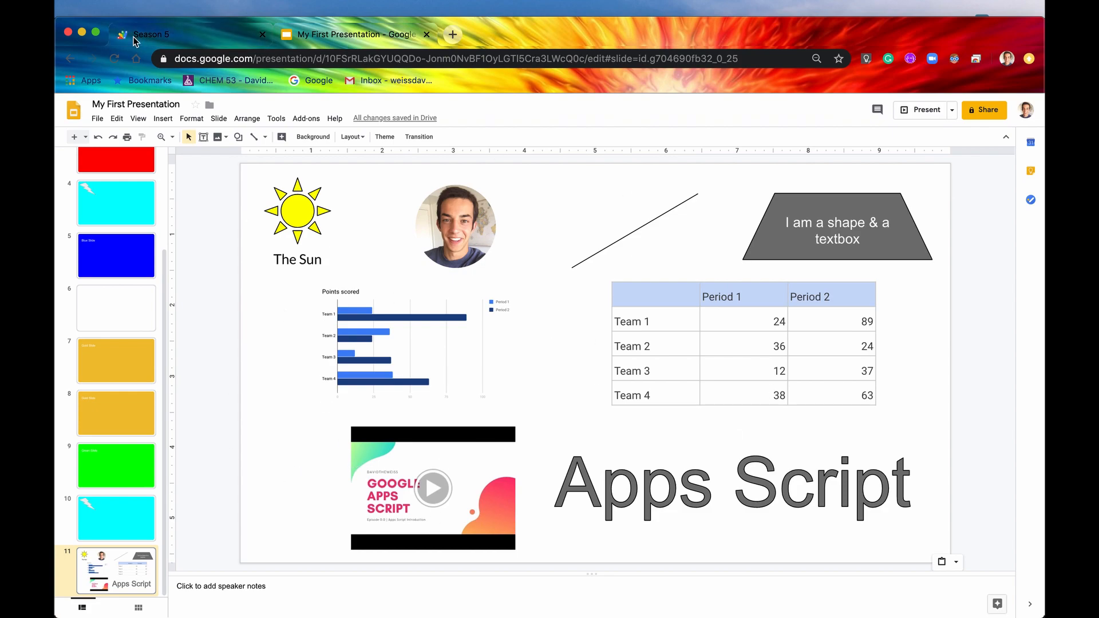
left_click(152, 34)
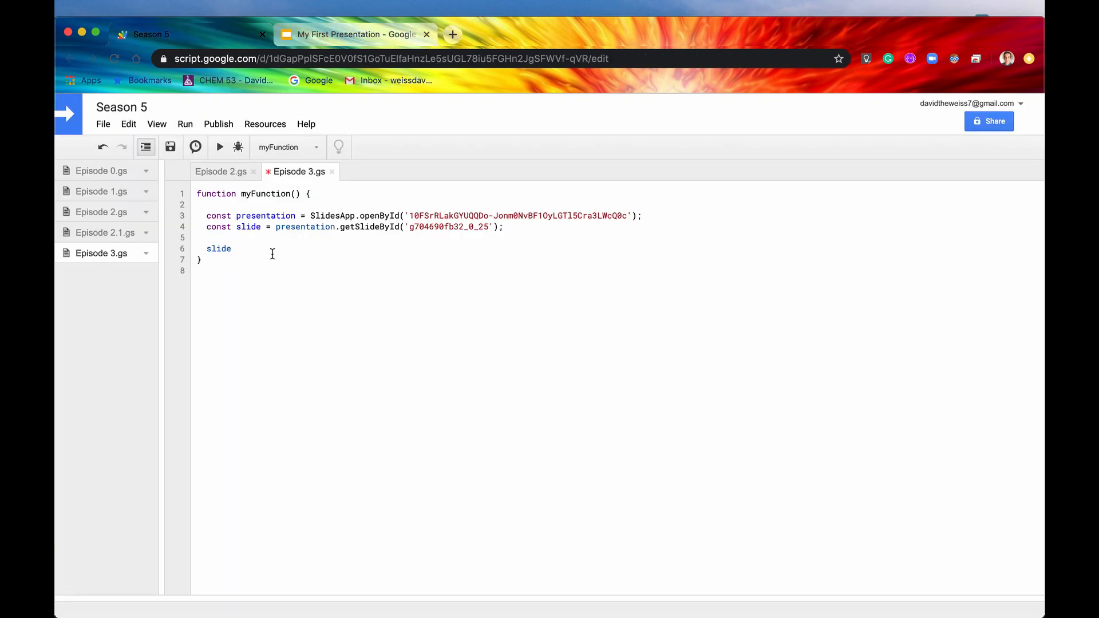
type(".")
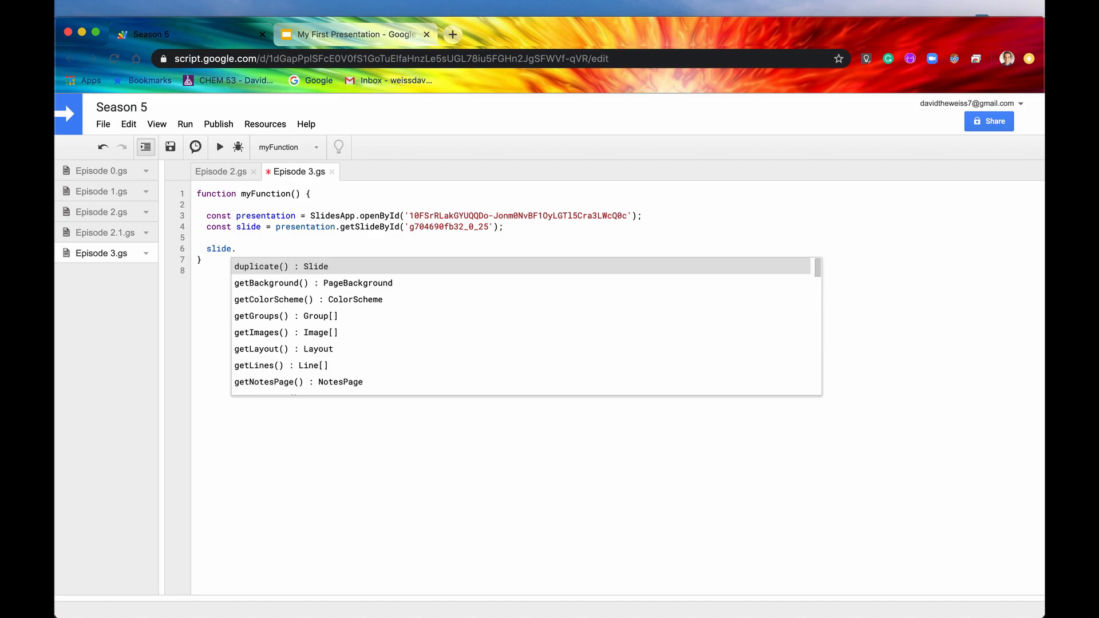
type("get")
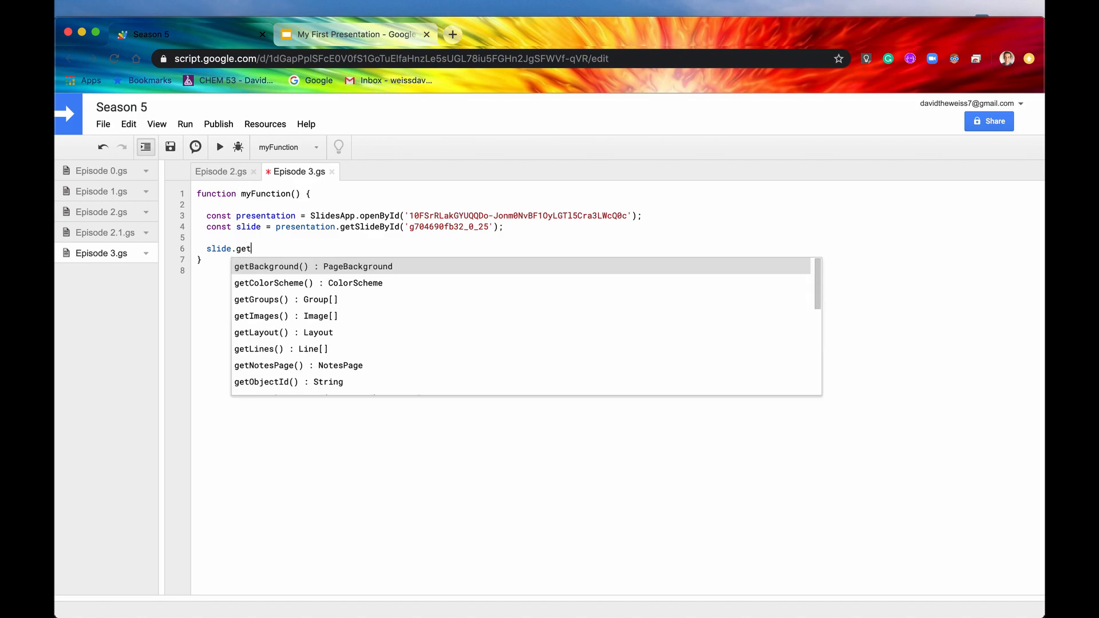
type("Pa")
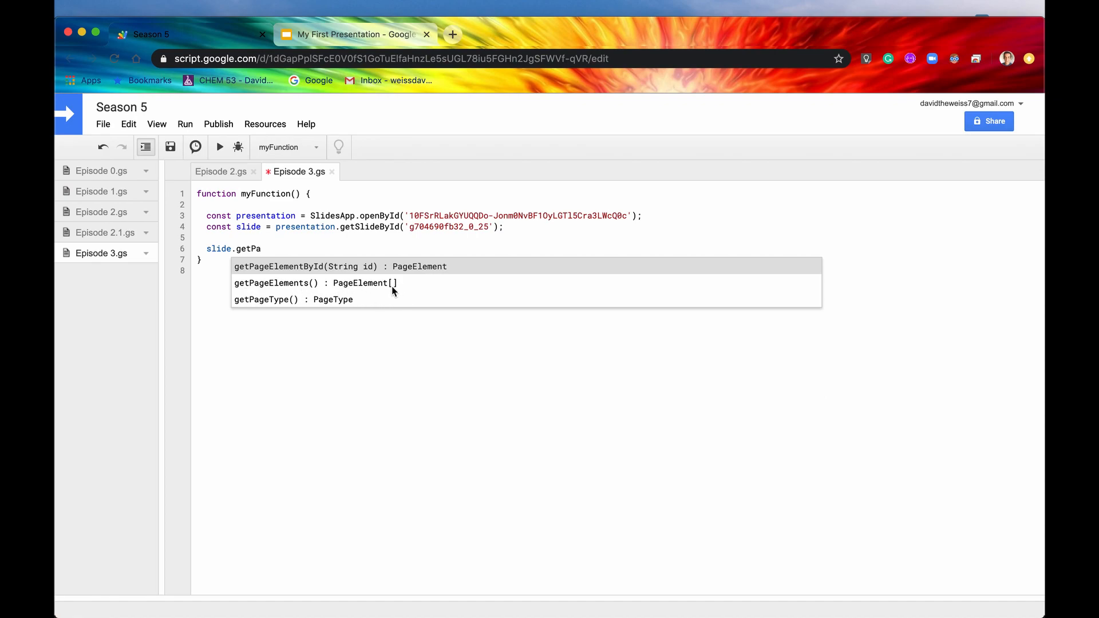
mouse_move(376, 289)
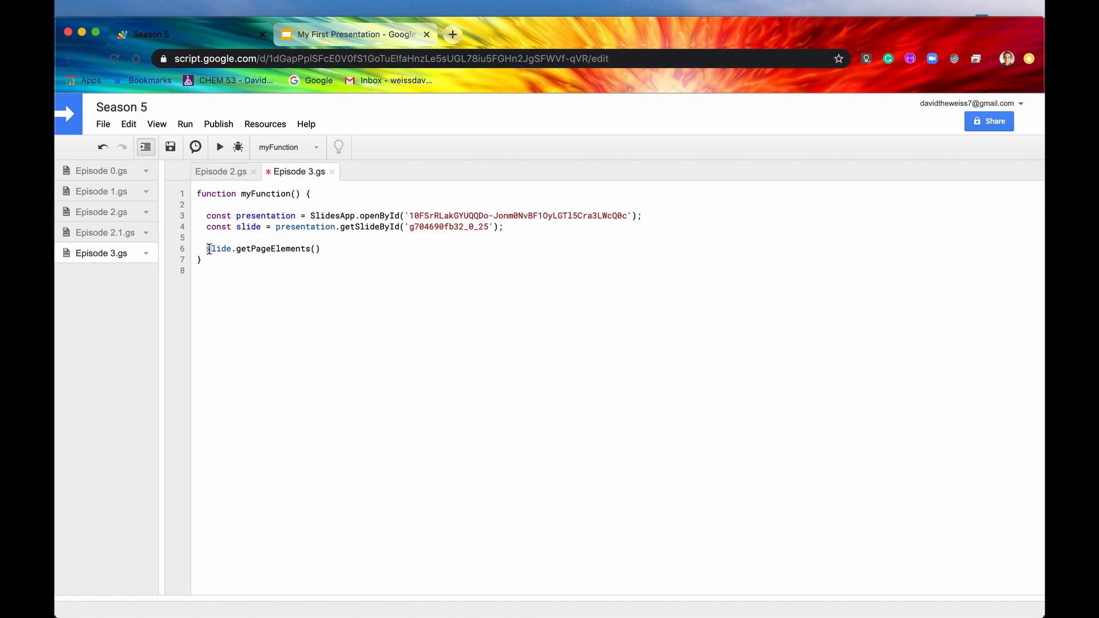
type("Logger.log(")
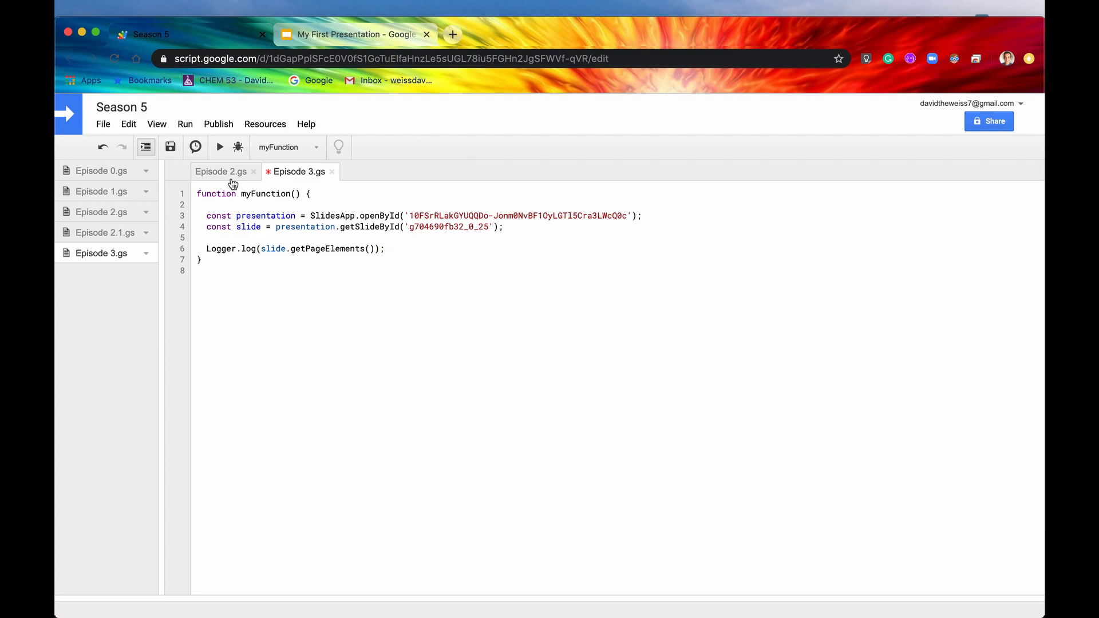
Run myFunction, view the logged PageElement array, then return to the presentation slide
left_click(219, 148)
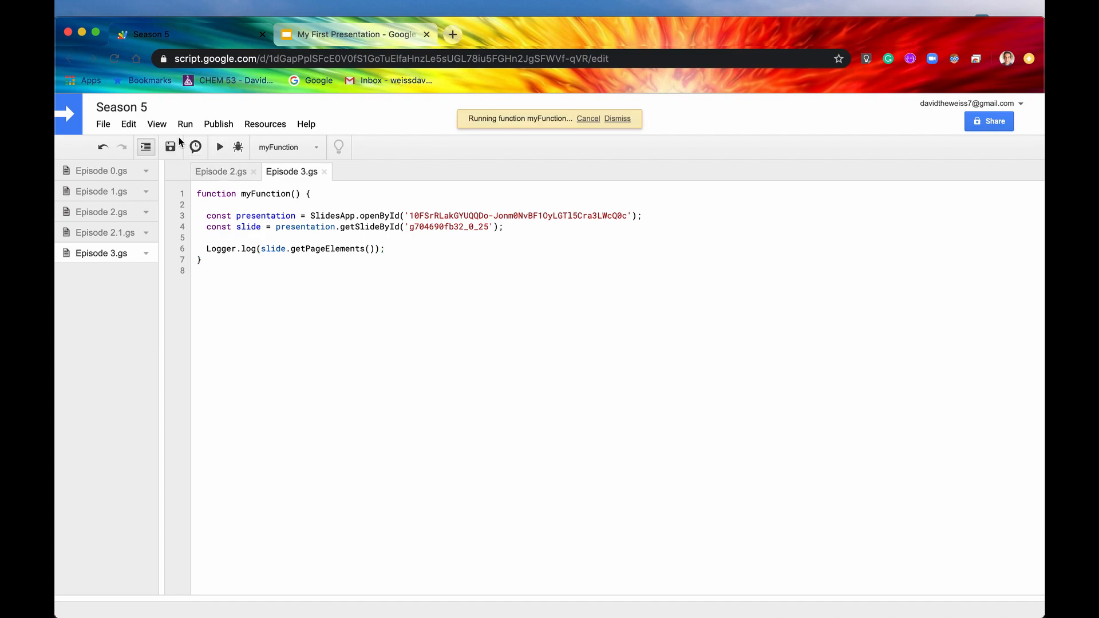
left_click(617, 118)
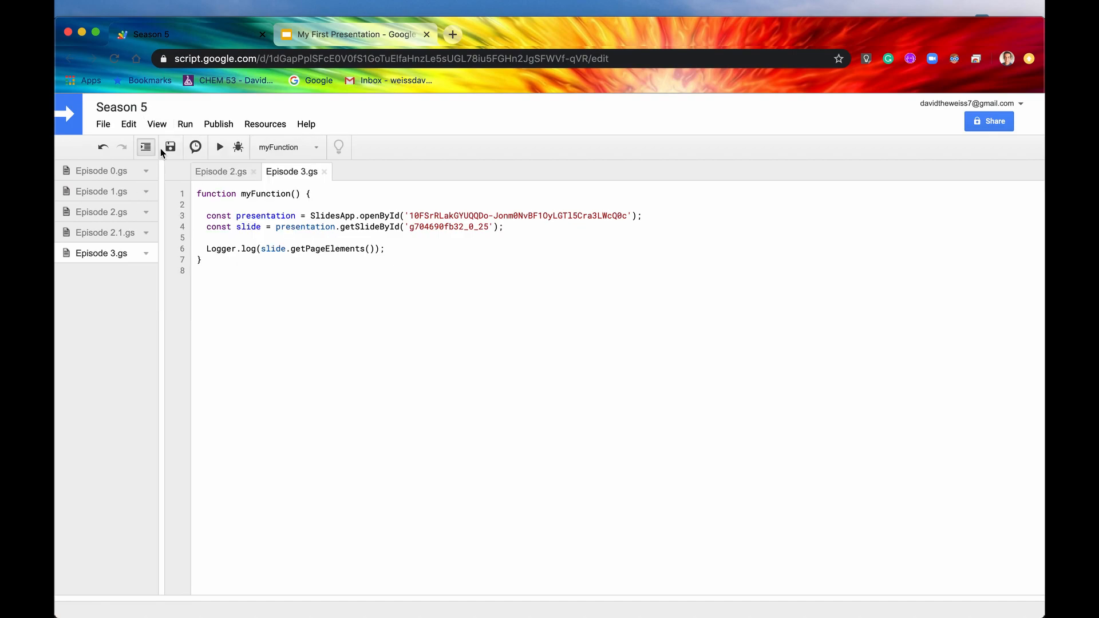
left_click(219, 147)
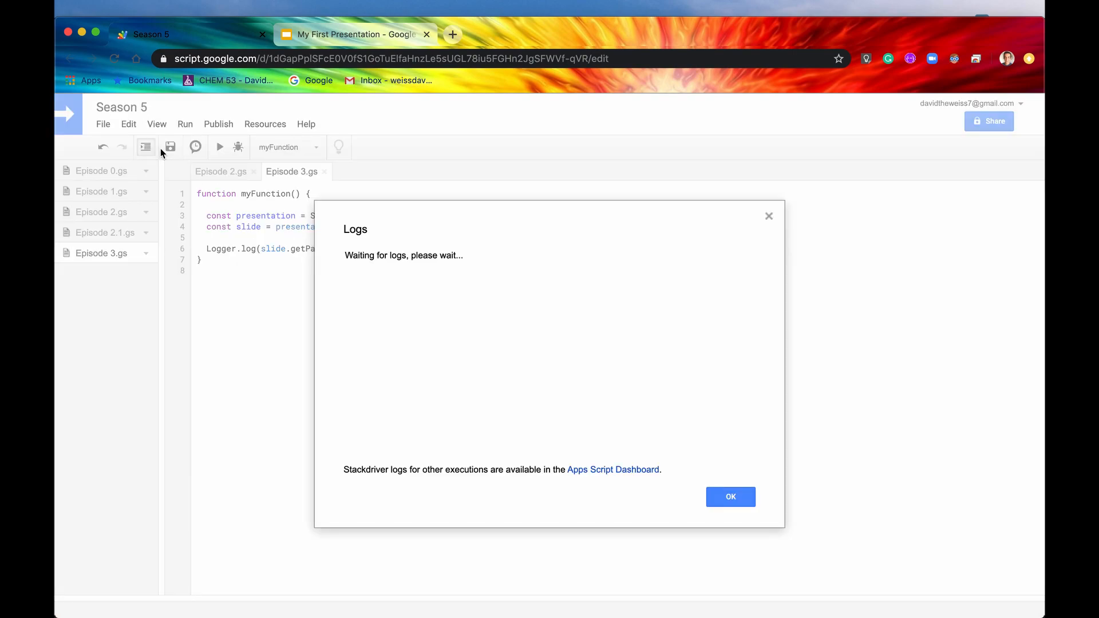
mouse_move(447, 362)
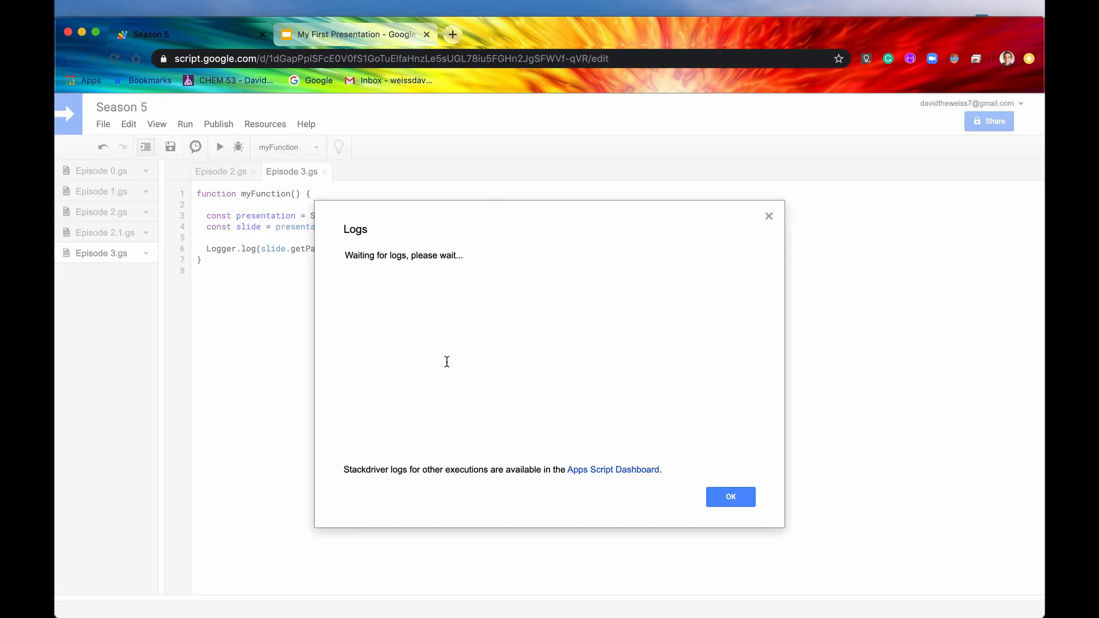
mouse_move(476, 346)
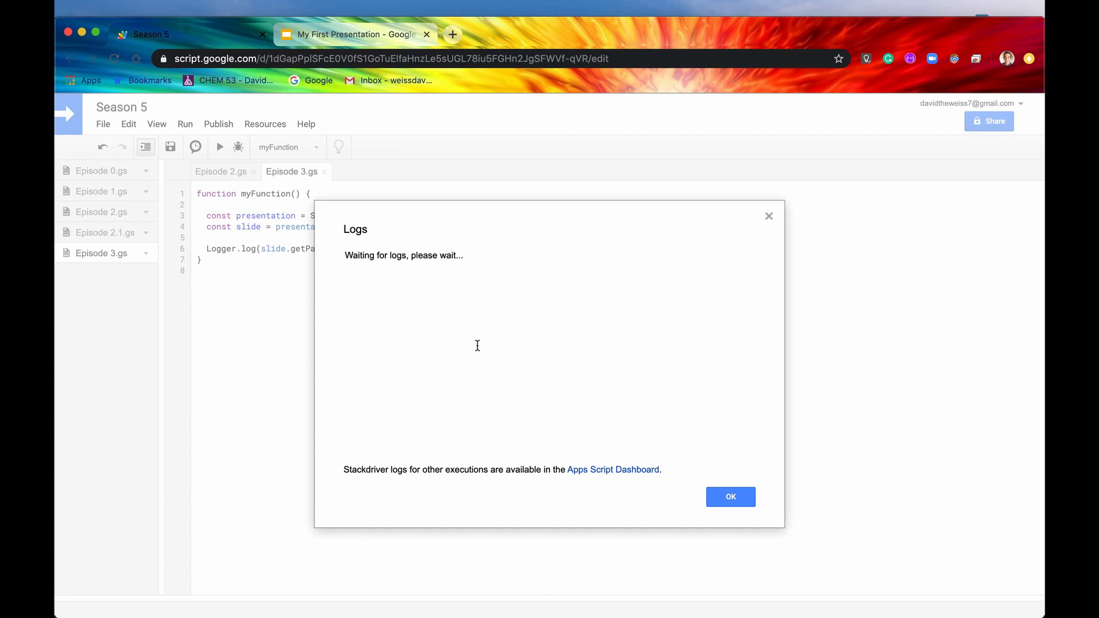
mouse_move(737, 404)
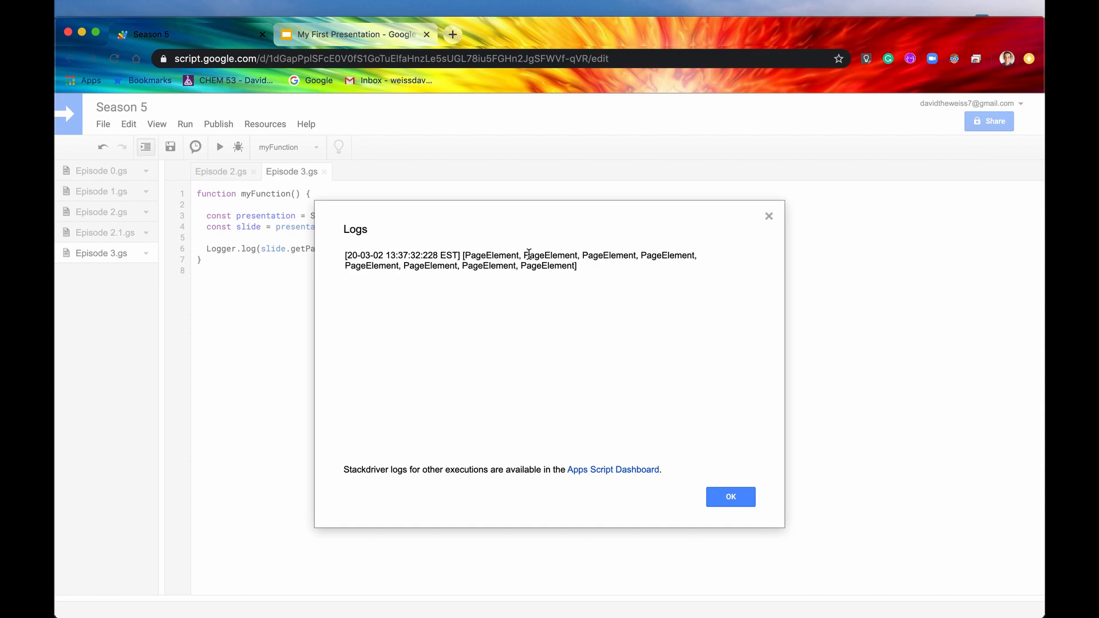
left_click(351, 35)
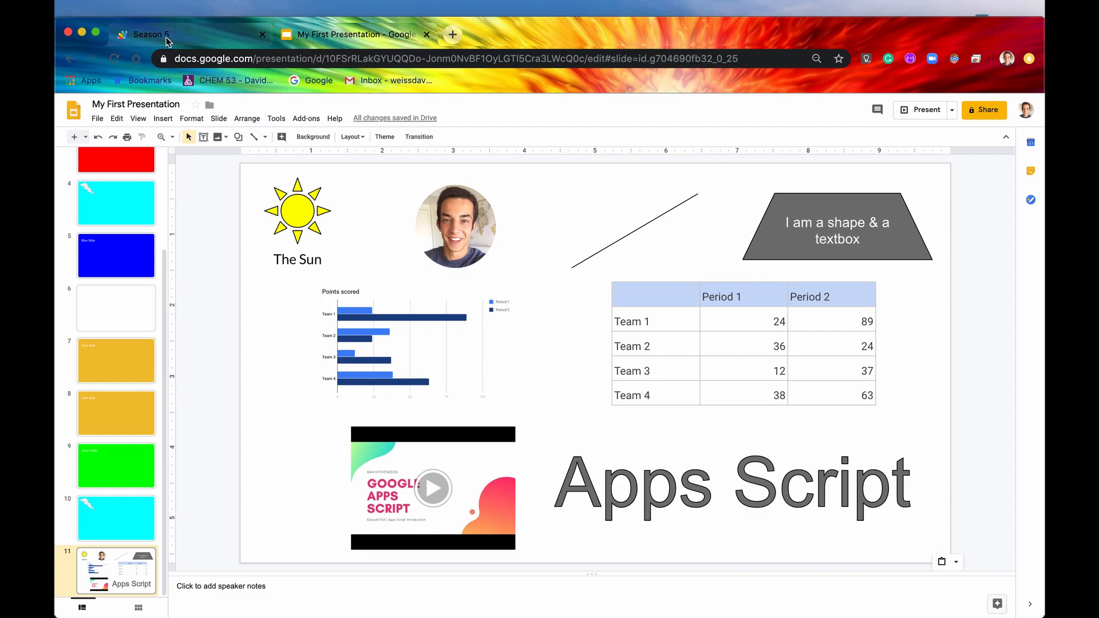
Map each page element to el.getPageElementType() inside the Logger.log call
left_click(147, 34)
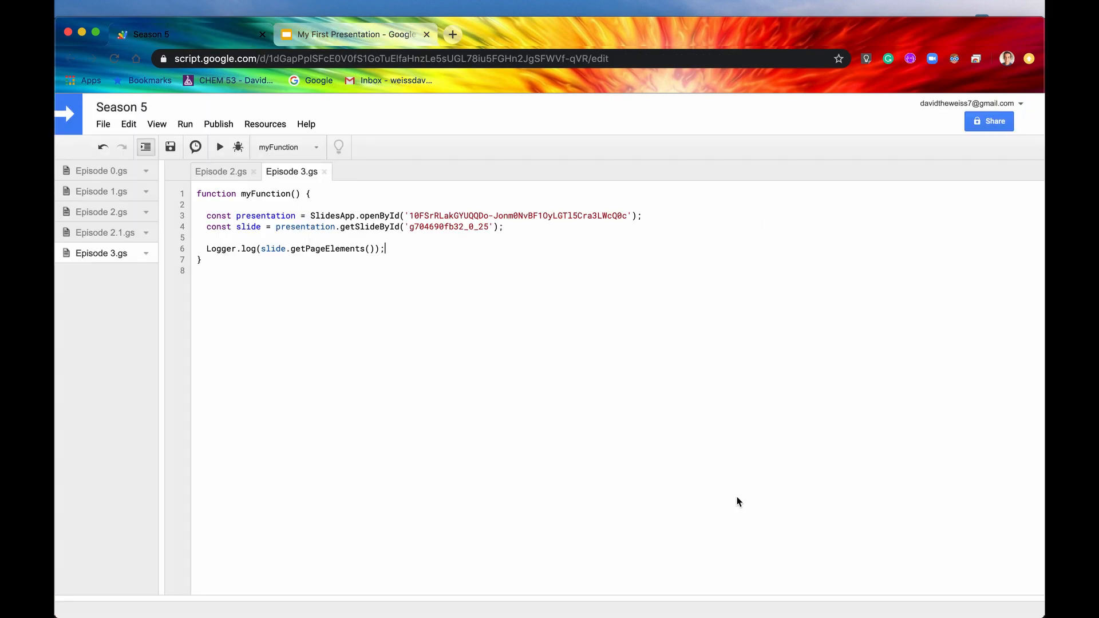
type(".map(")
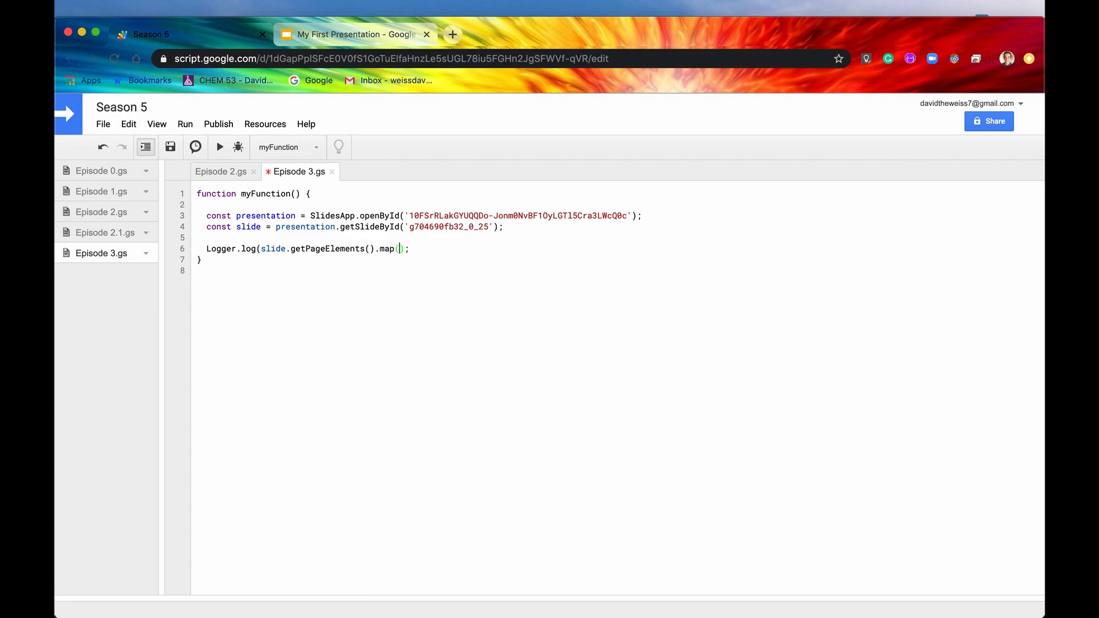
left_click(351, 35)
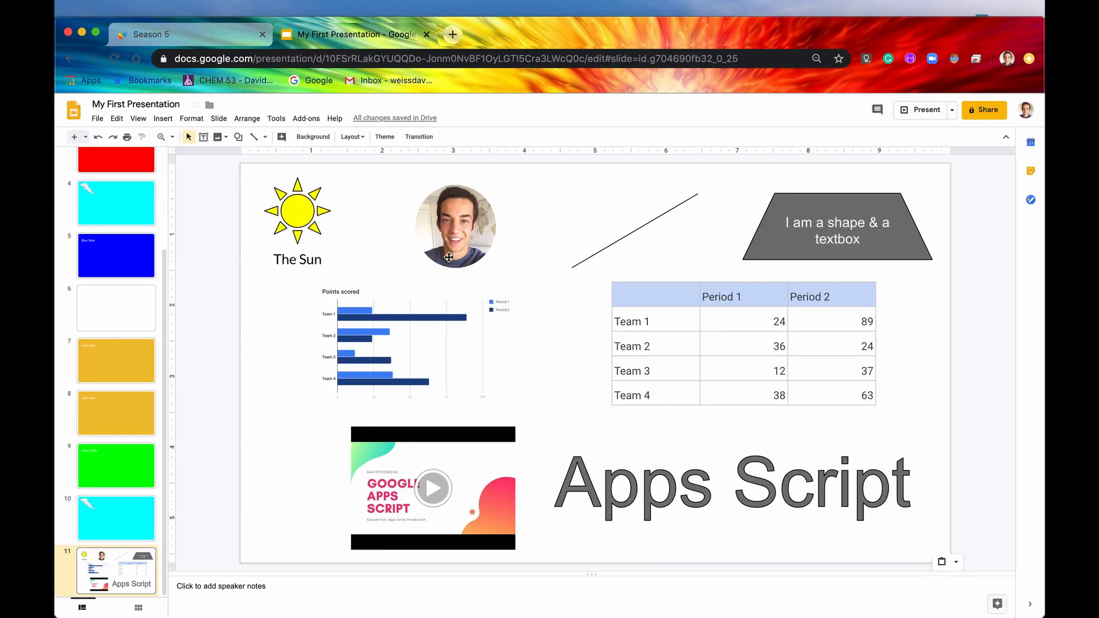
mouse_move(821, 349)
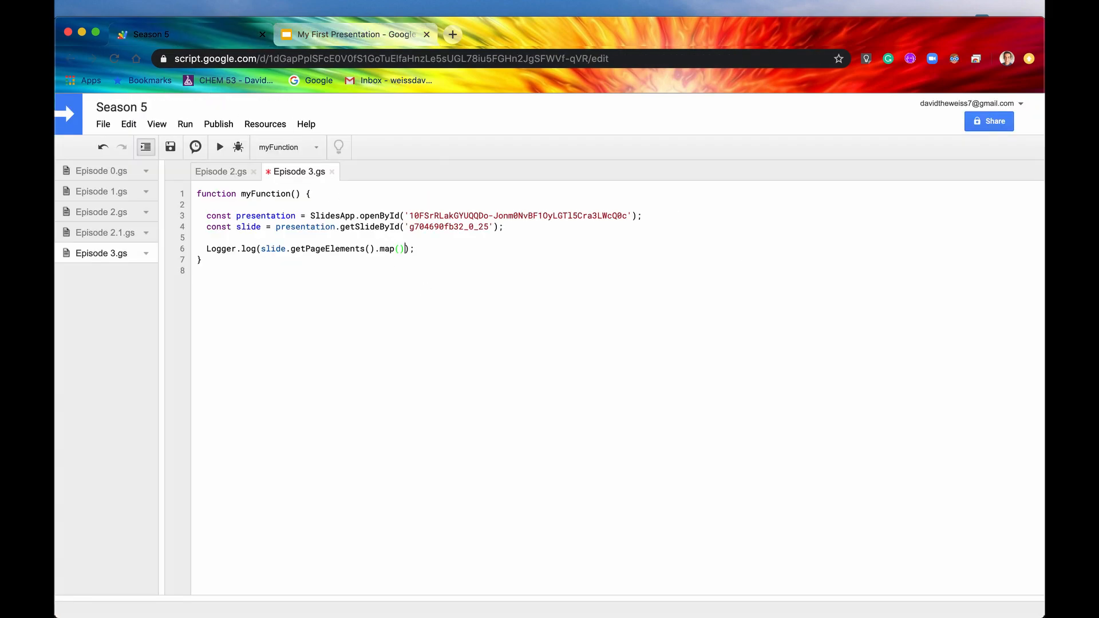
type("el")
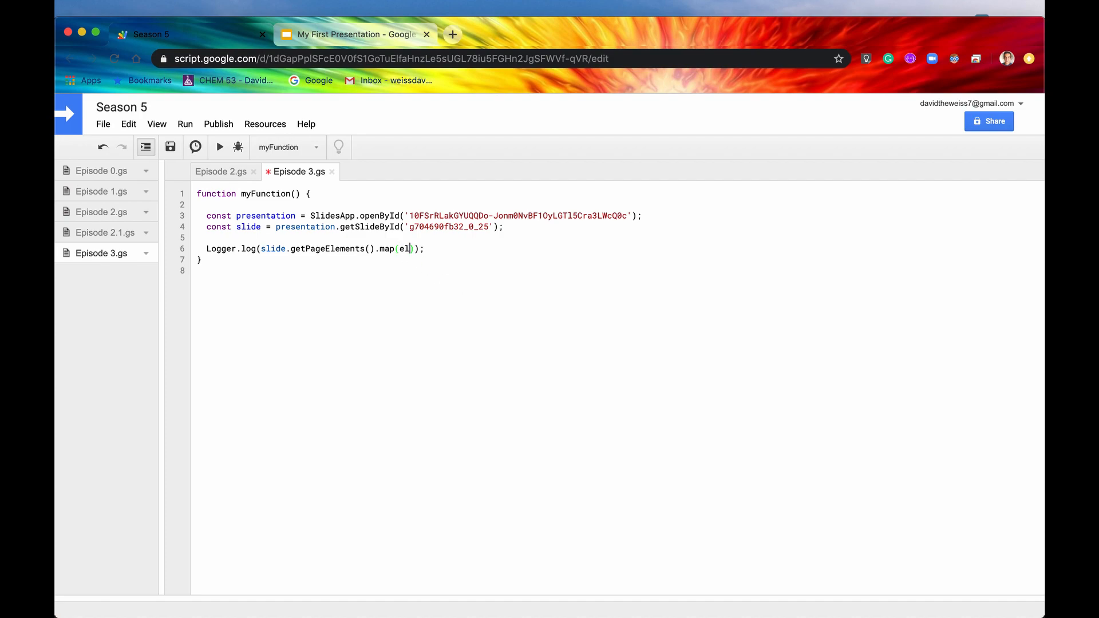
type("=> el.getPageElem")
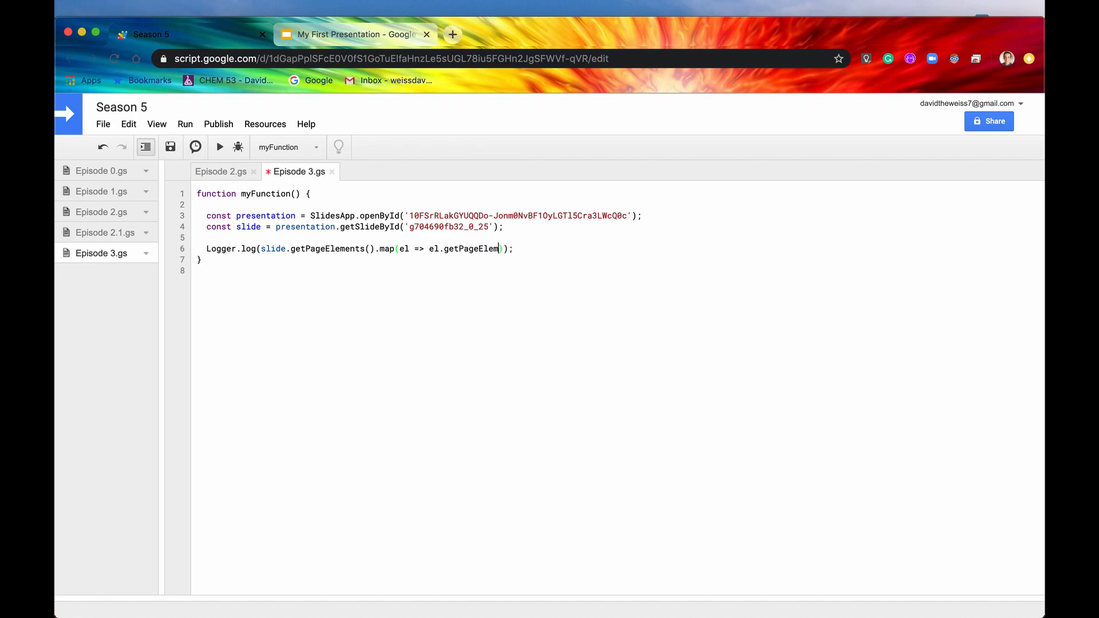
type("entTyp")
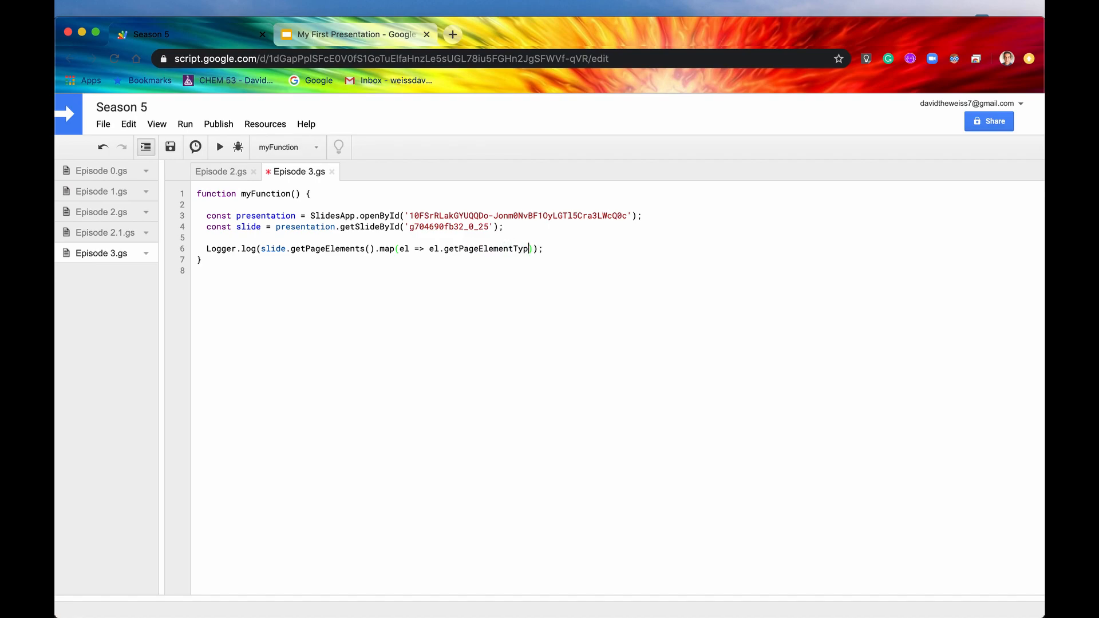
type("()")
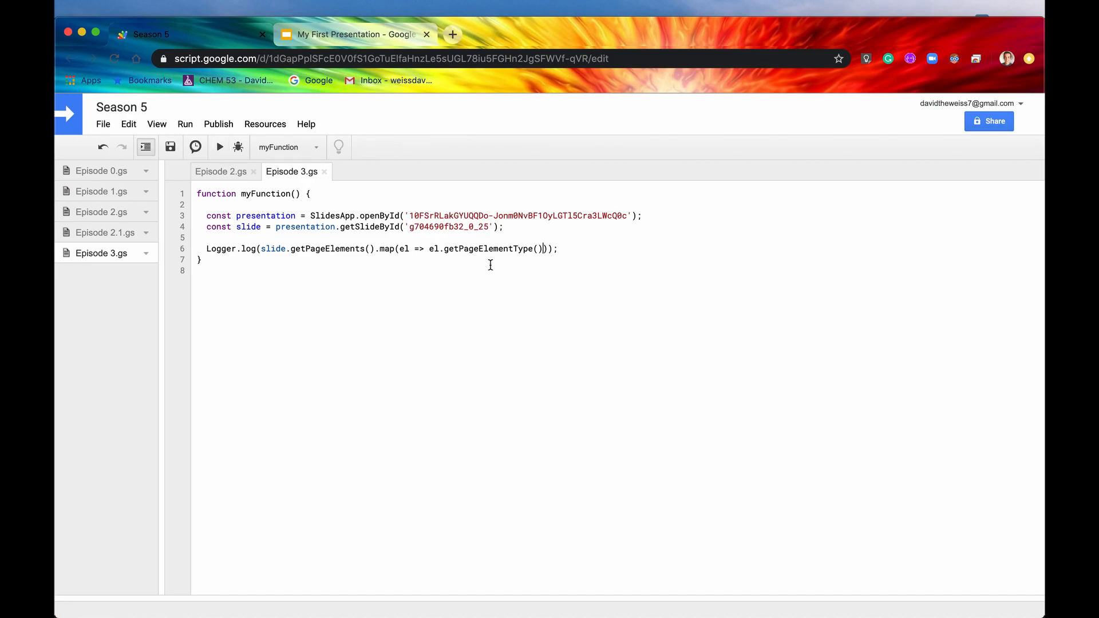
left_click(156, 124)
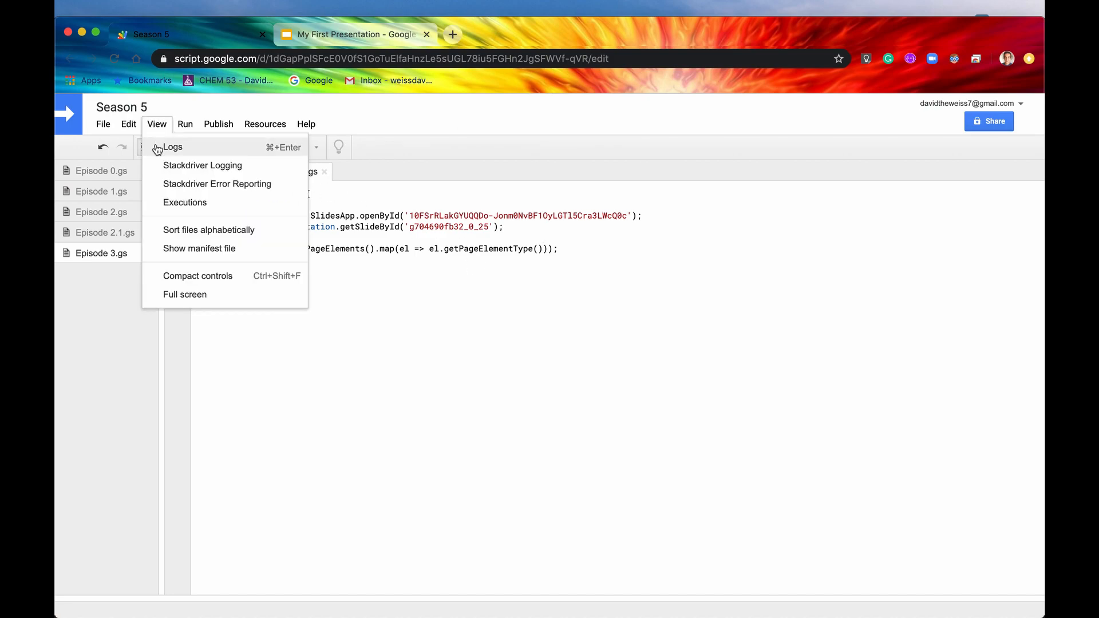
left_click(172, 147)
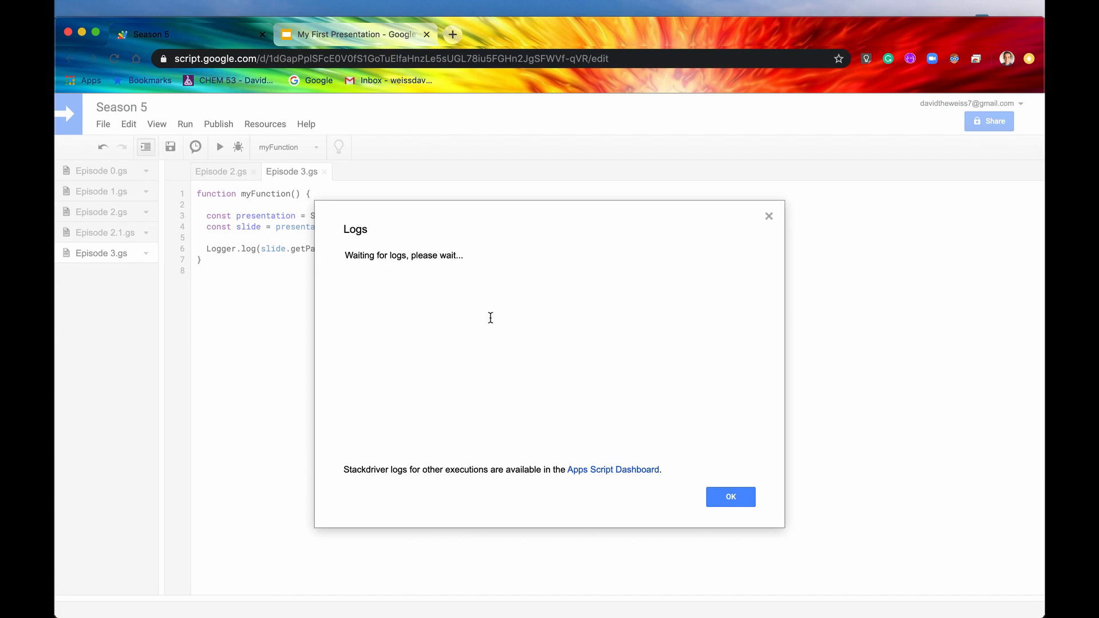
left_click(729, 497)
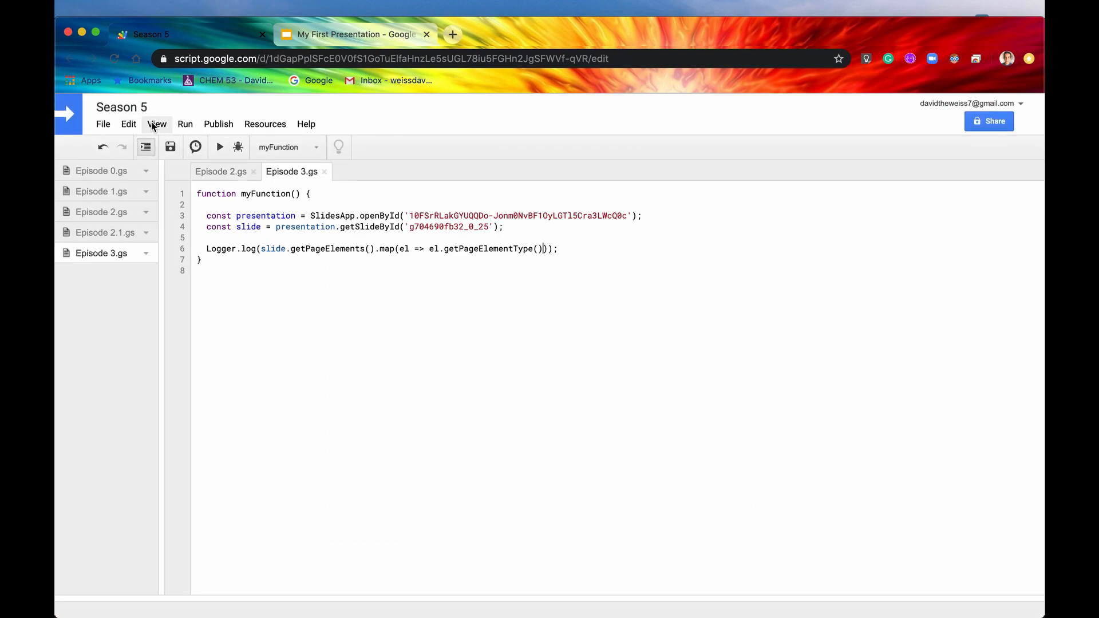
left_click(219, 148)
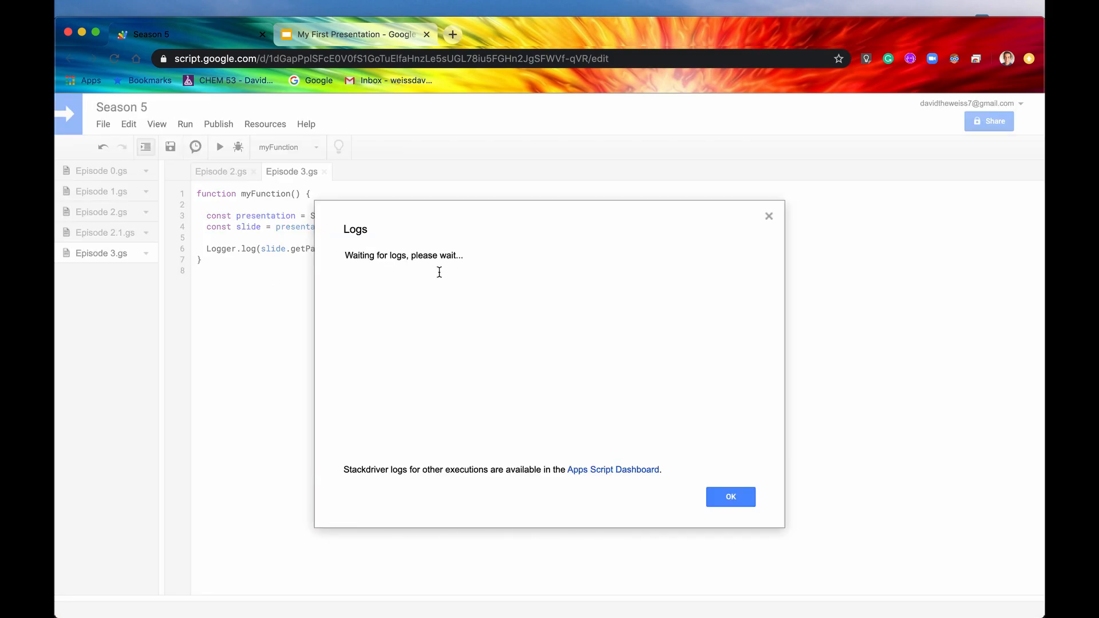
mouse_move(356, 281)
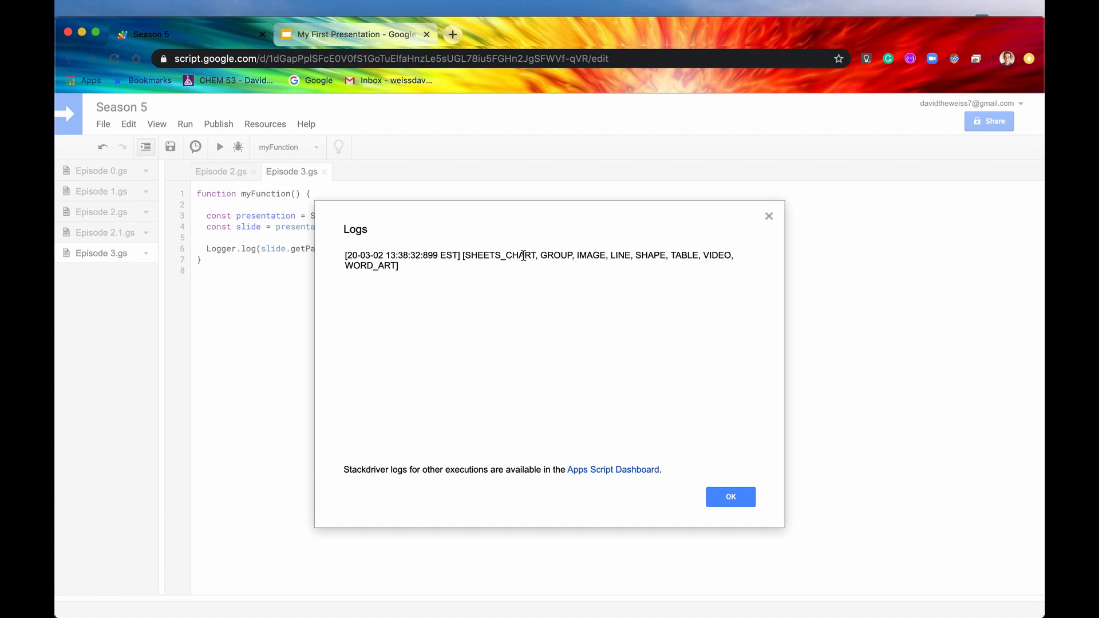
double_click(504, 255)
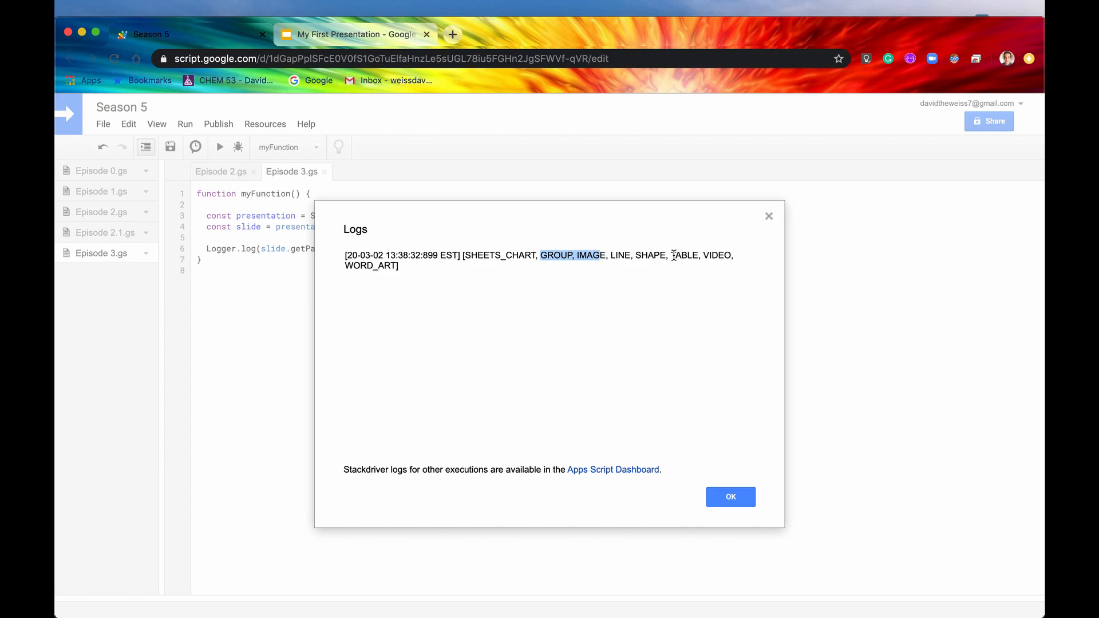
mouse_move(350, 41)
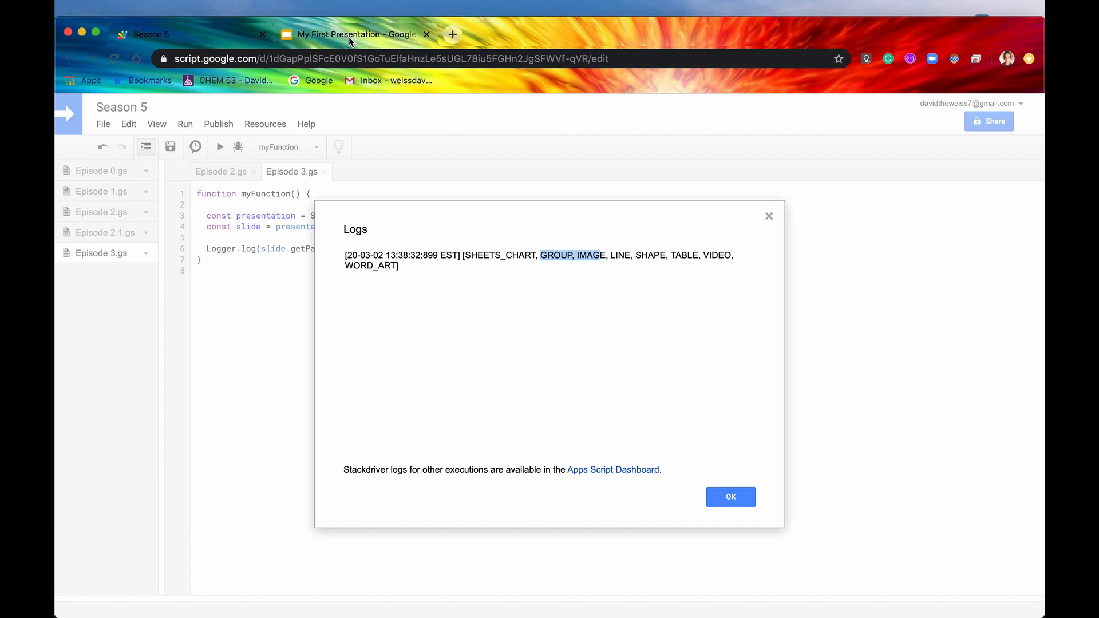
left_click(352, 33)
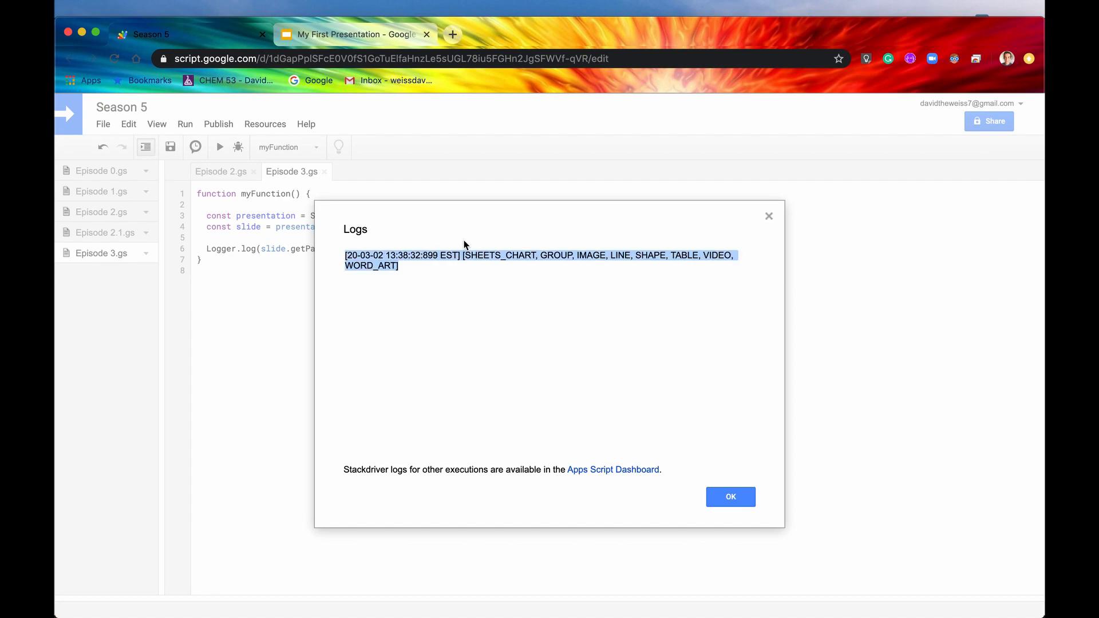
left_click(729, 496)
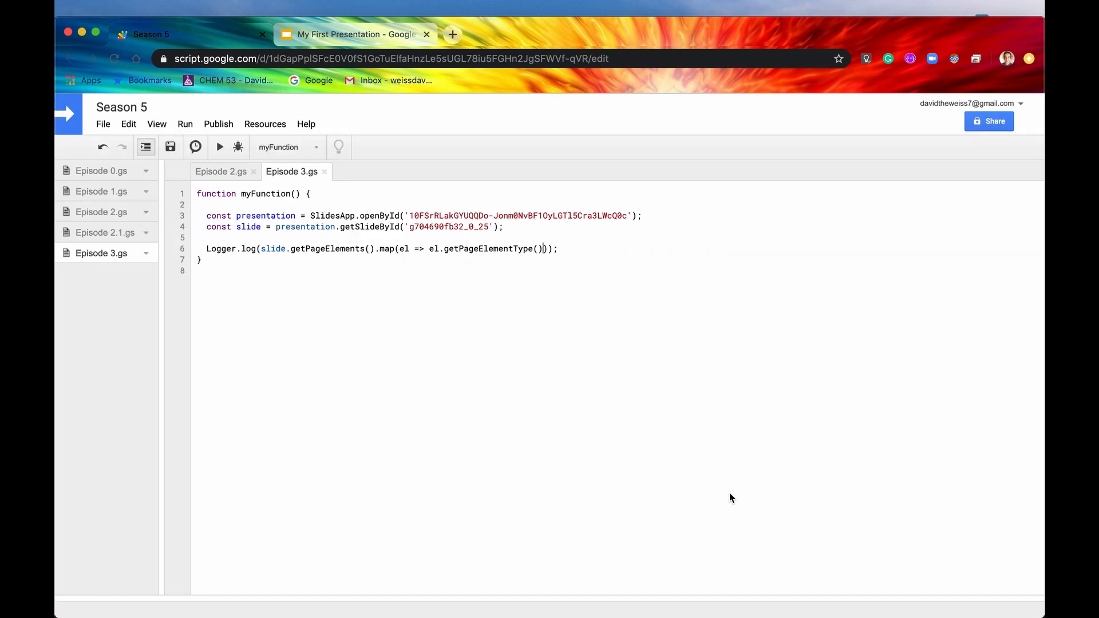
mouse_move(510, 247)
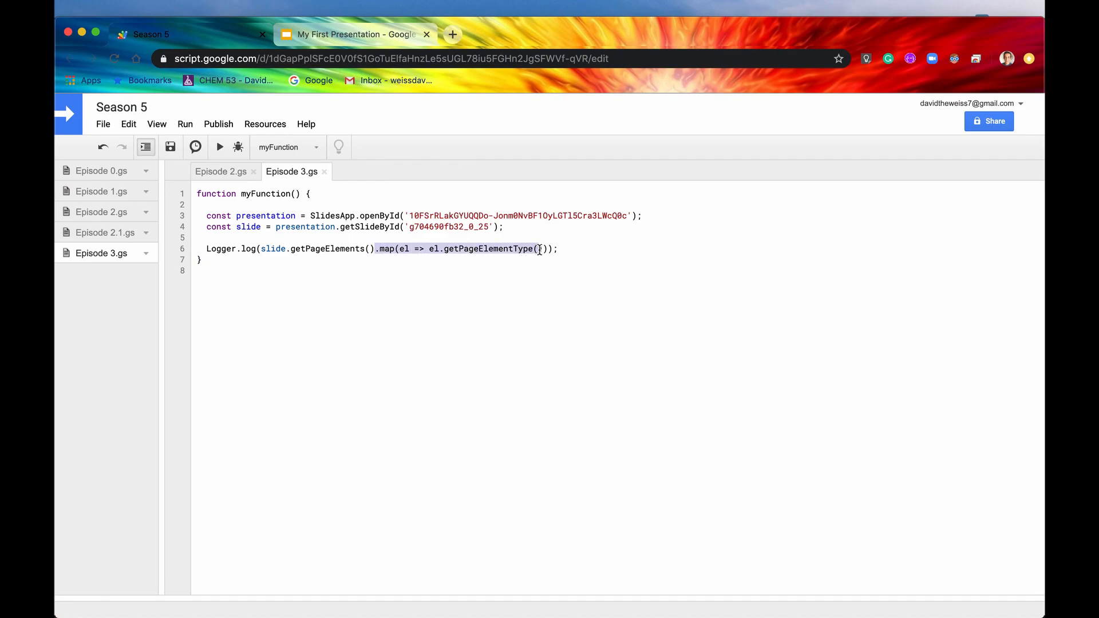
Comment out the type logging and add a slide.getPageElementById() line, then view the presentation
type("//")
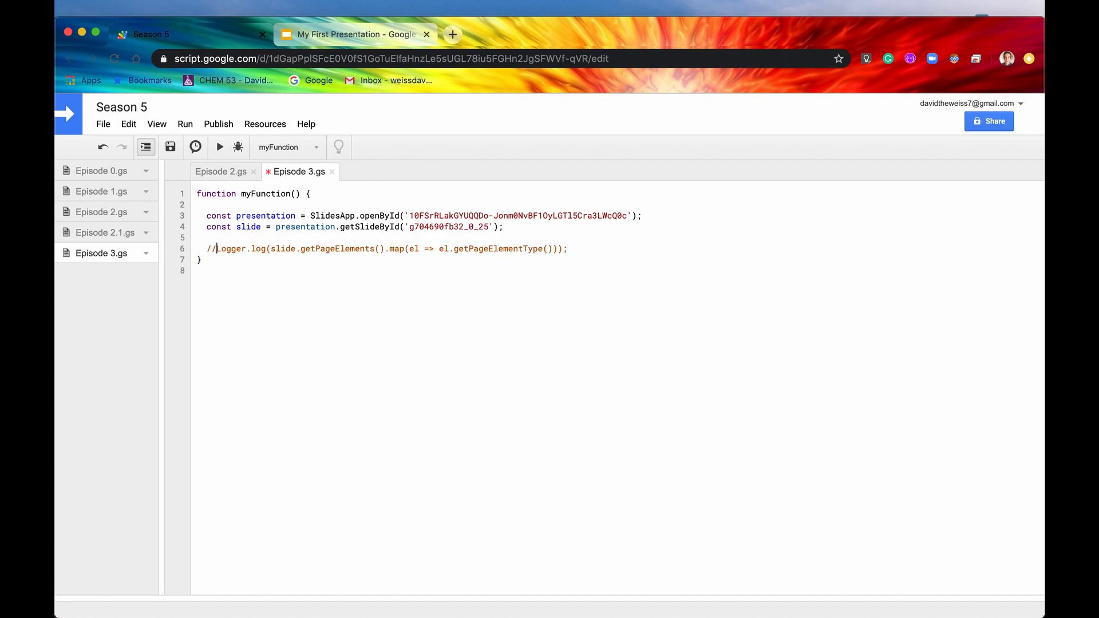
key("Return")
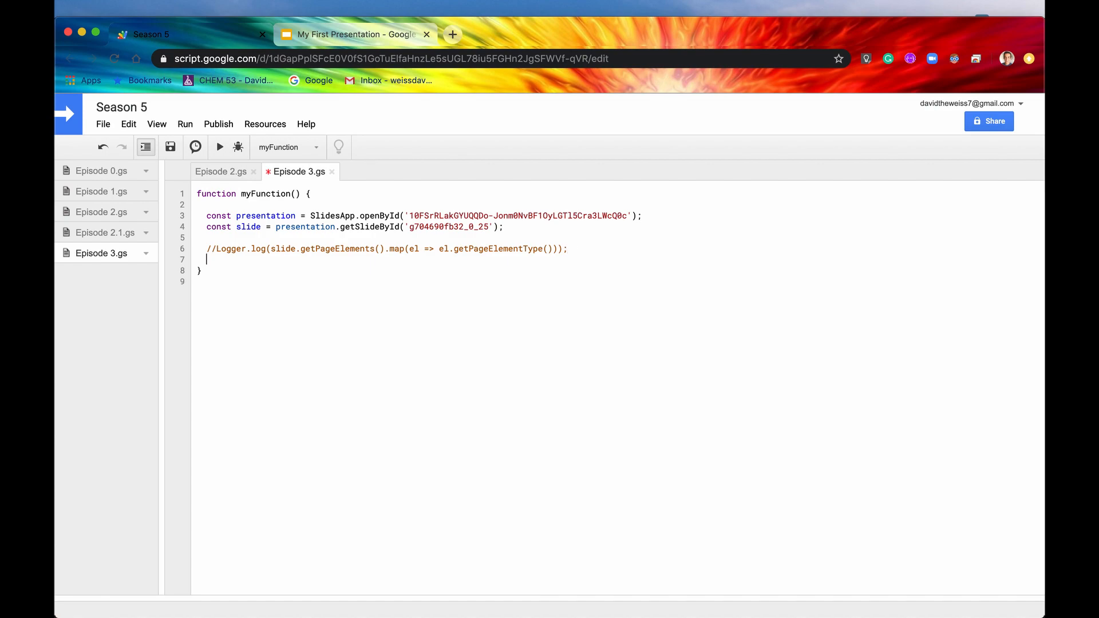
type("slide.")
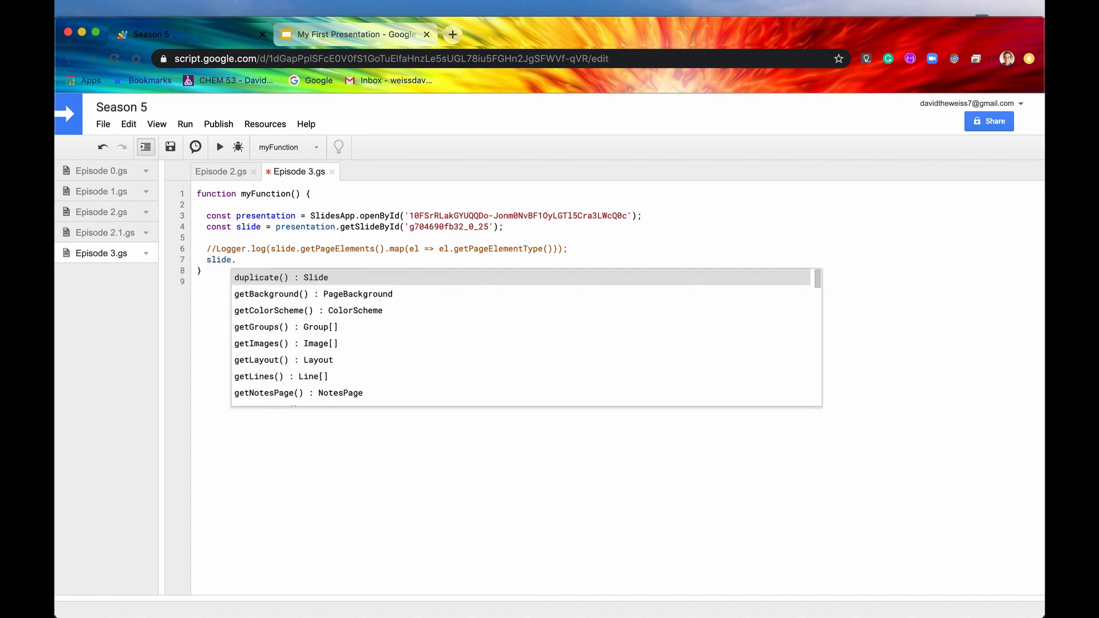
type("g")
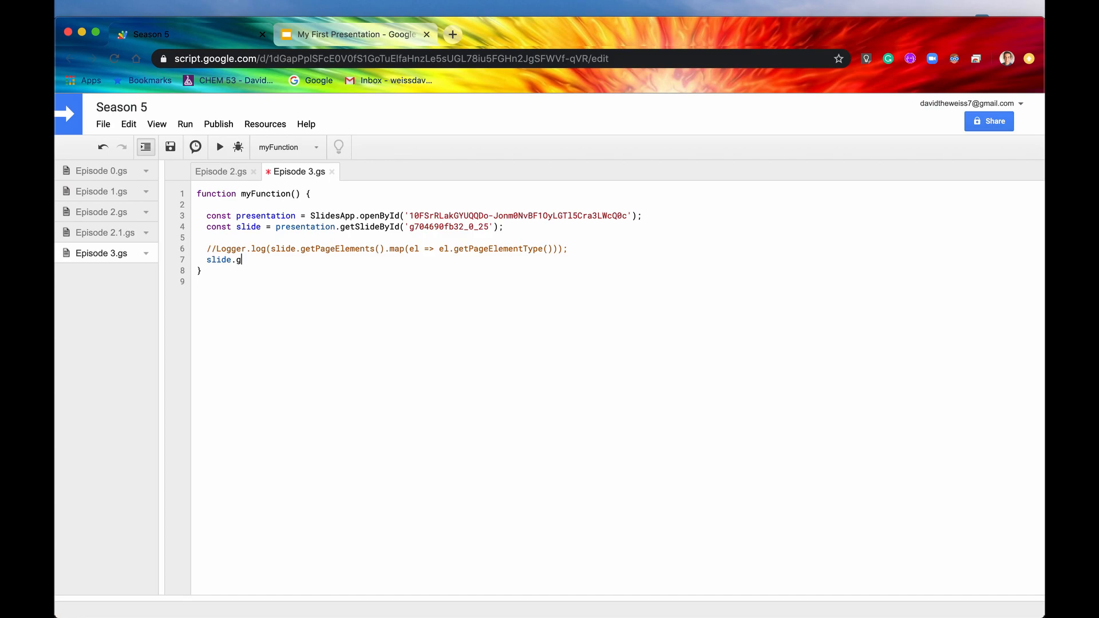
type("etPa")
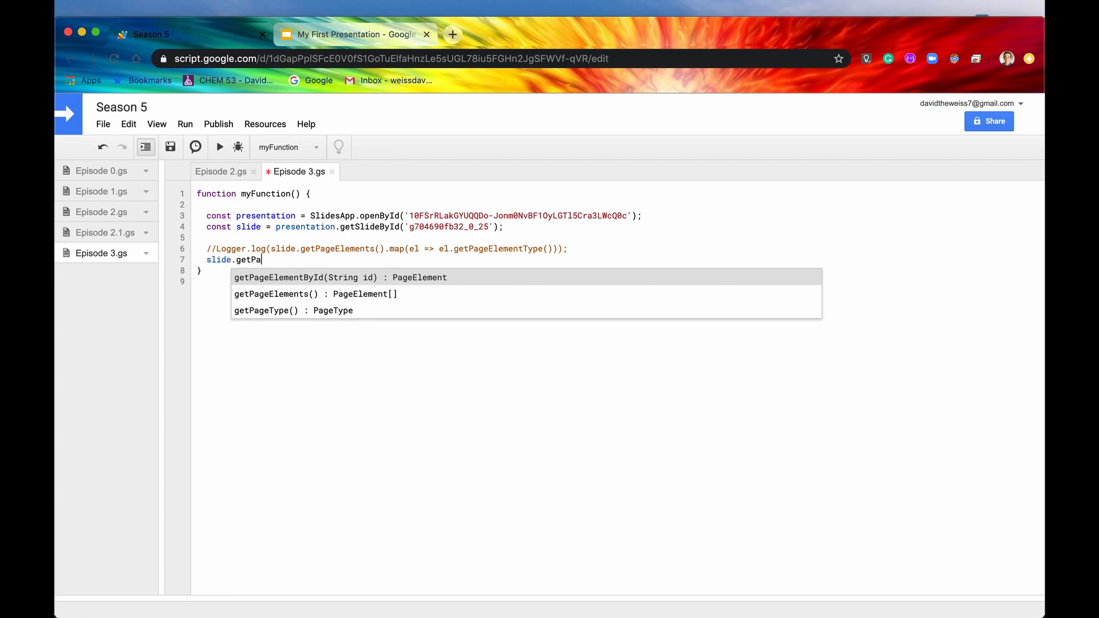
type("ge")
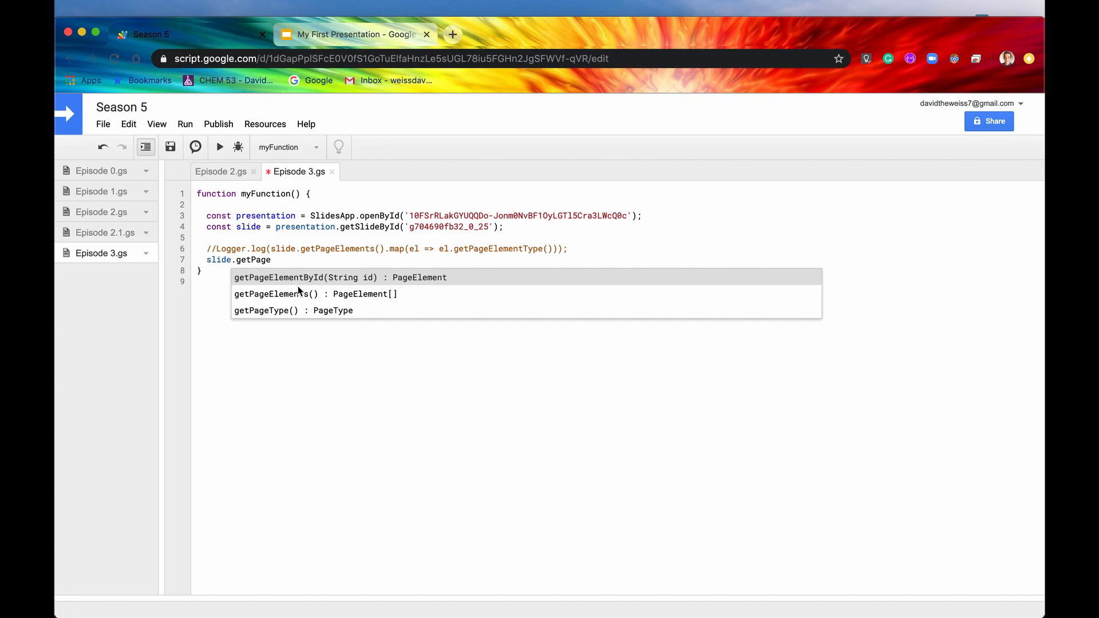
mouse_move(353, 280)
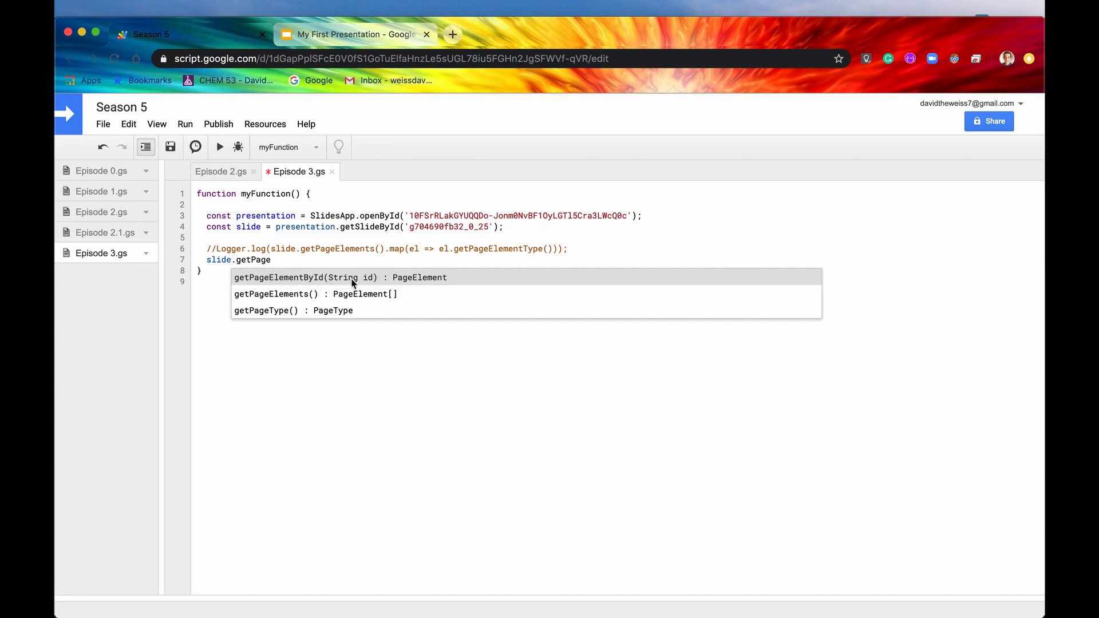
left_click(341, 277)
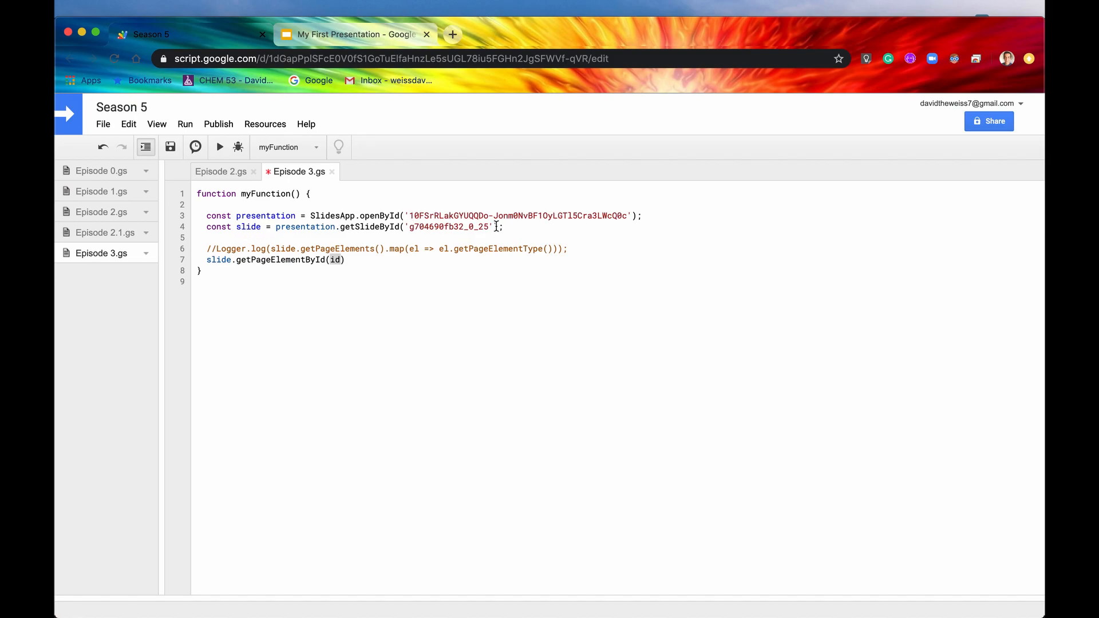
left_click(351, 34)
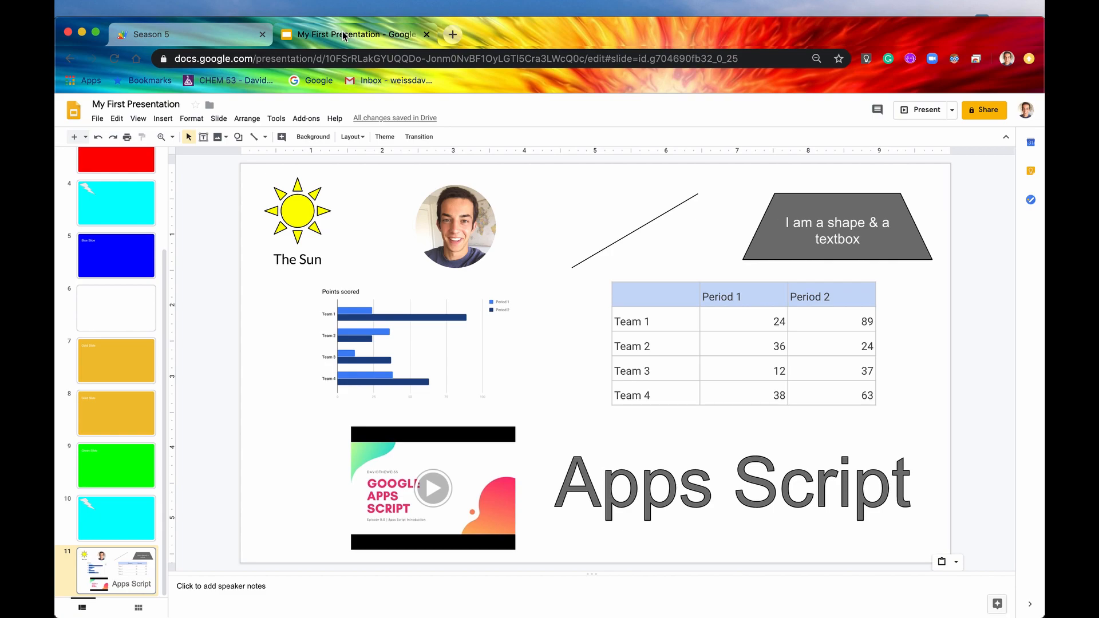
mouse_move(512, 186)
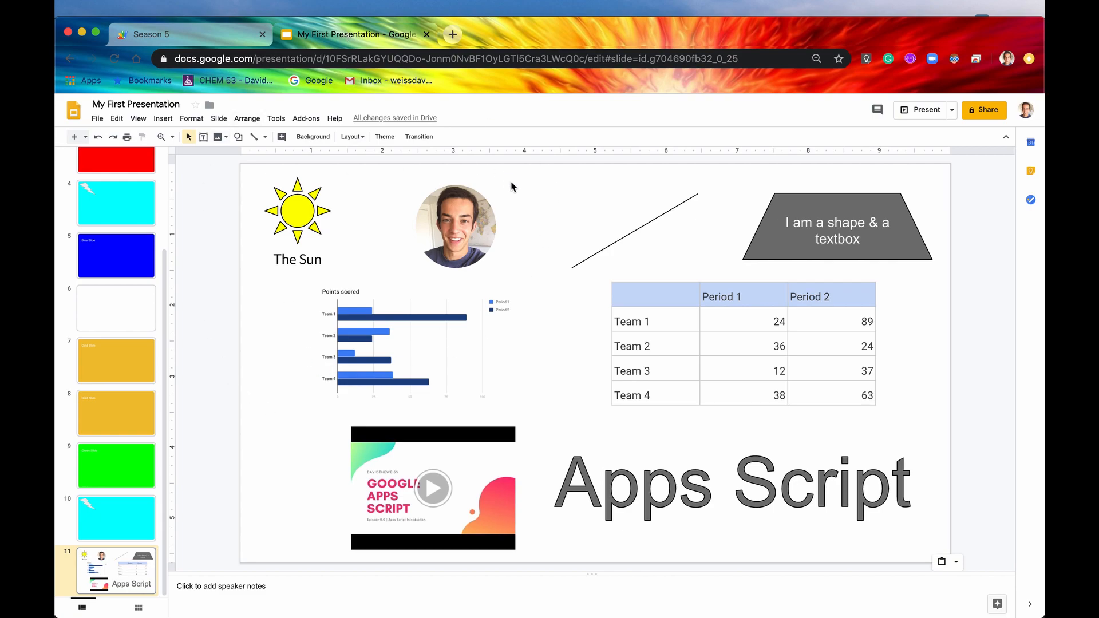
mouse_move(549, 52)
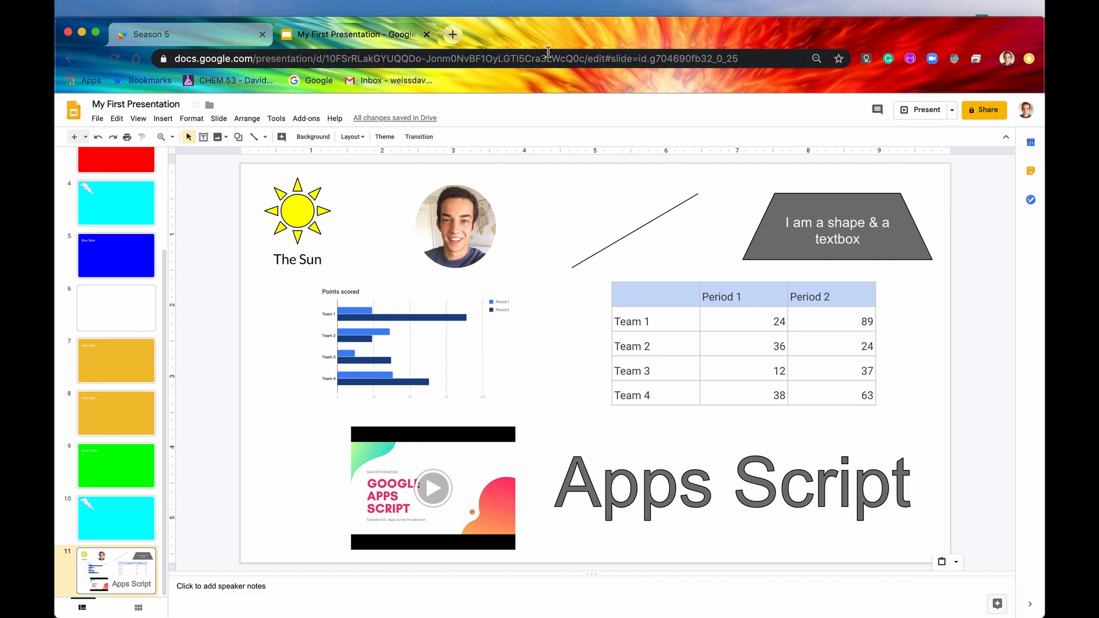
mouse_move(505, 82)
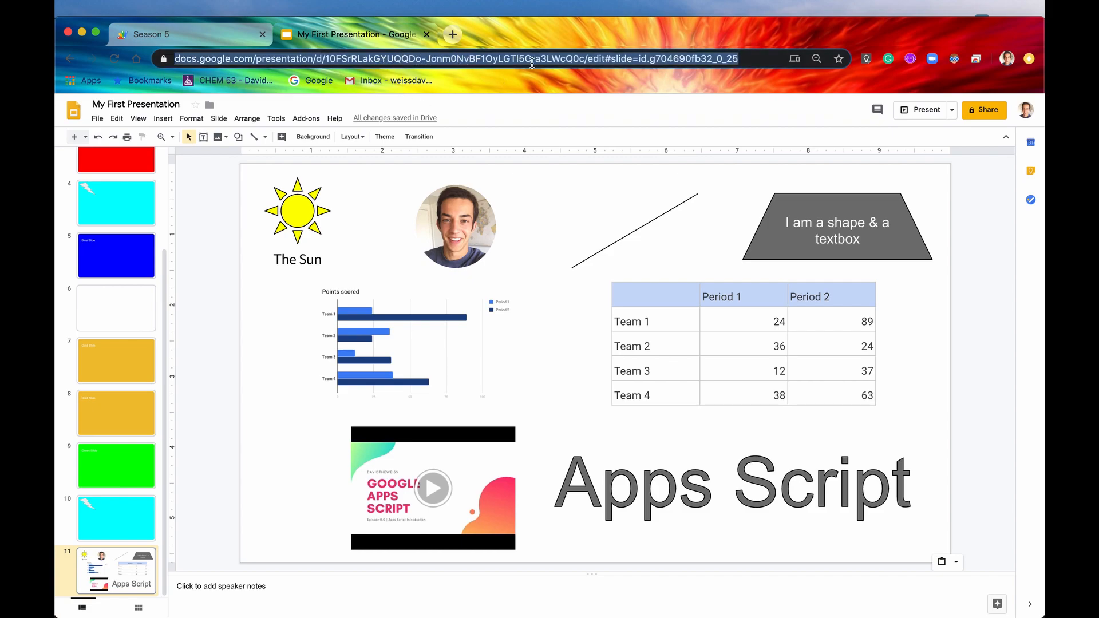
Select the round profile photo on the slide and inspect its options
left_click(454, 225)
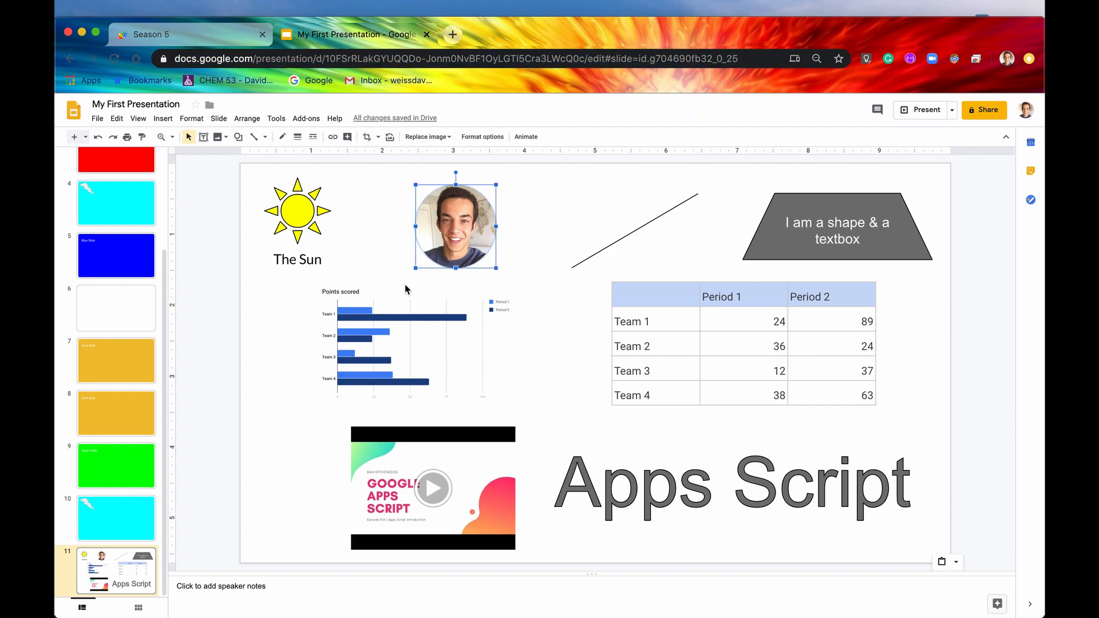
mouse_move(752, 54)
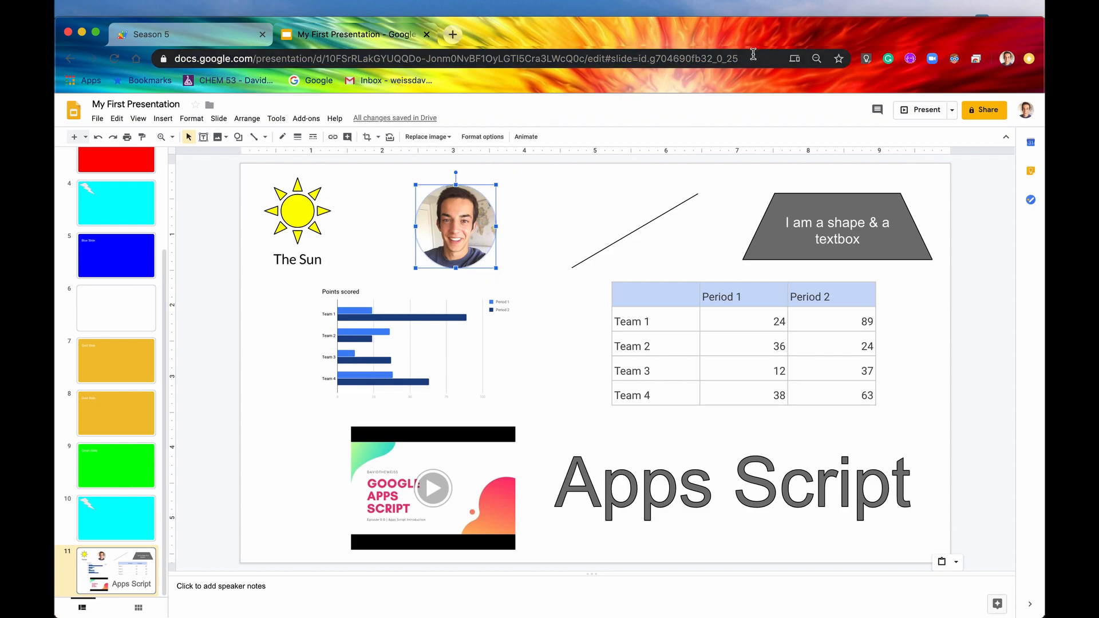
right_click(455, 225)
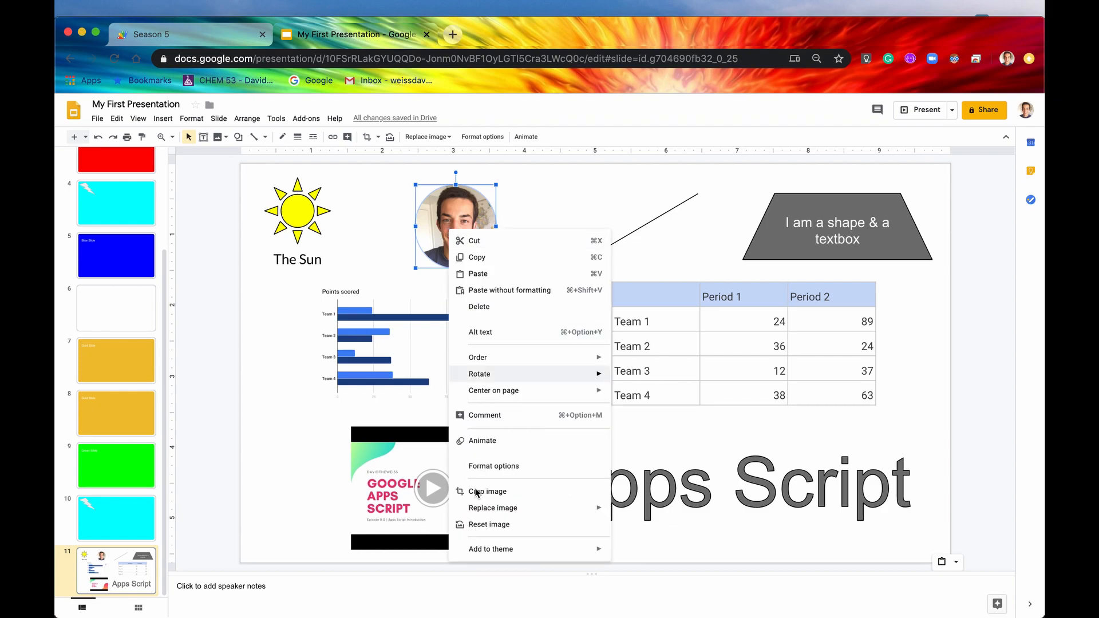
mouse_move(558, 307)
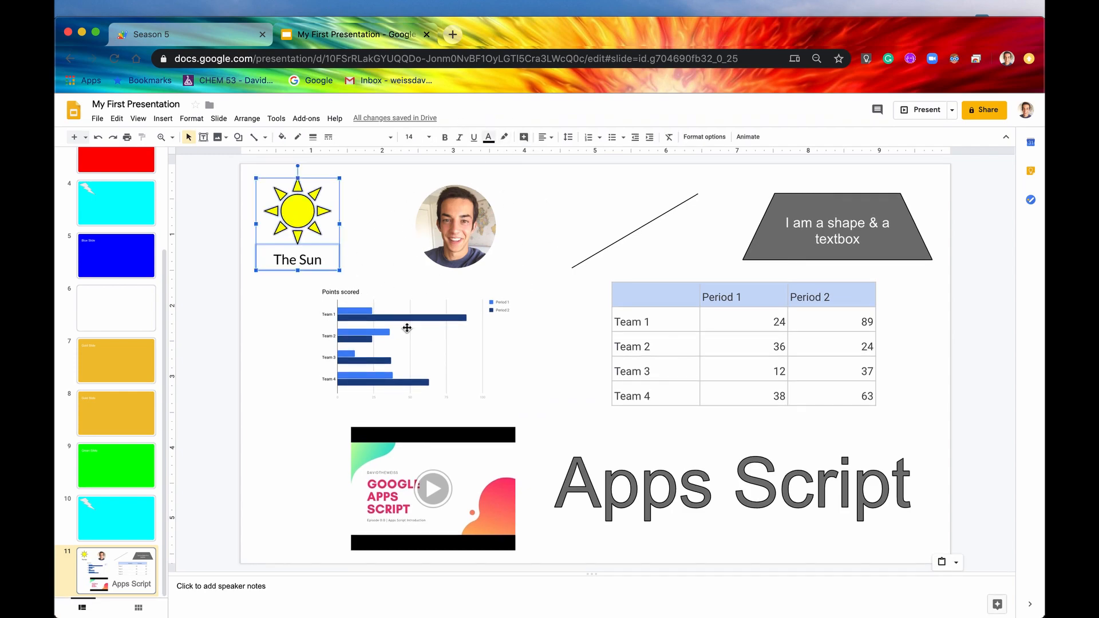
left_click(455, 226)
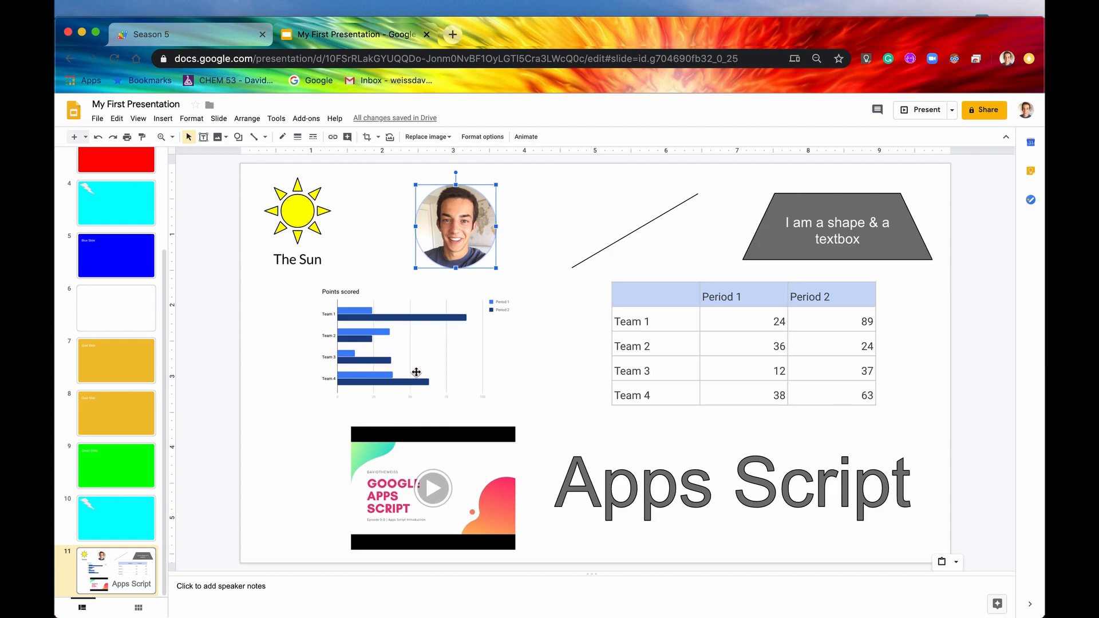
mouse_move(550, 217)
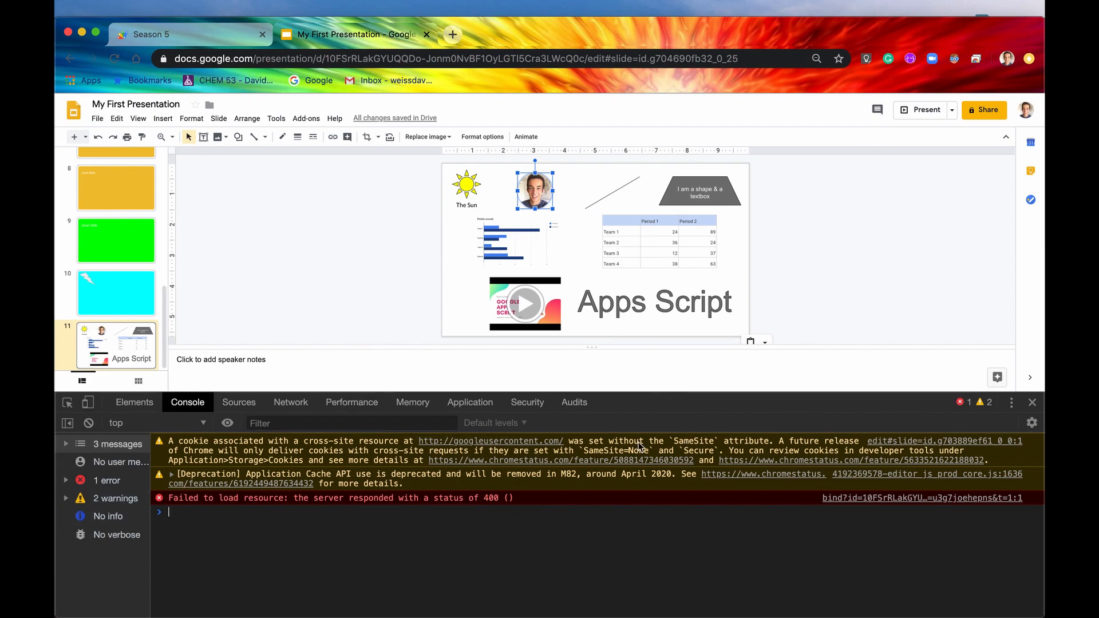
mouse_move(363, 530)
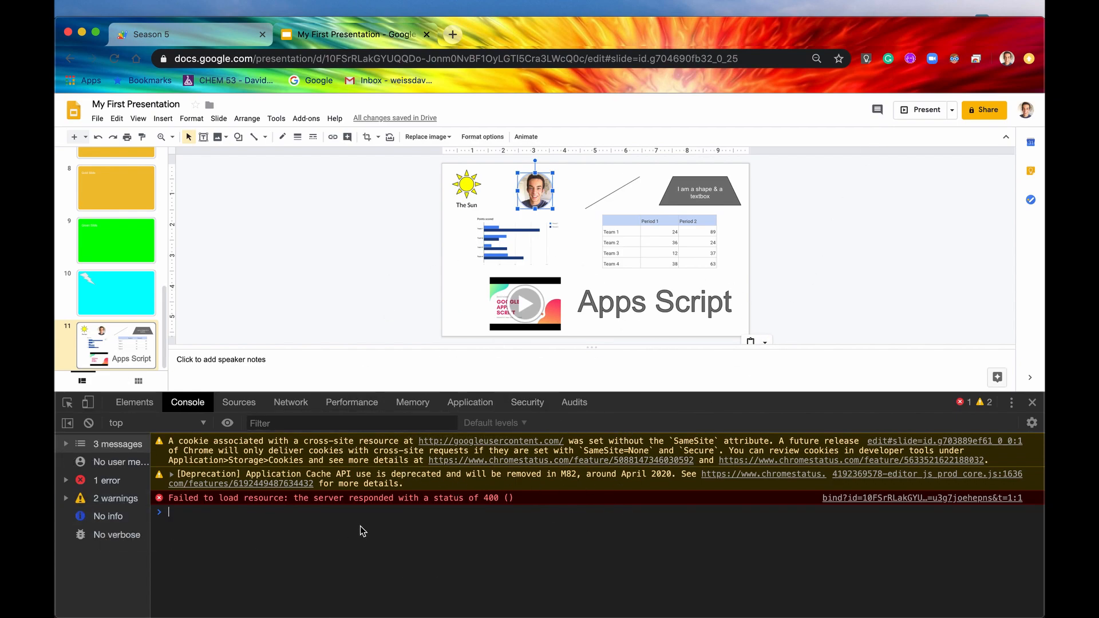
Show the DevTools Elements tree and expand the page body node
left_click(134, 401)
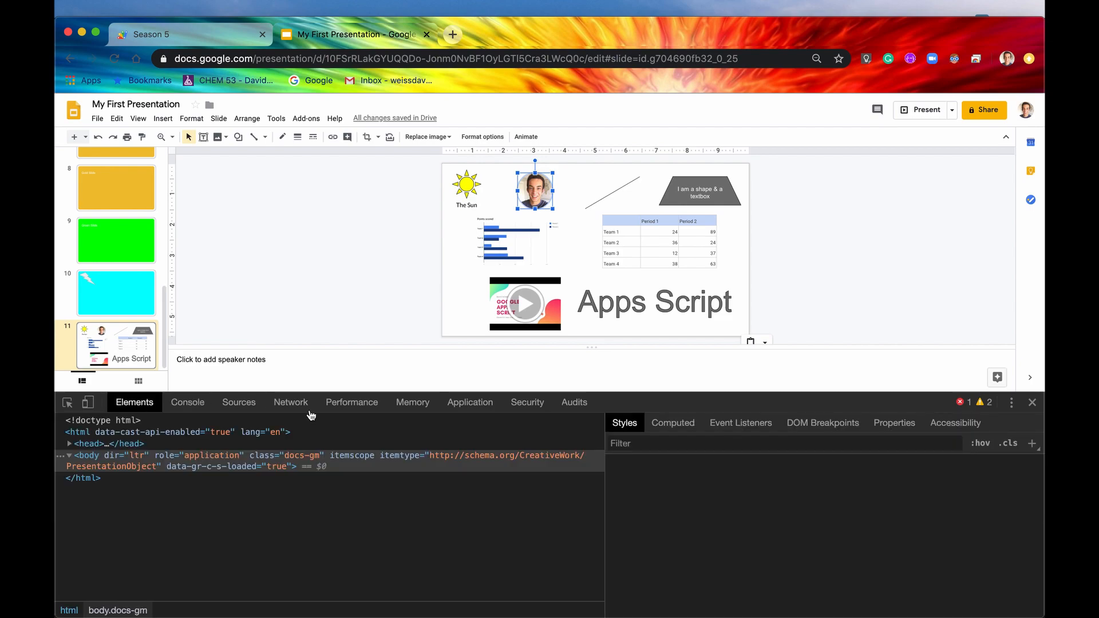
left_click(70, 454)
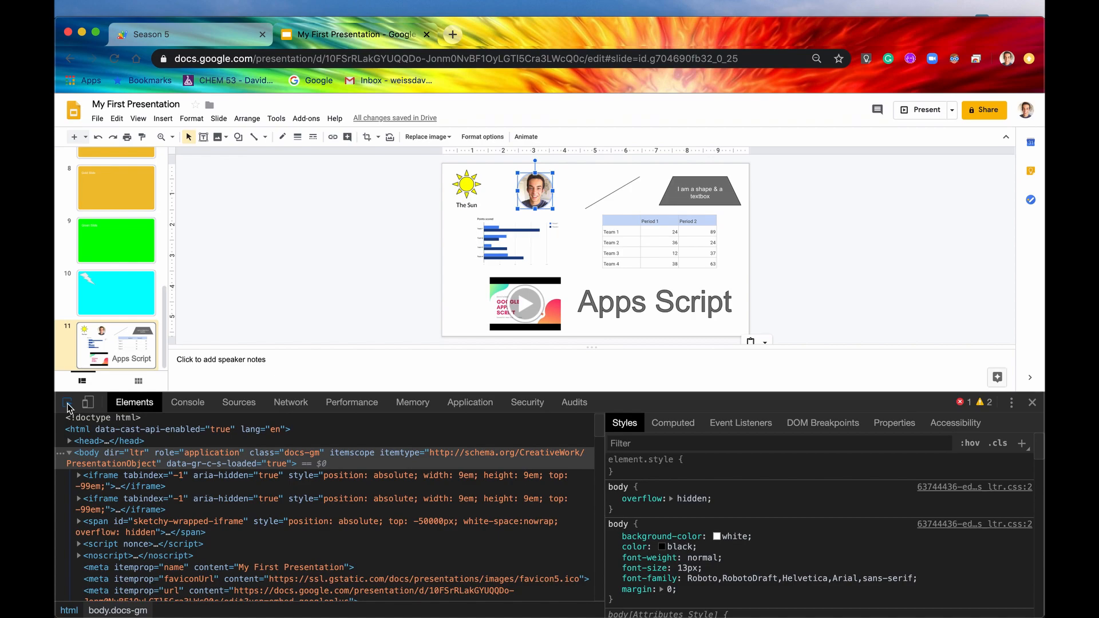
Inspect the profile photo's markup and copy its element ID g704690fb32_0_32
left_click(67, 402)
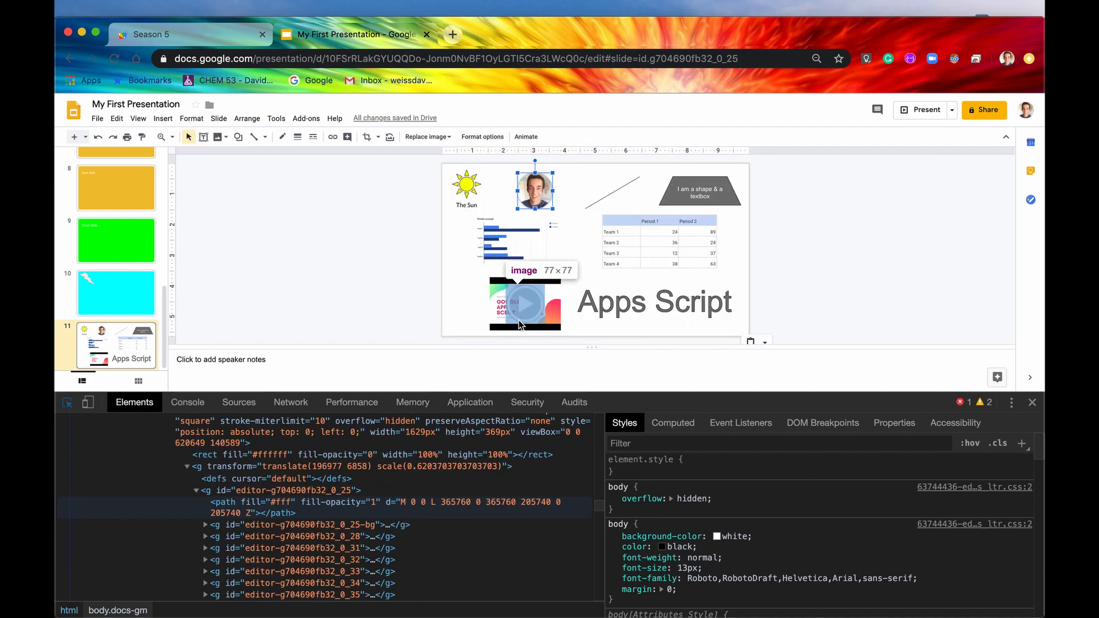
left_click(535, 189)
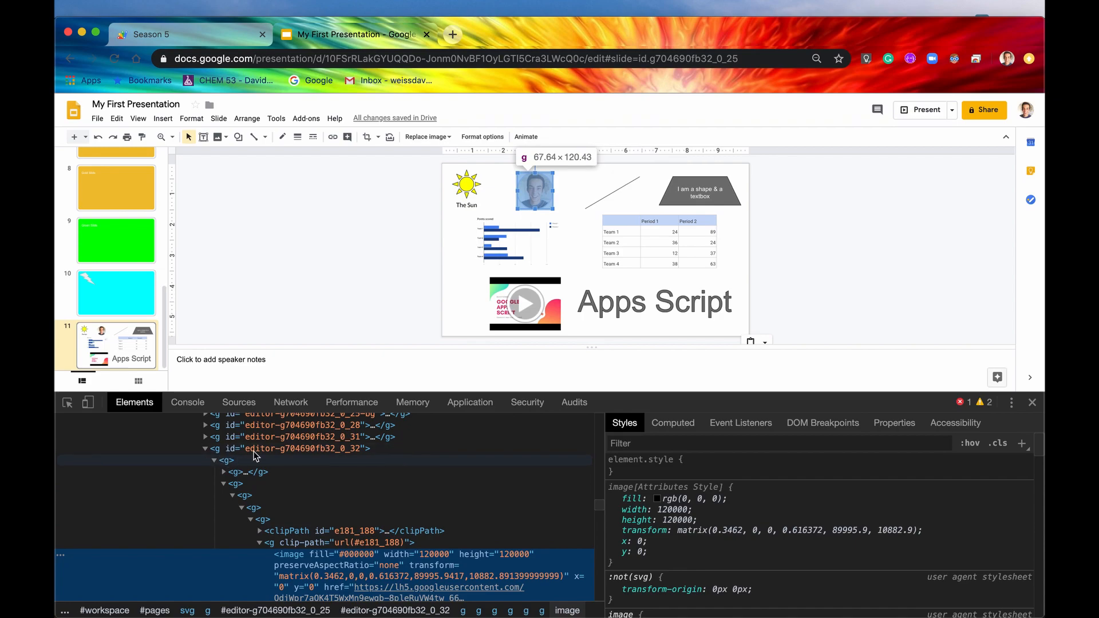
mouse_move(304, 456)
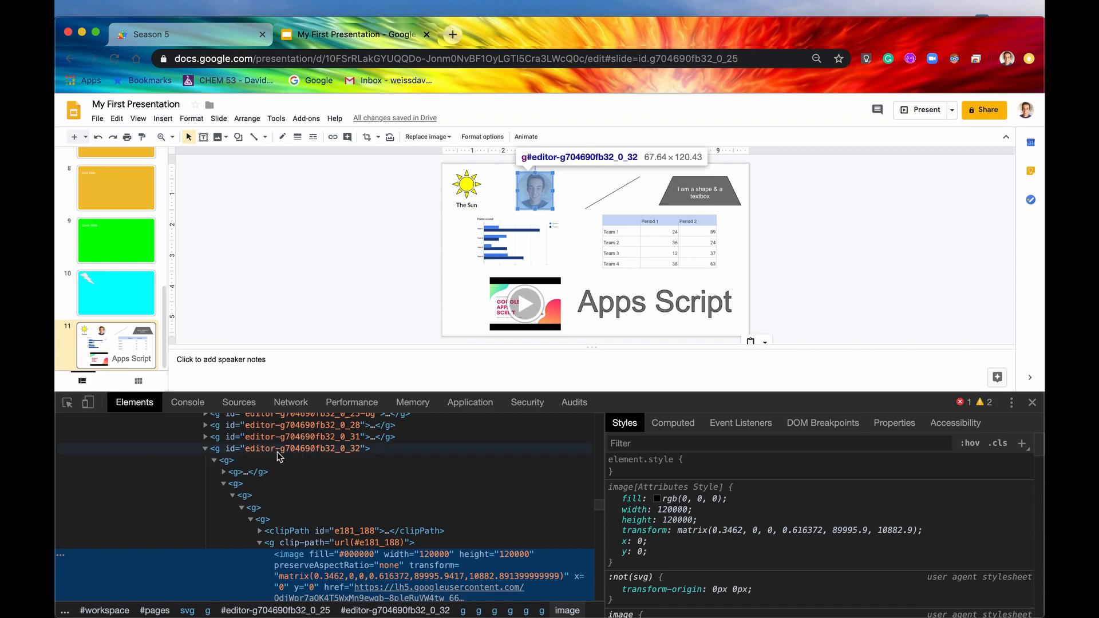
mouse_move(283, 455)
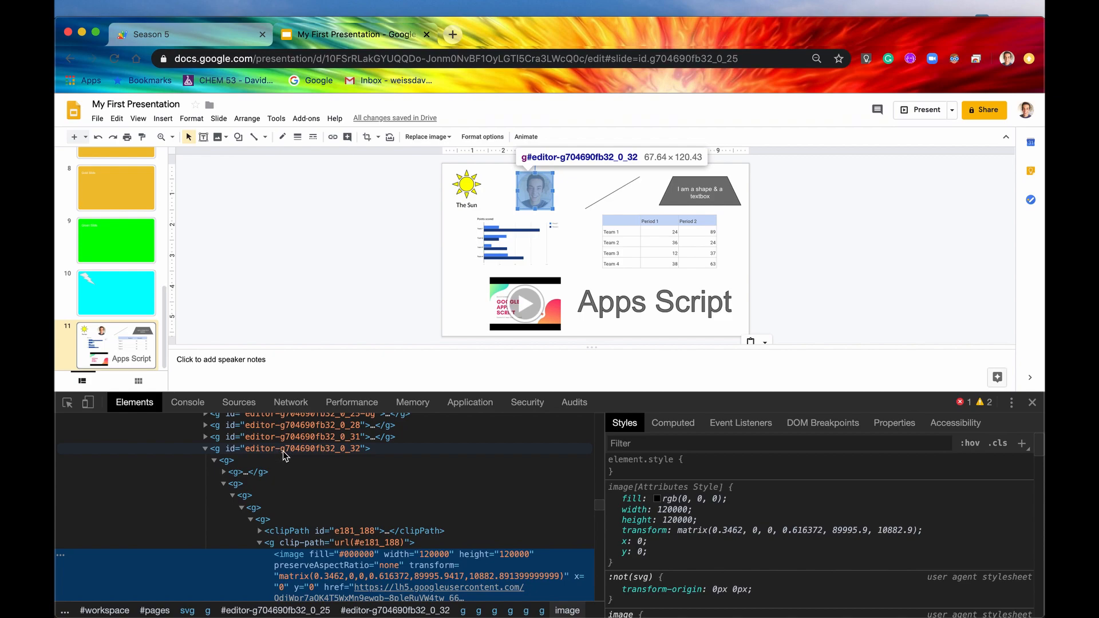
mouse_move(359, 454)
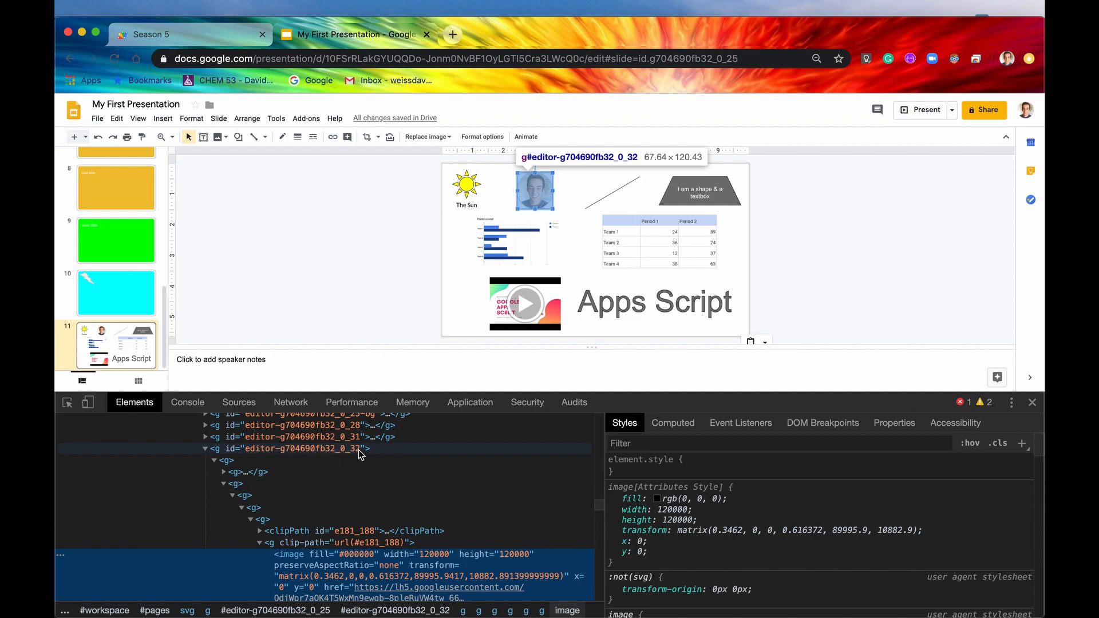
left_click(301, 448)
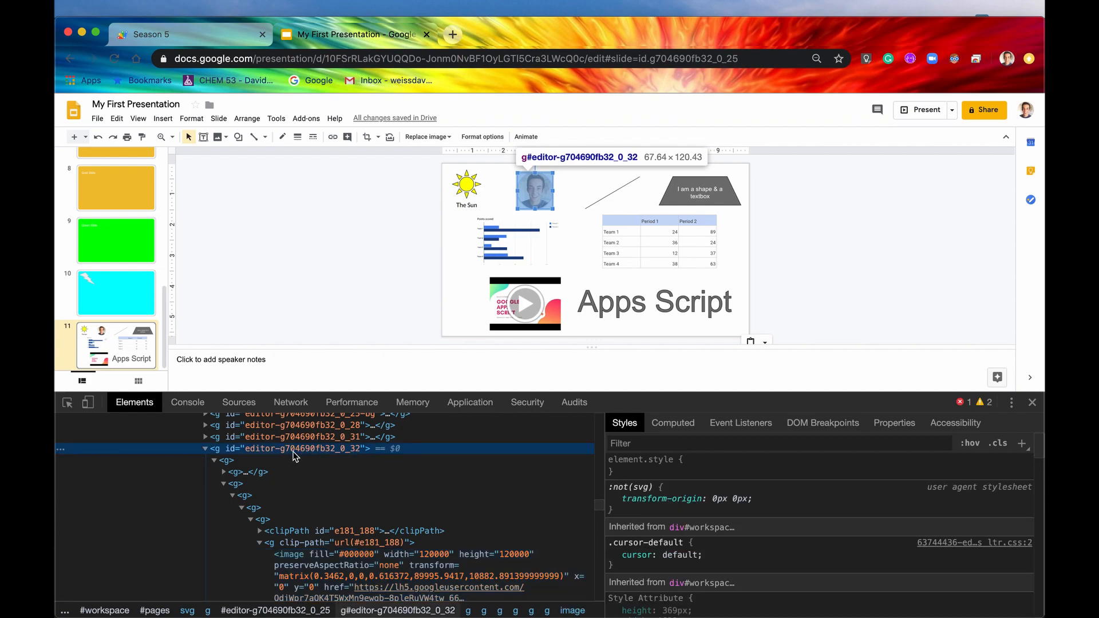
right_click(294, 449)
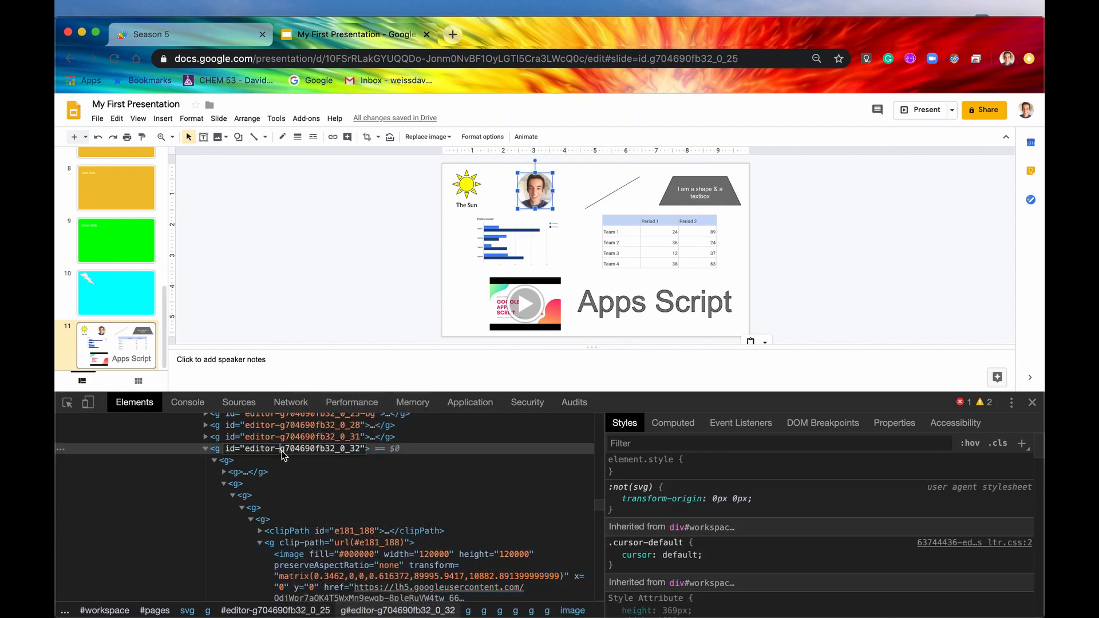
mouse_move(359, 455)
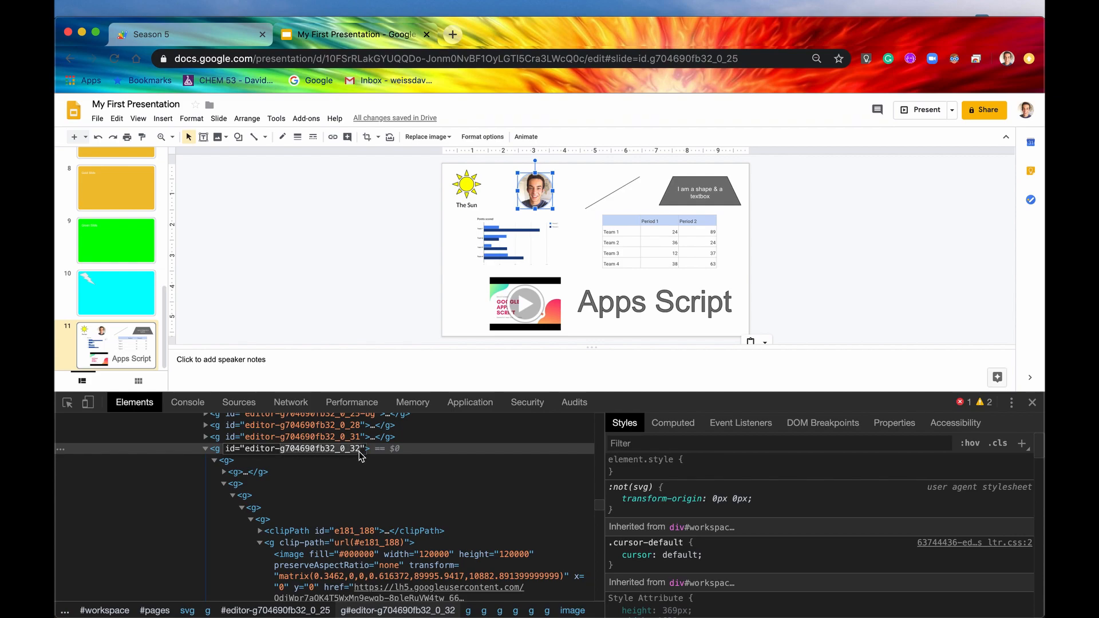
left_click(151, 34)
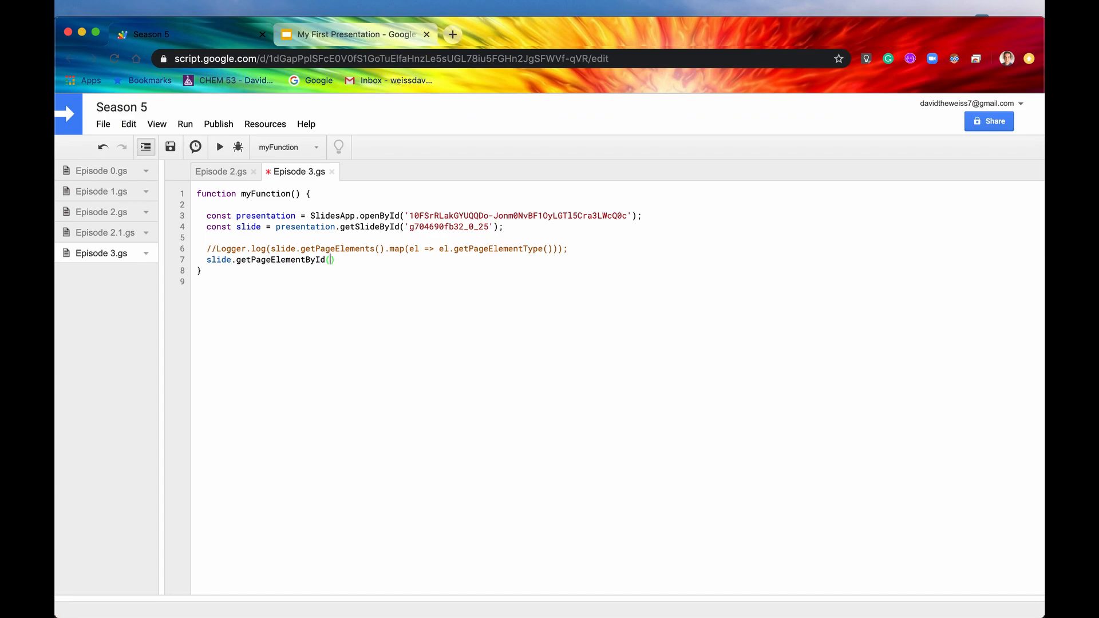
Log getPageElementById('g704690fb32_0_32').getPageElementType(), save and run the function
type("'g704690fb32_0_32'")
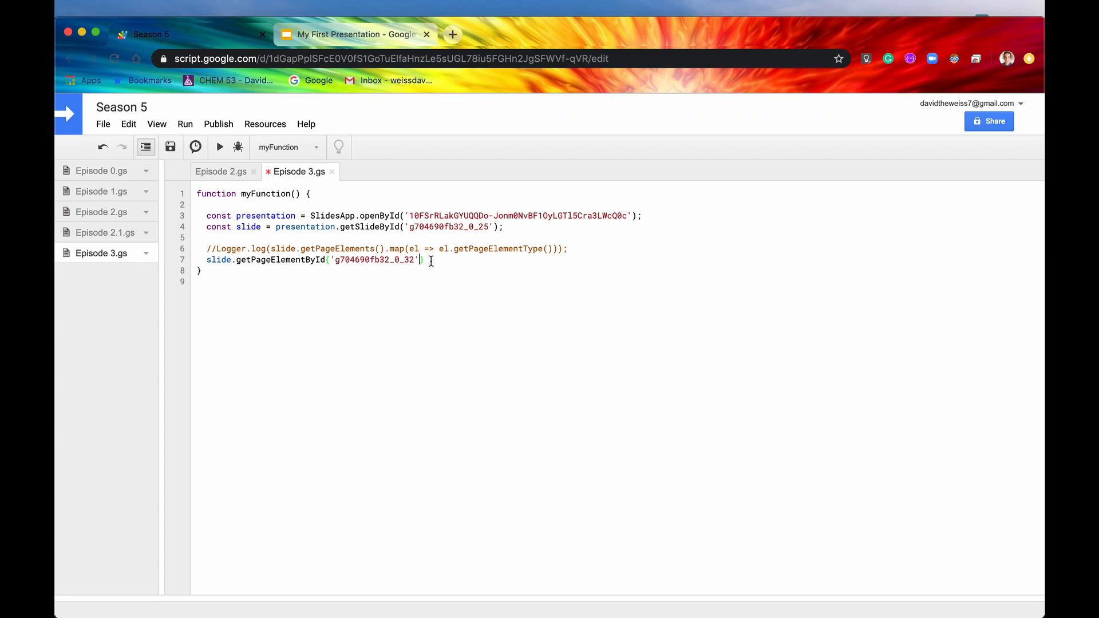
type(";")
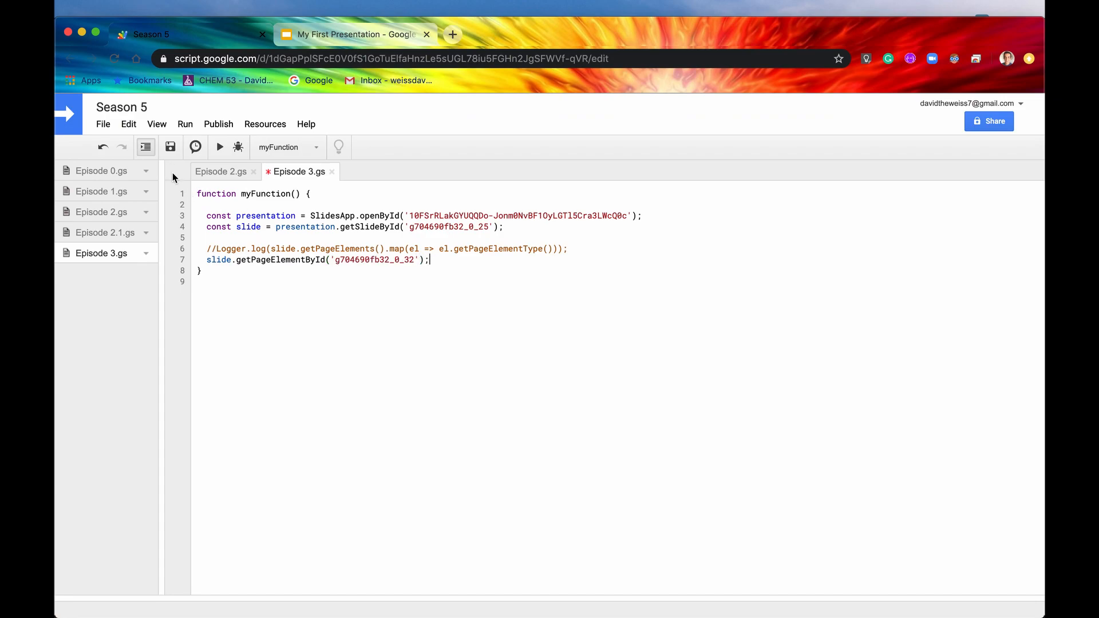
type("Logger.log(")
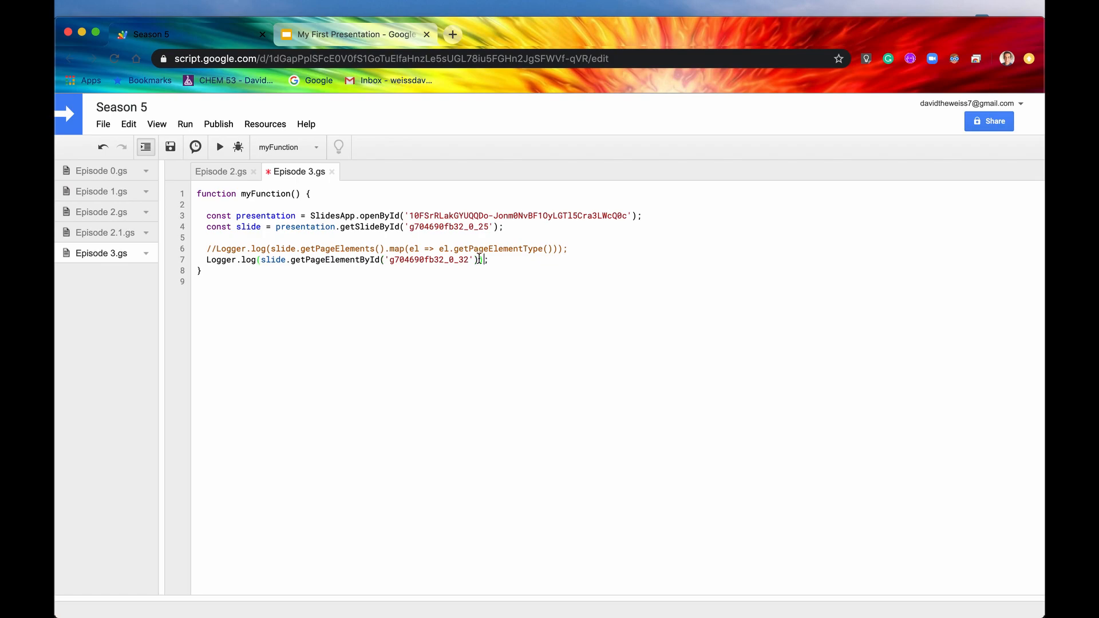
type(".")
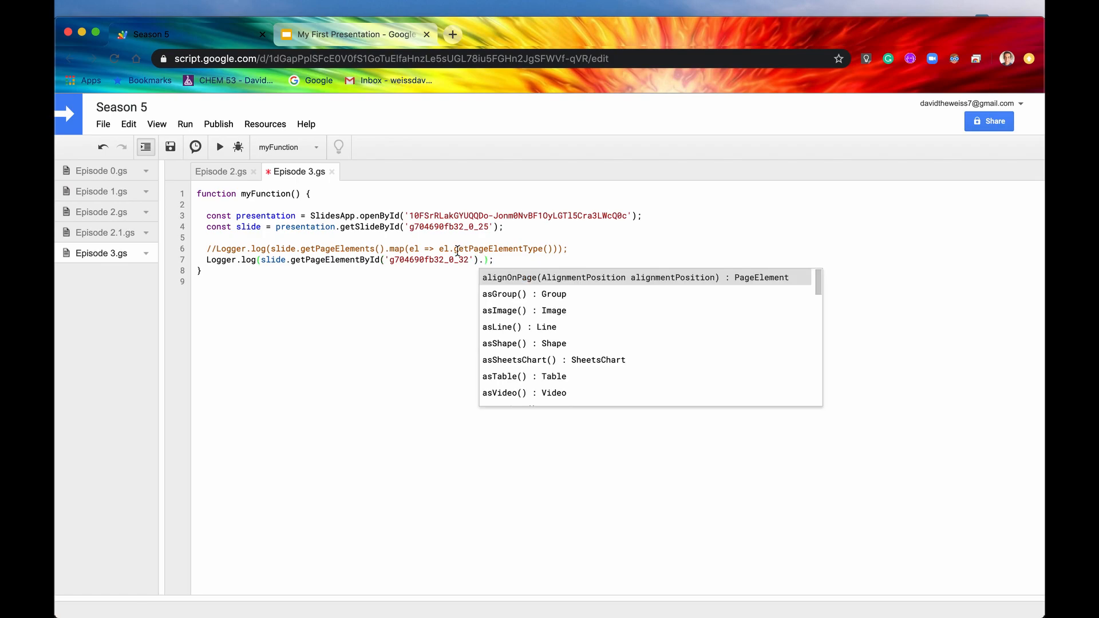
mouse_move(551, 331)
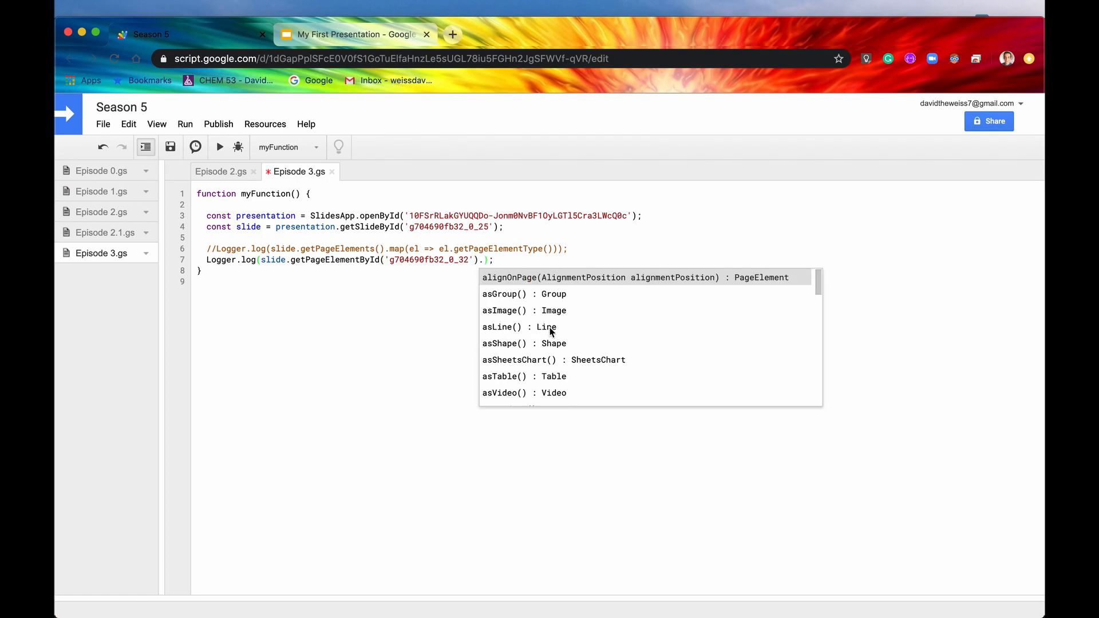
type(".getPageElementType(")
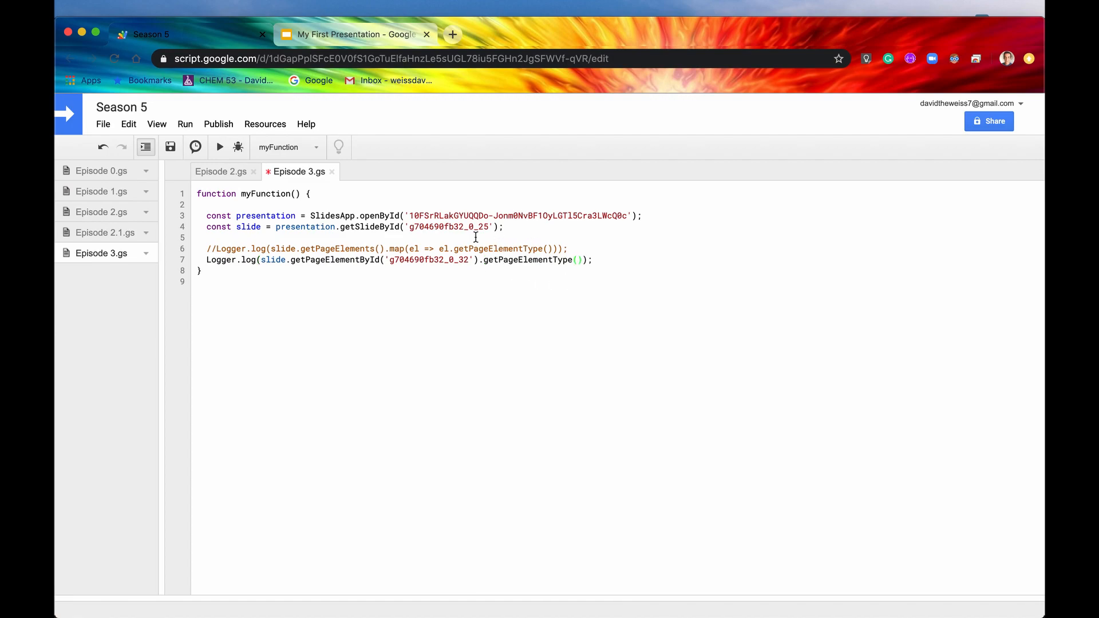
left_click(219, 148)
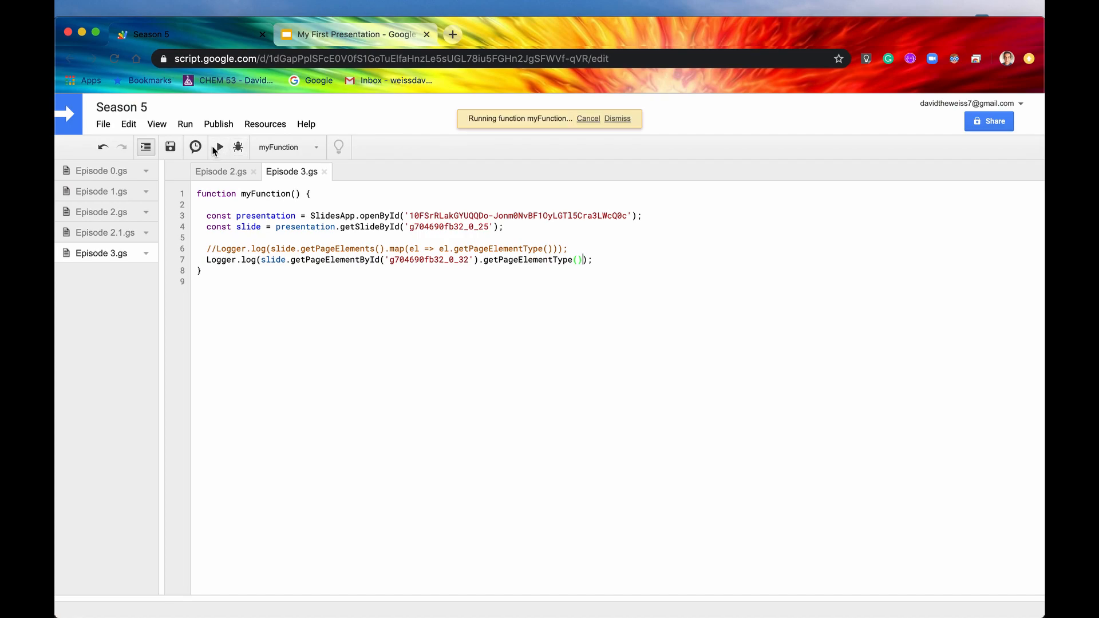
left_click(617, 118)
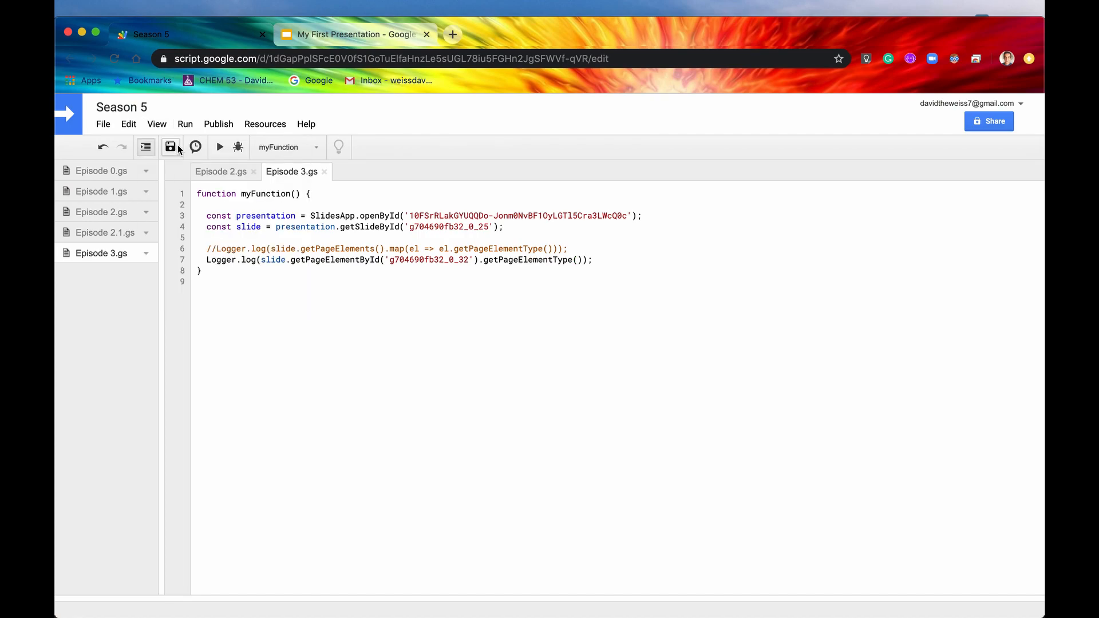
View the log reporting element type IMAGE, then return to the presentation
left_click(219, 147)
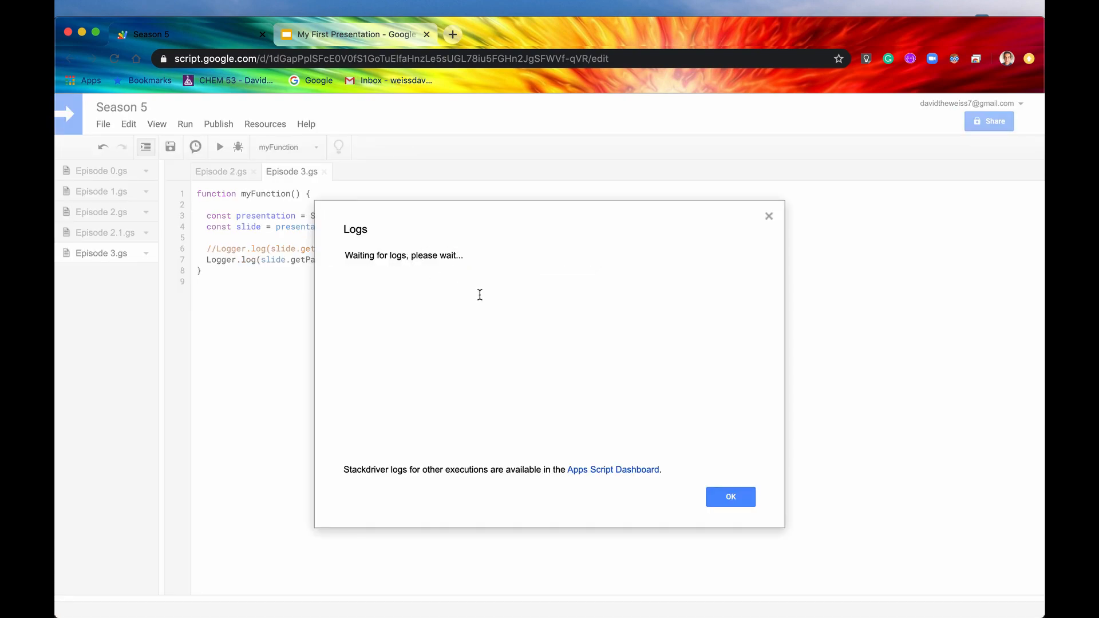
mouse_move(359, 255)
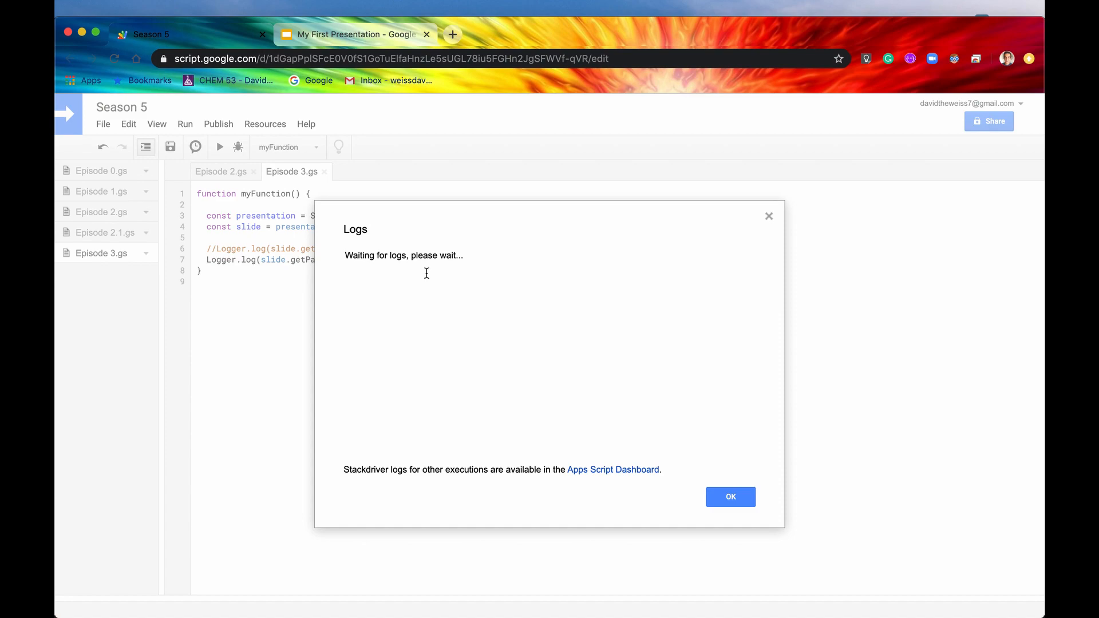
mouse_move(386, 268)
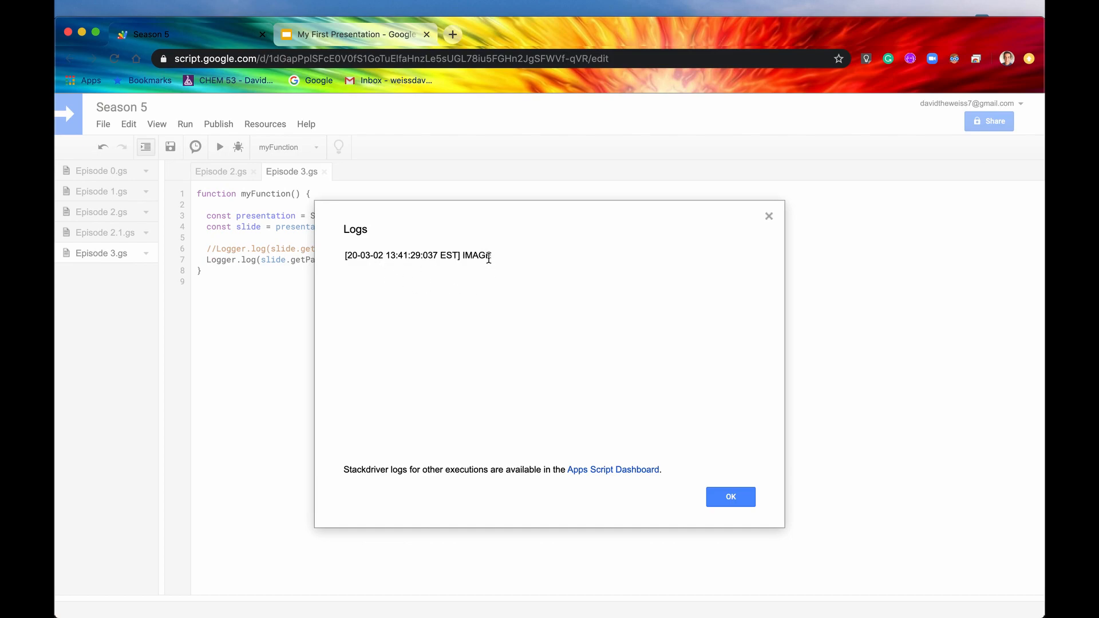
left_click(354, 34)
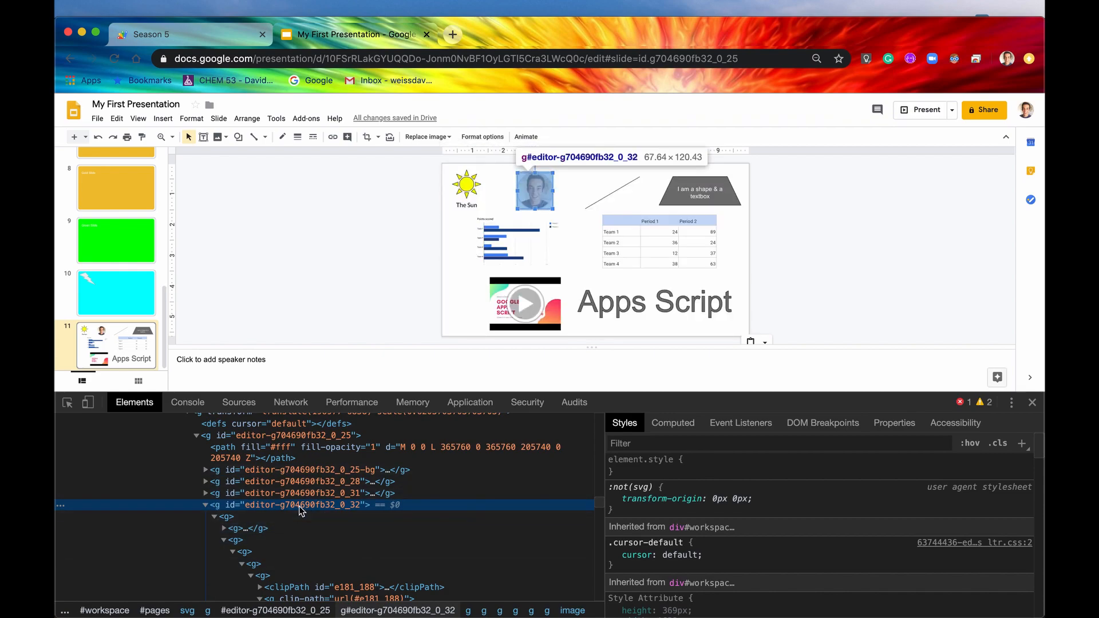
mouse_move(313, 513)
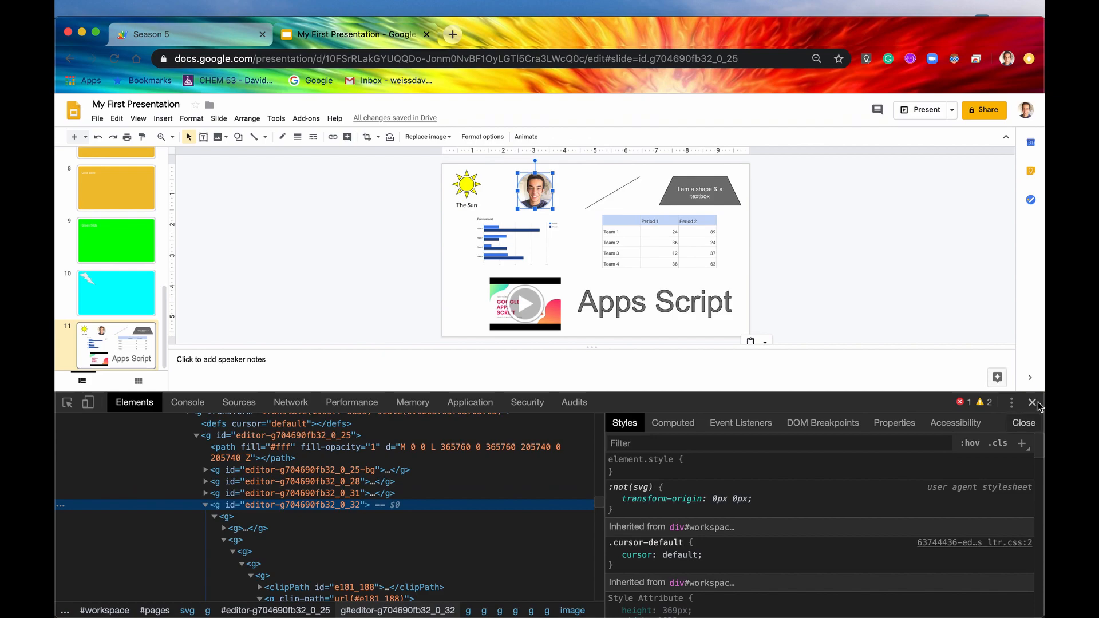
Close Chrome DevTools so the slide with the selected photo shows full size
left_click(1031, 403)
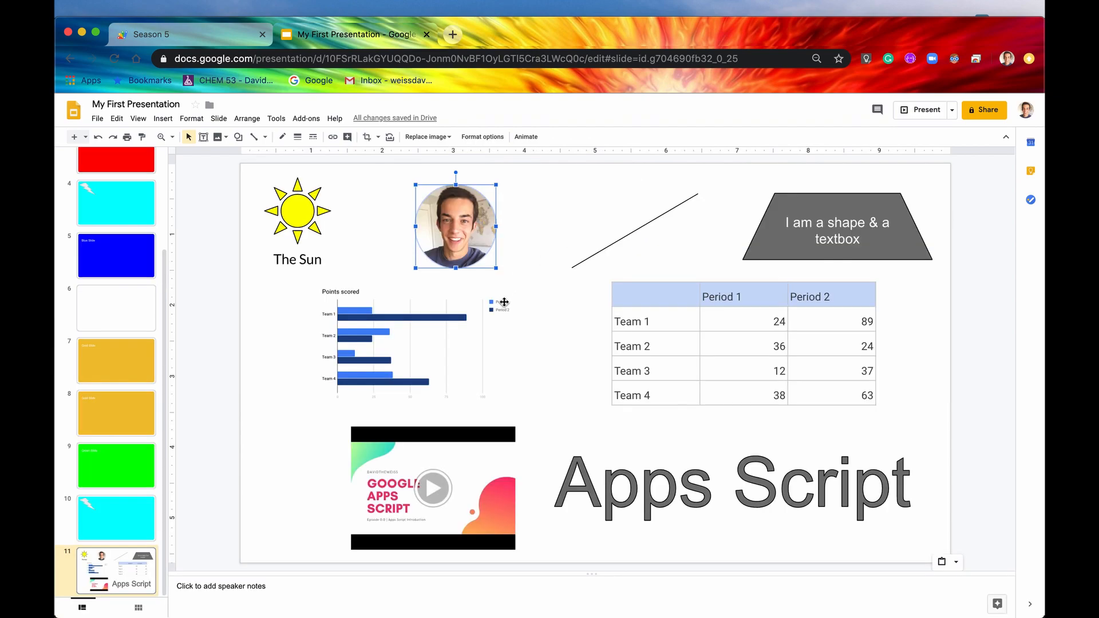
Dismiss the IMAGE log and start rewriting line 7 as a const using getPageElementById
left_click(148, 34)
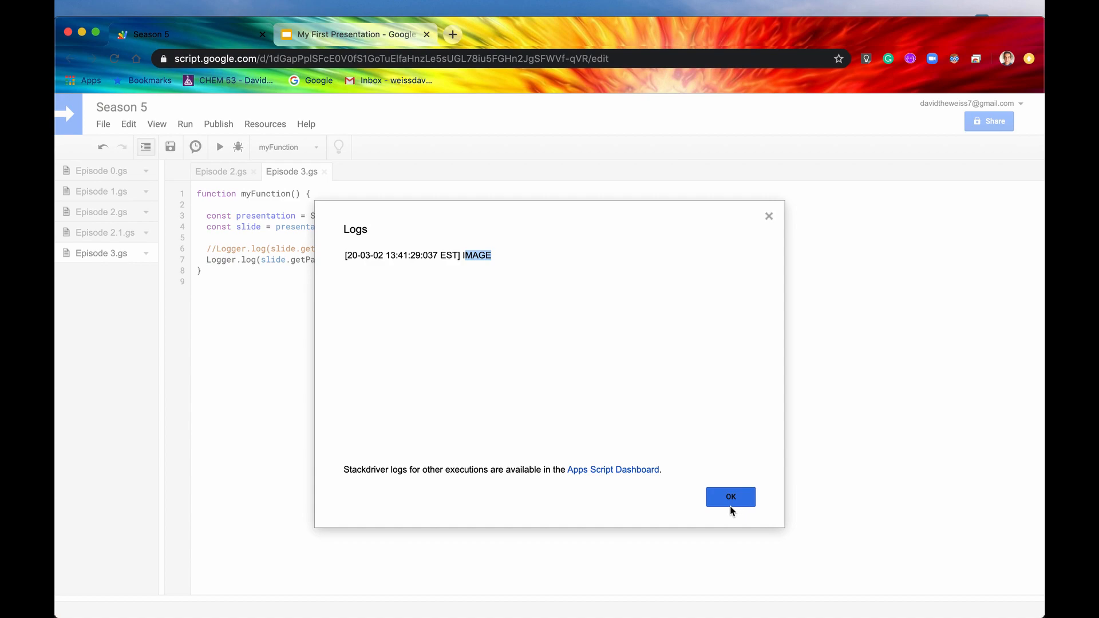
left_click(730, 497)
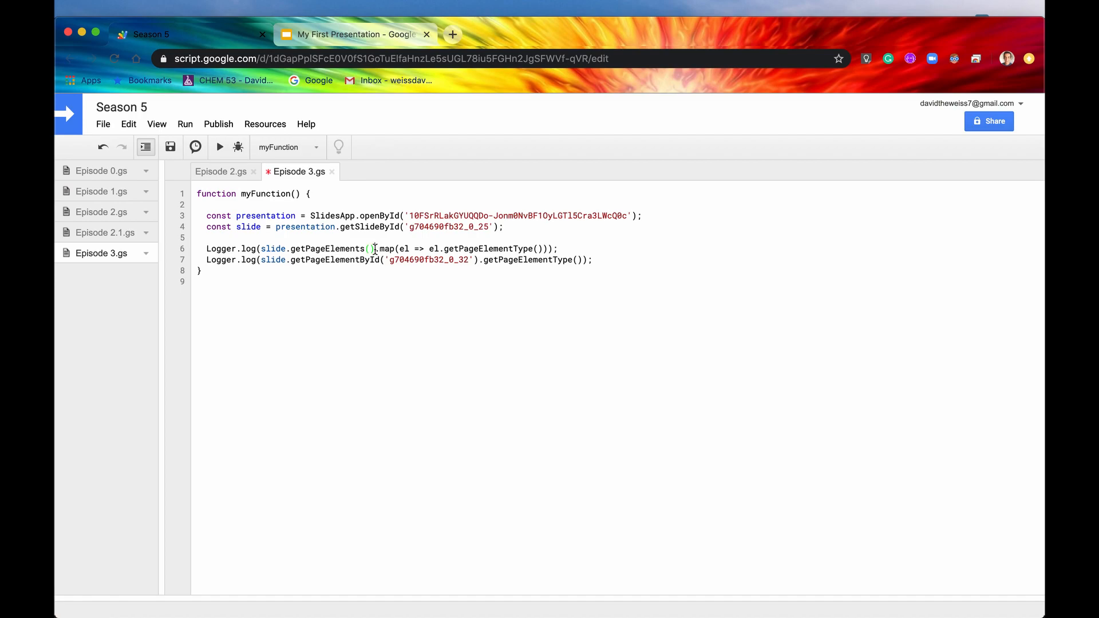
type("[0]")
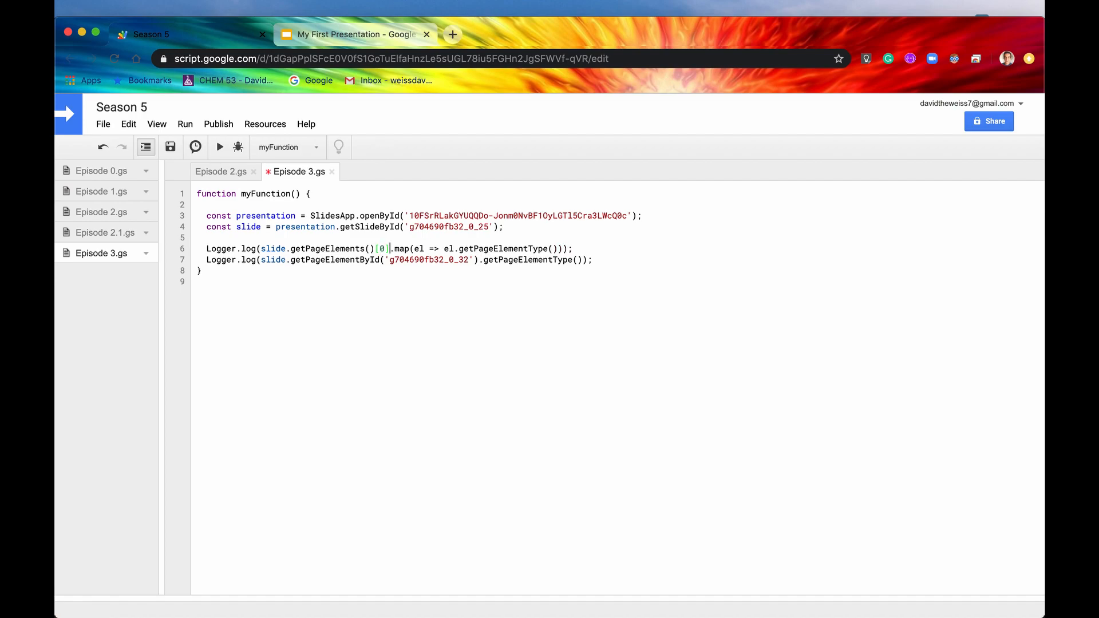
type(".ge")
left_click(398, 258)
type("const ")
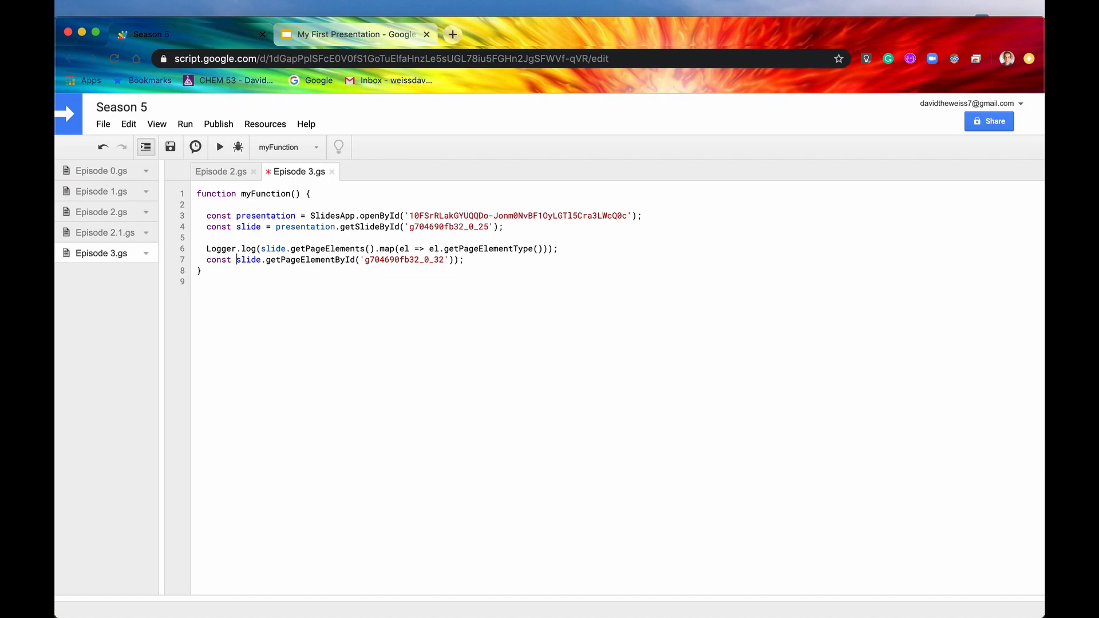
Name the const pageElement and add slide.insertPageElement(pageElement)
type("pageElement =")
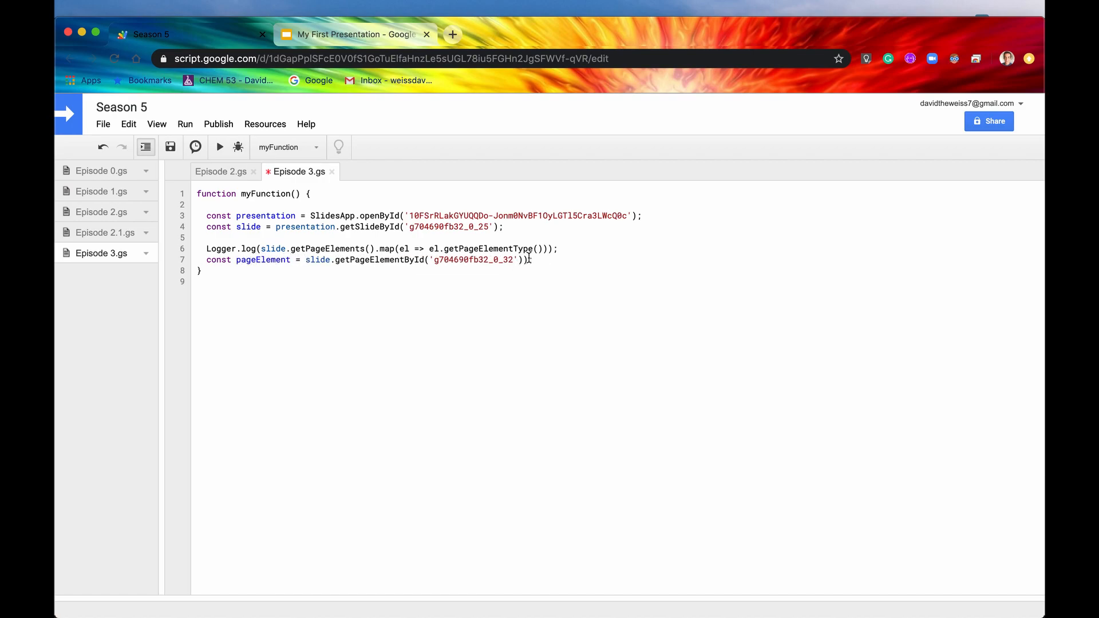
key("enter")
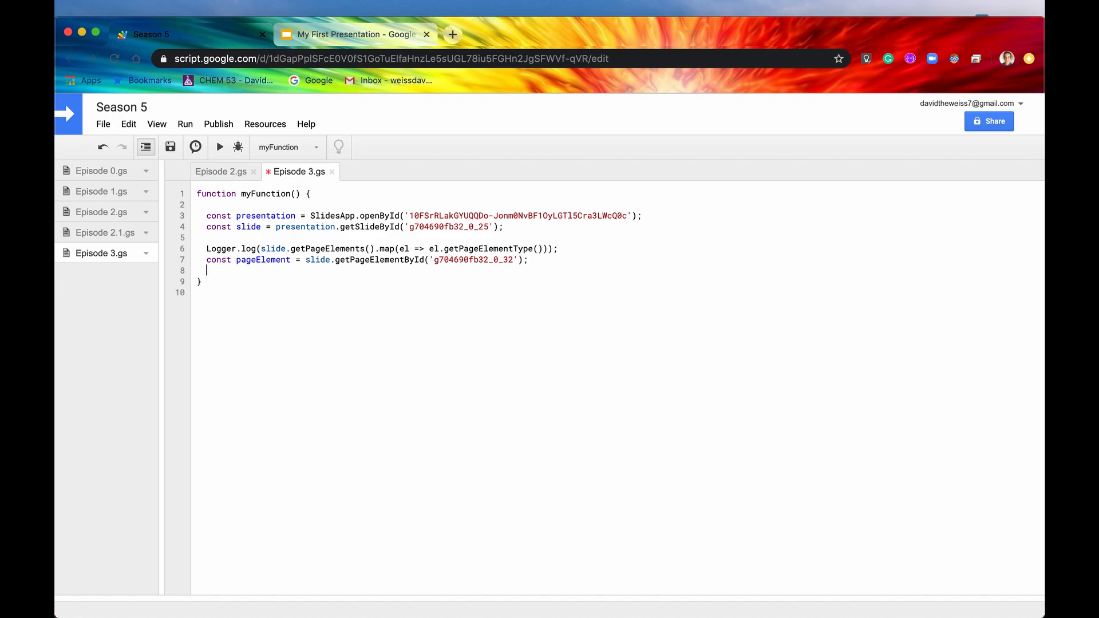
type("slide.")
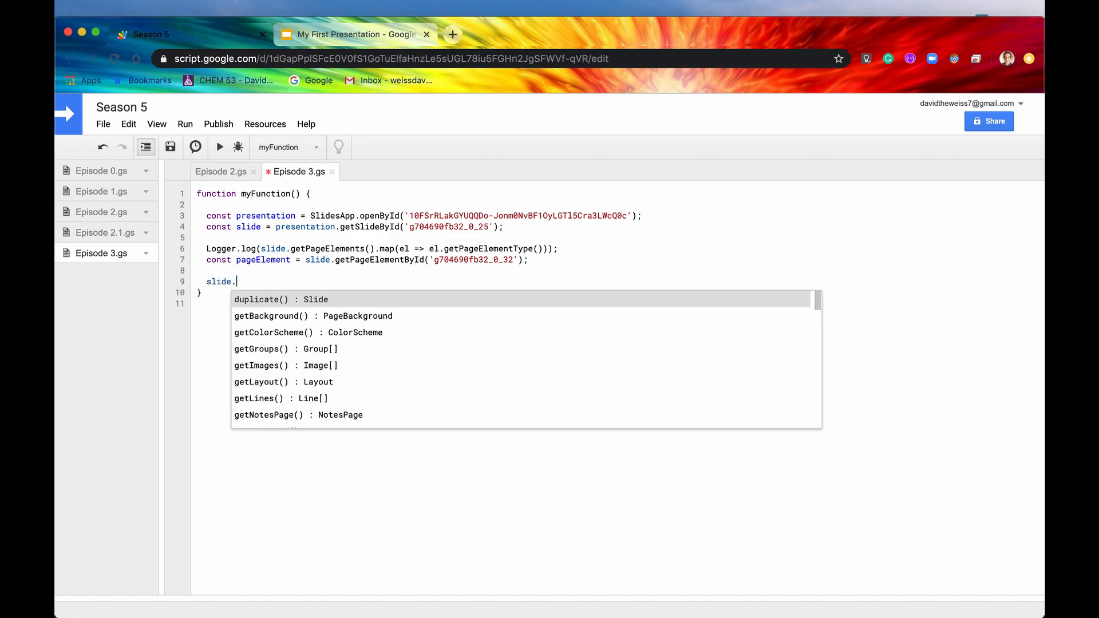
type("insertPageElement(pageElement")
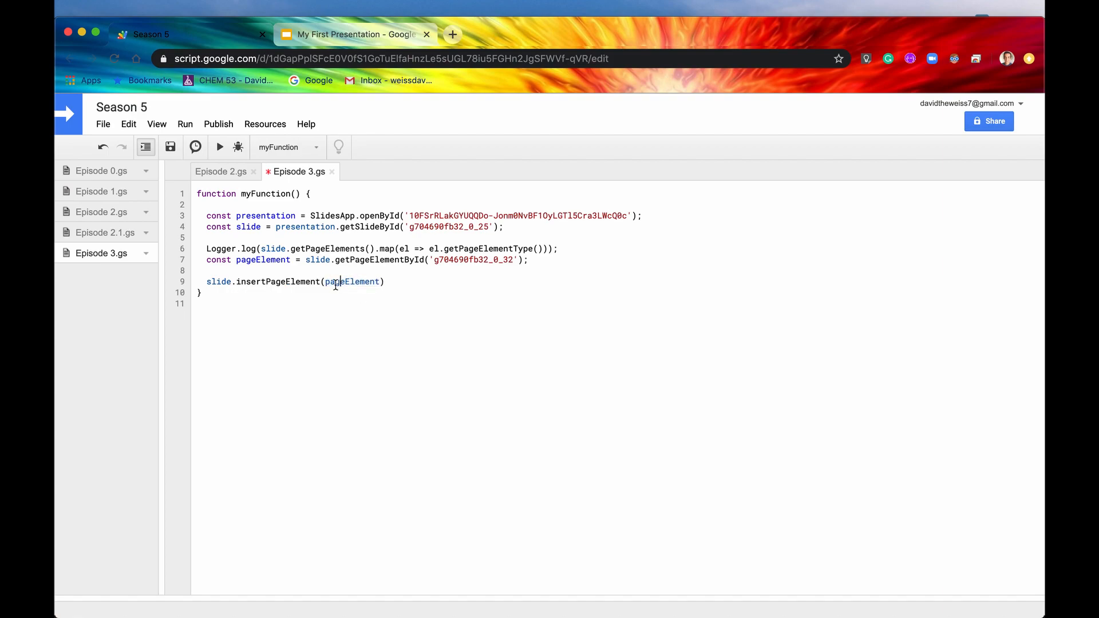
left_click(402, 282)
type(";")
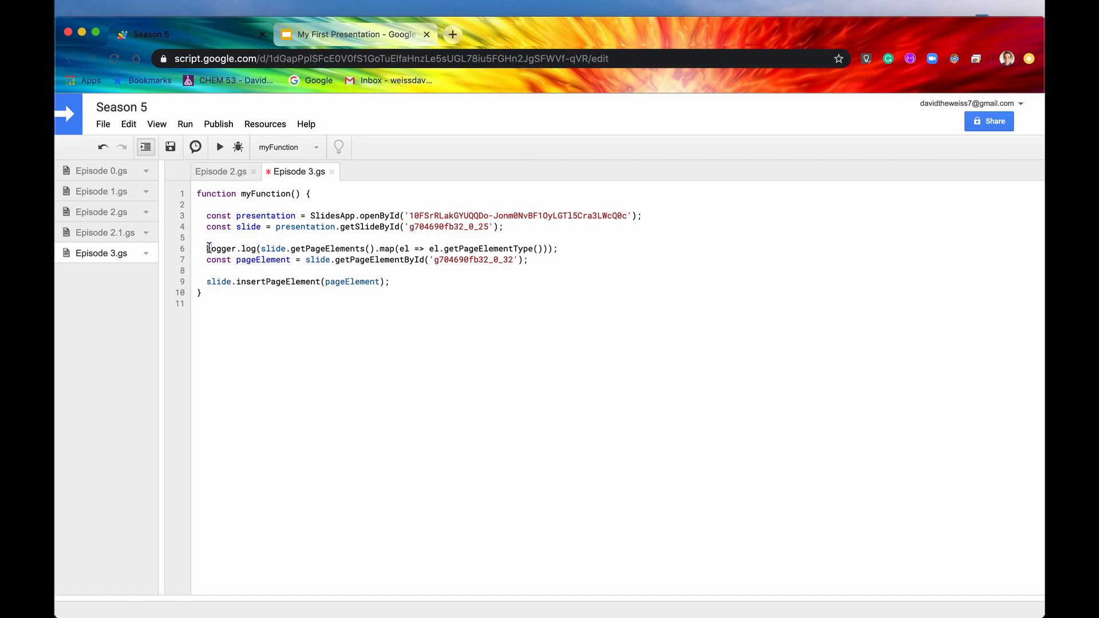
Comment out the Logger line with // and run the function to insert the copy
type("//")
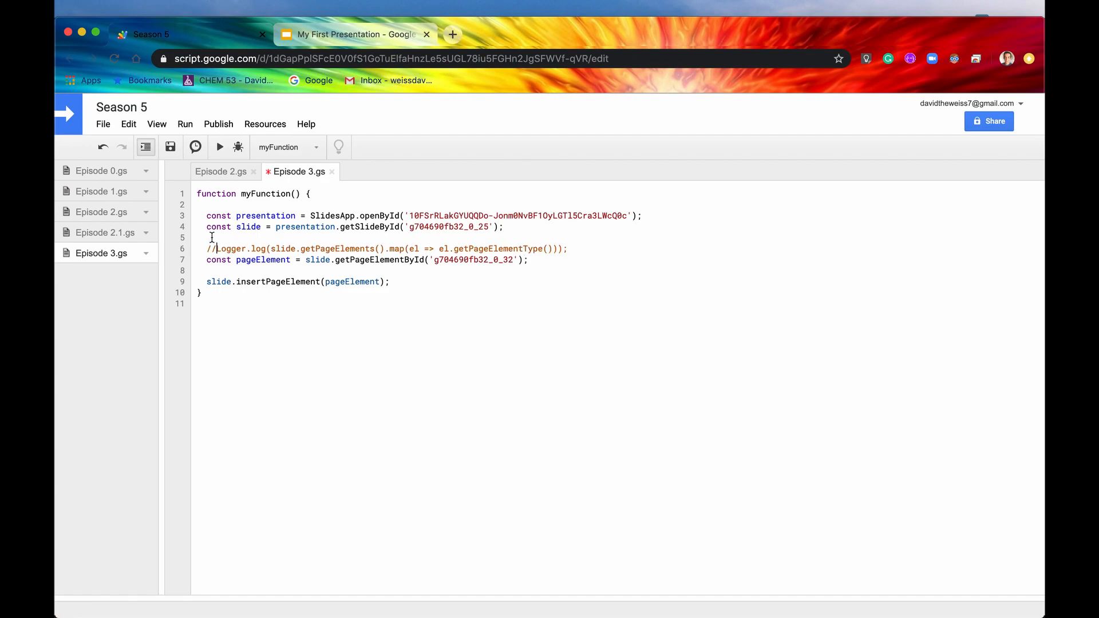
left_click(220, 147)
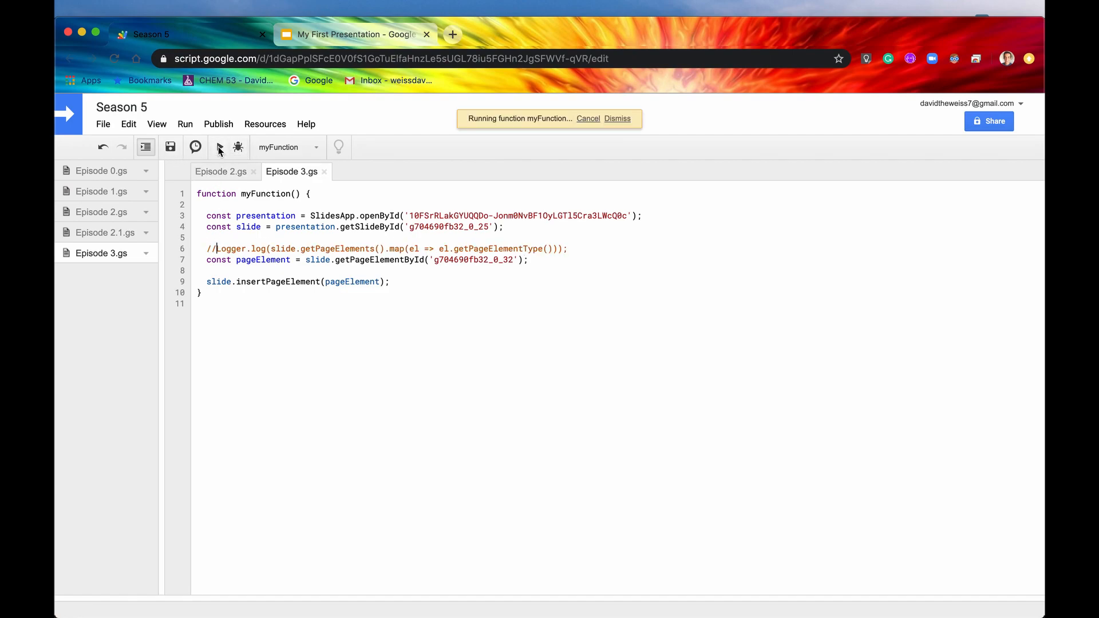
left_click(617, 118)
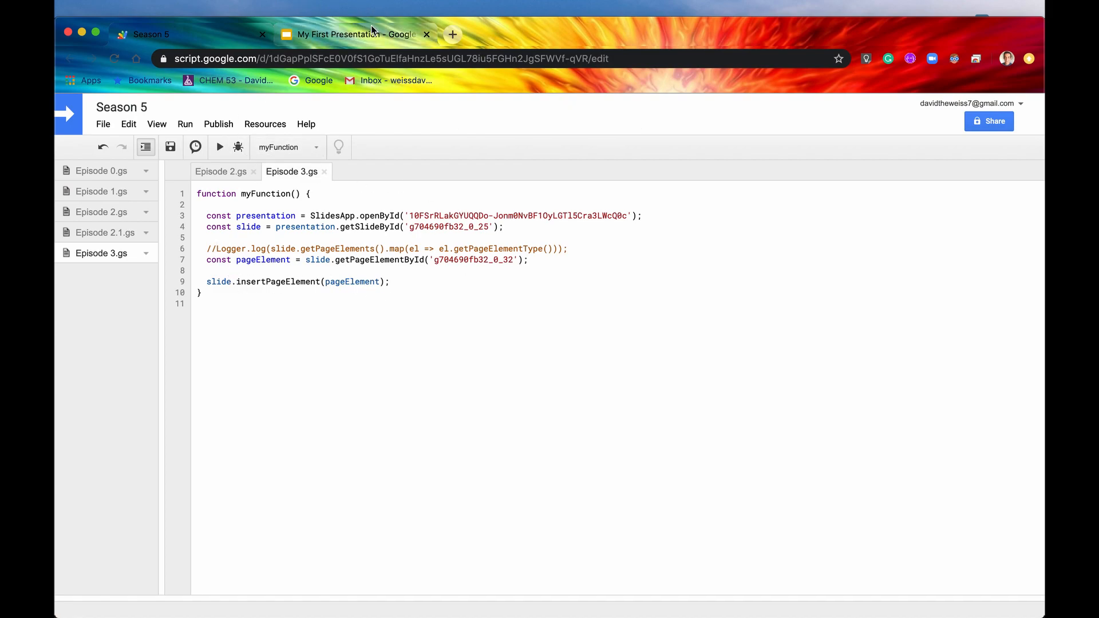
Confirm the duplicated photo appears on the slide, then select and delete it
left_click(350, 33)
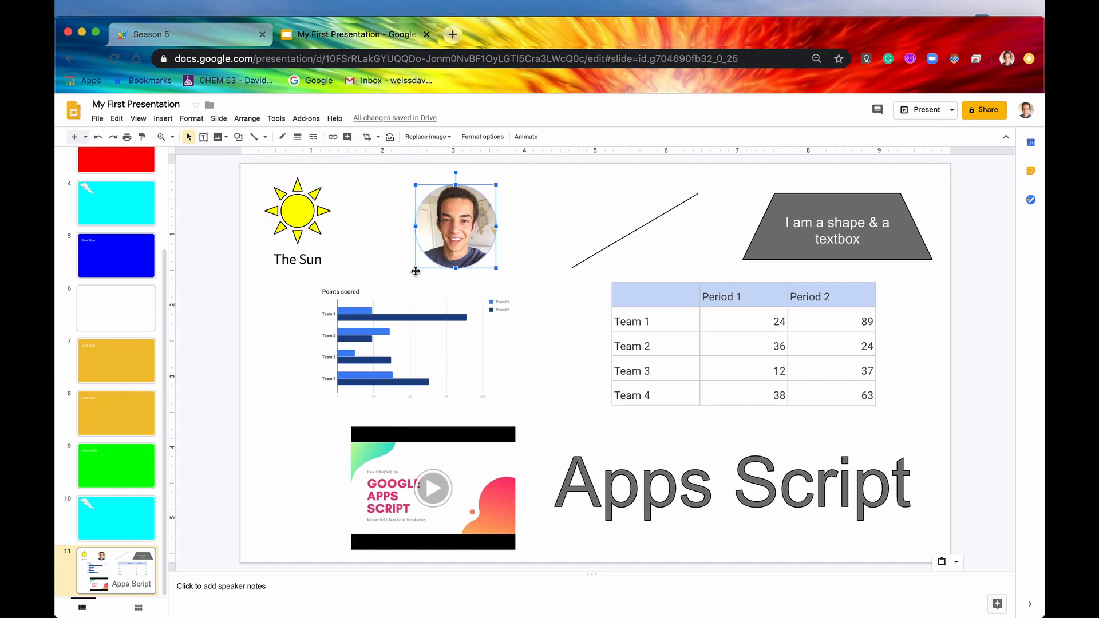
mouse_move(646, 188)
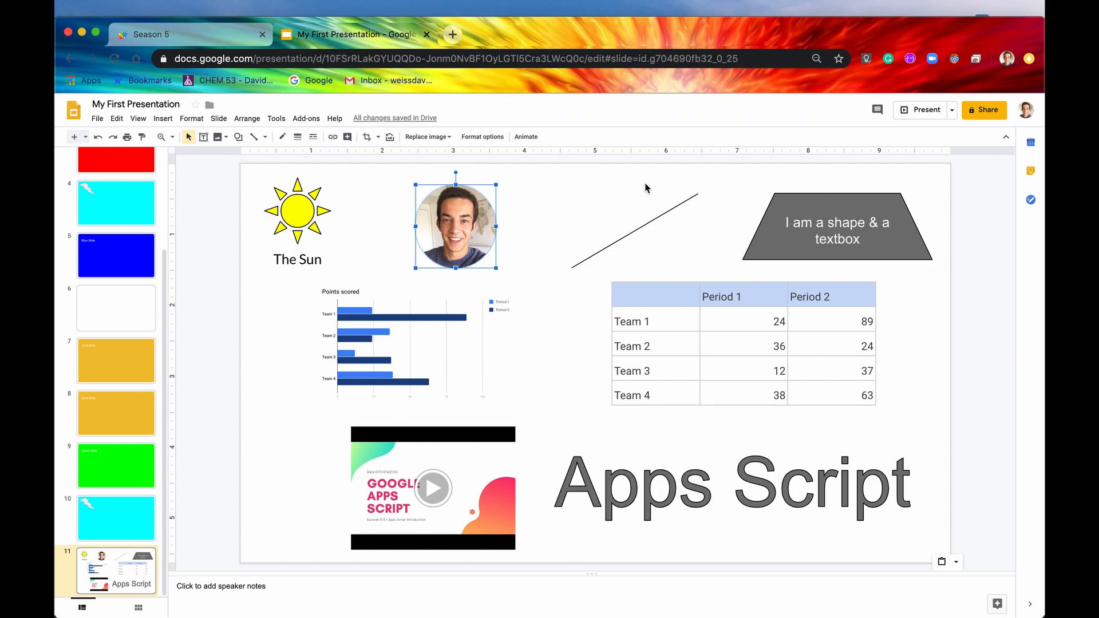
mouse_move(375, 254)
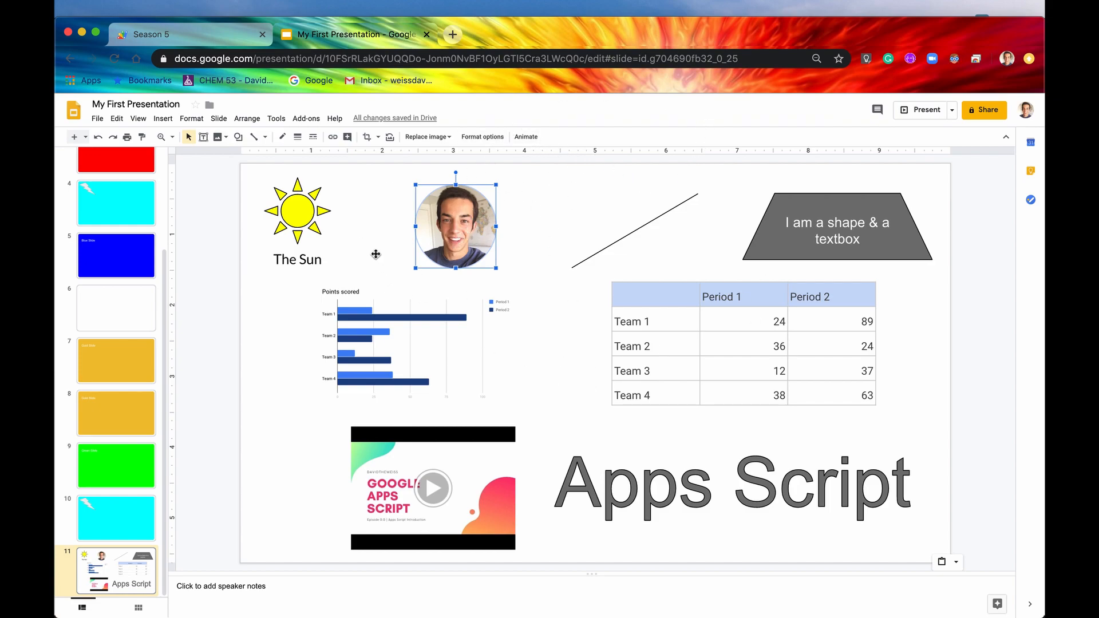
left_click(551, 235)
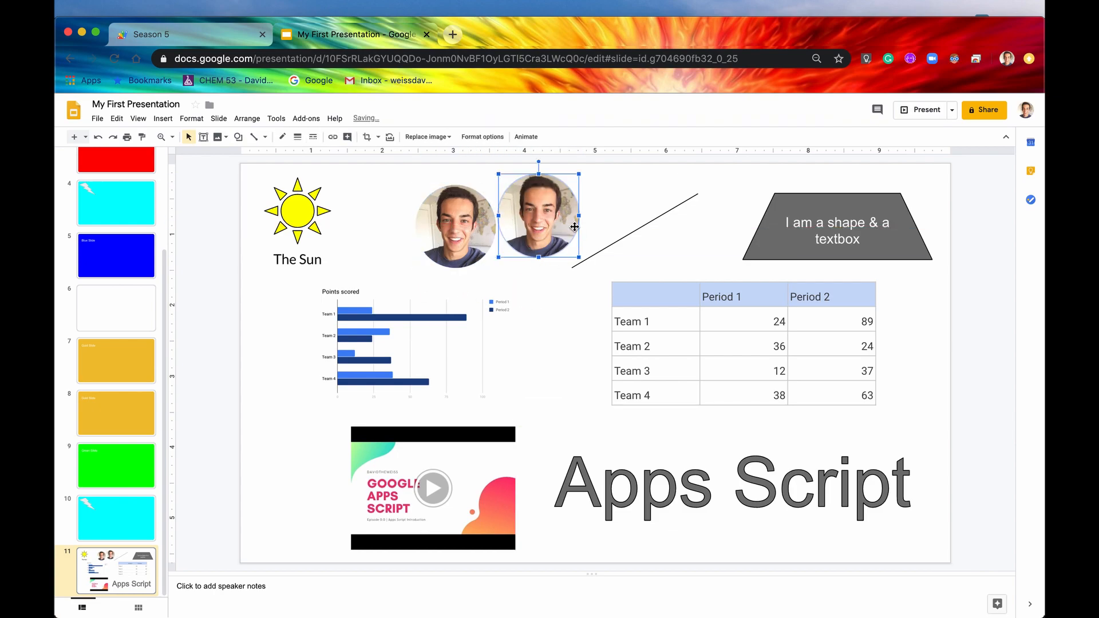
mouse_move(456, 211)
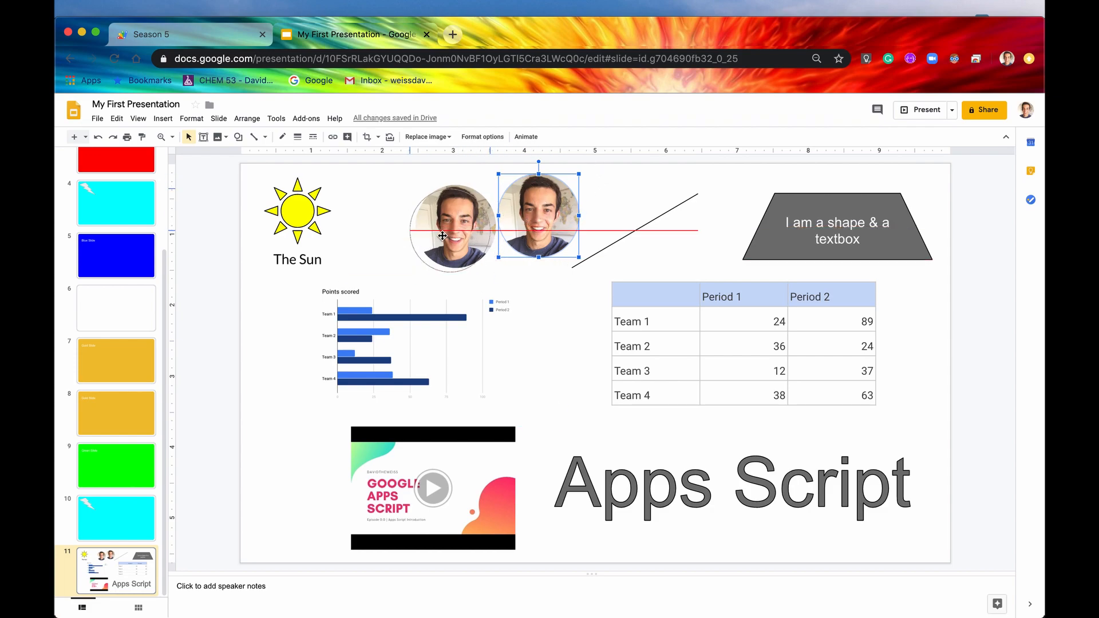
key("Delete")
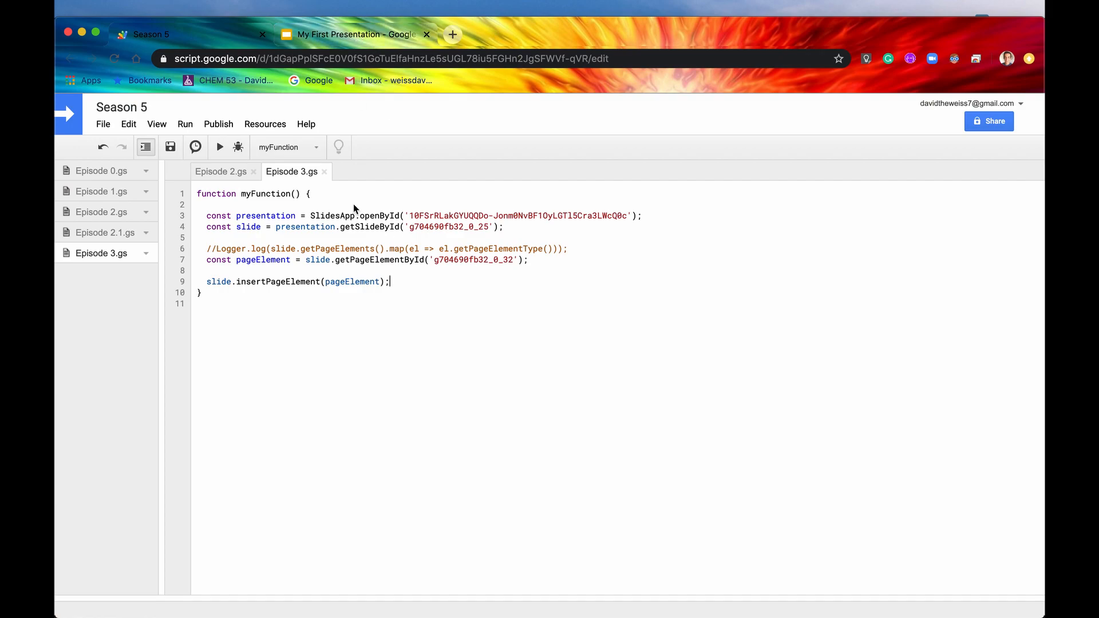
left_click(350, 33)
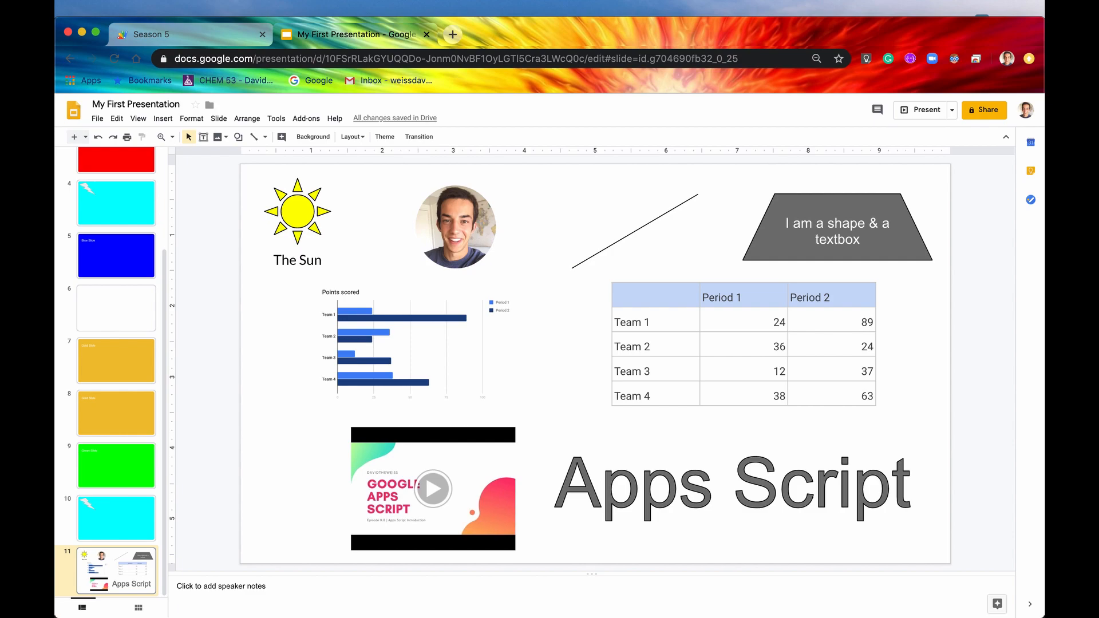
key("F12")
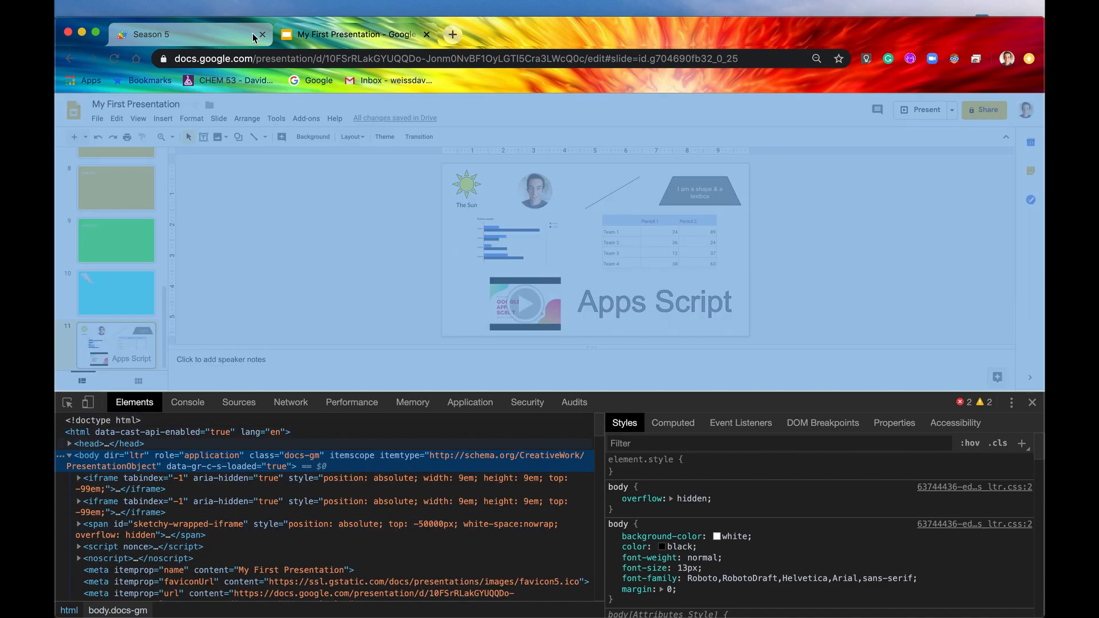
mouse_move(1031, 402)
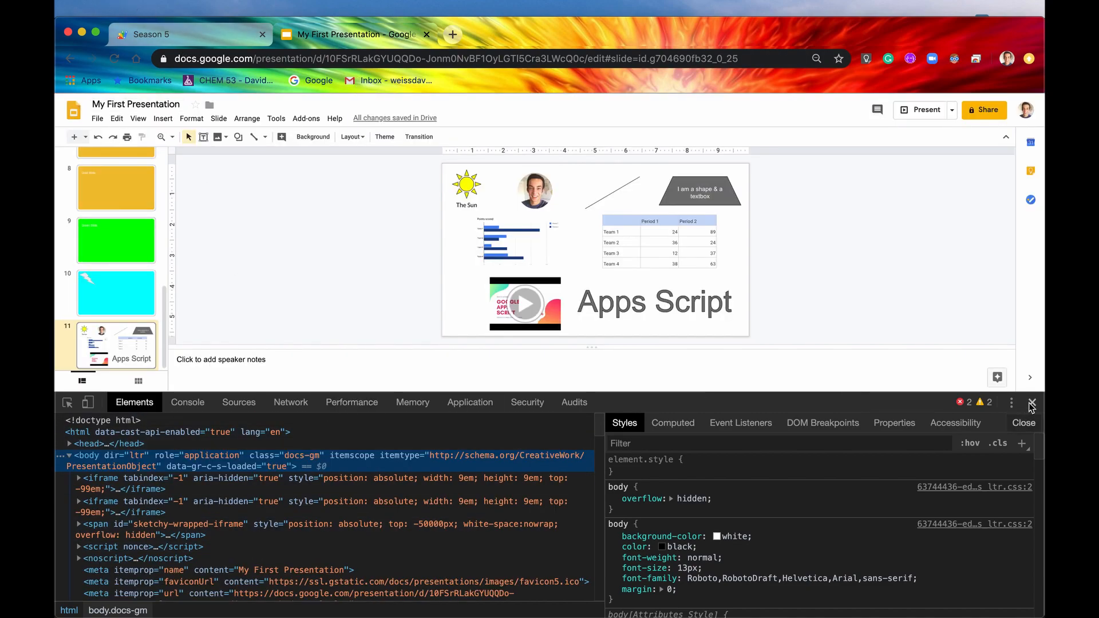
left_click(152, 33)
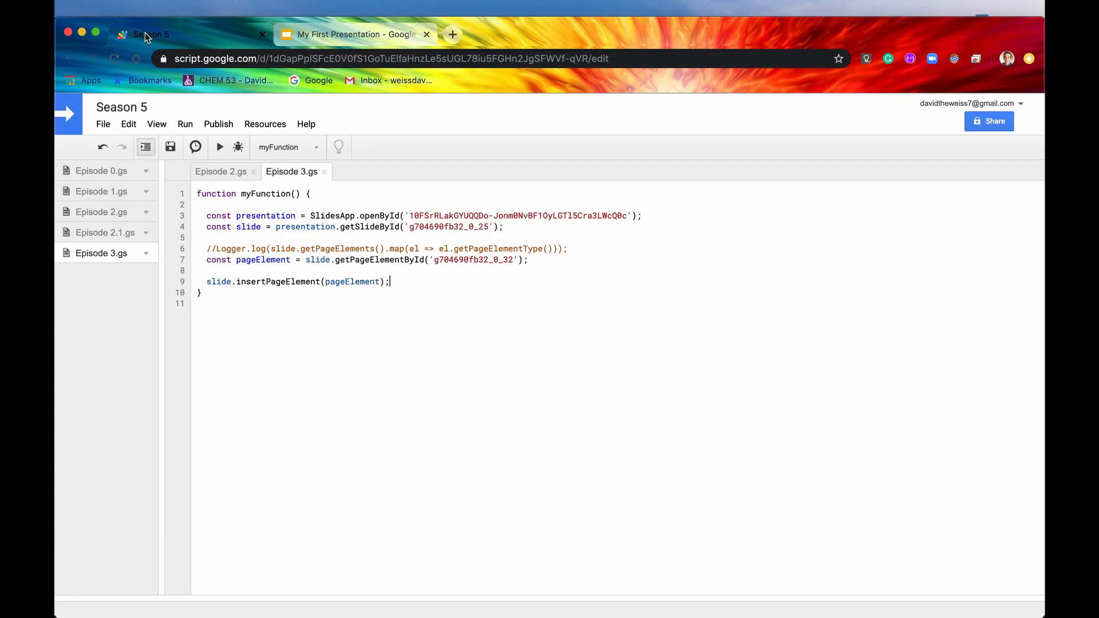
mouse_move(483, 290)
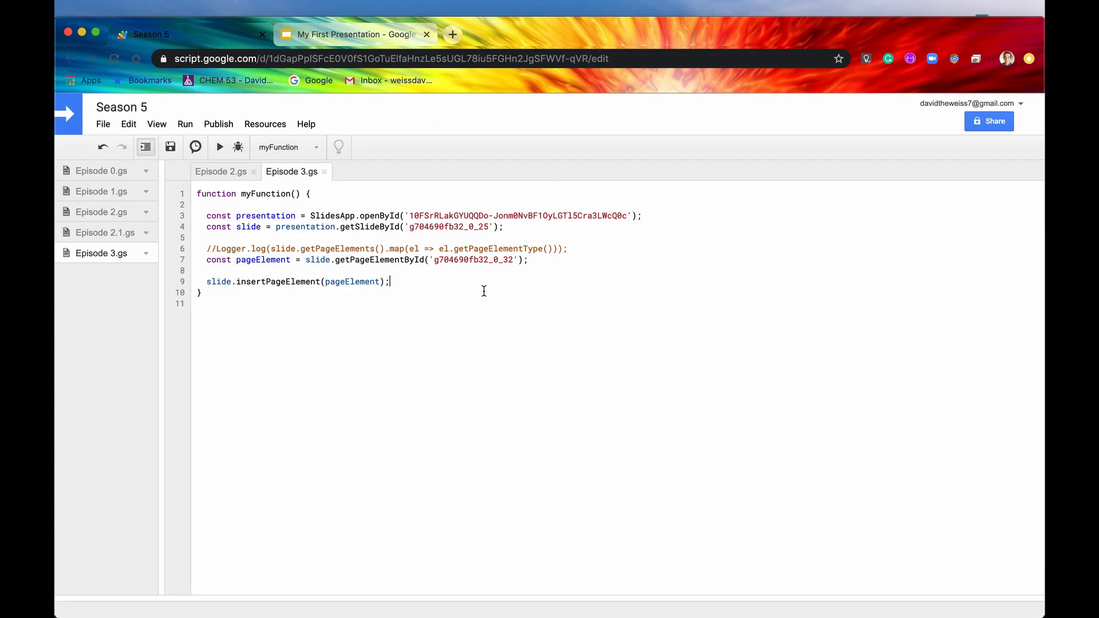